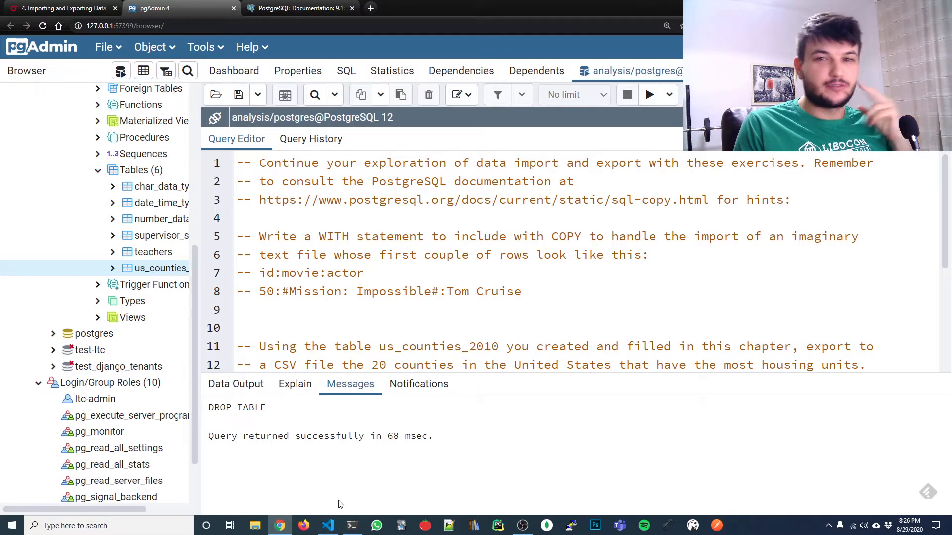
mouse_move(312, 463)
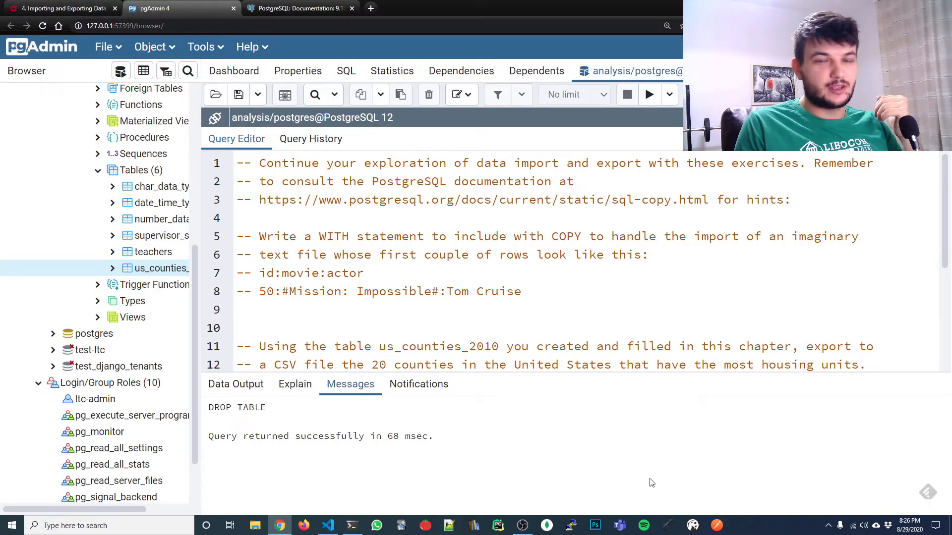
mouse_move(236, 383)
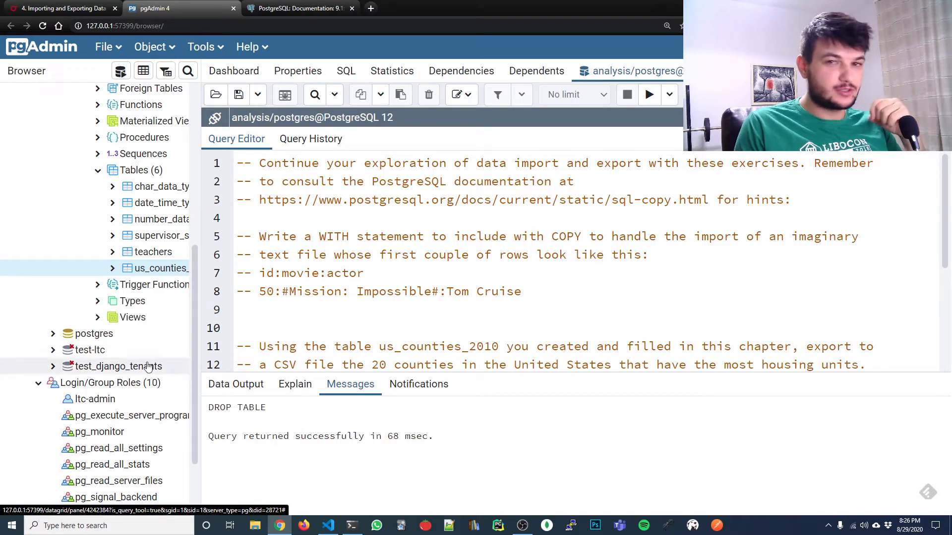
mouse_move(160, 268)
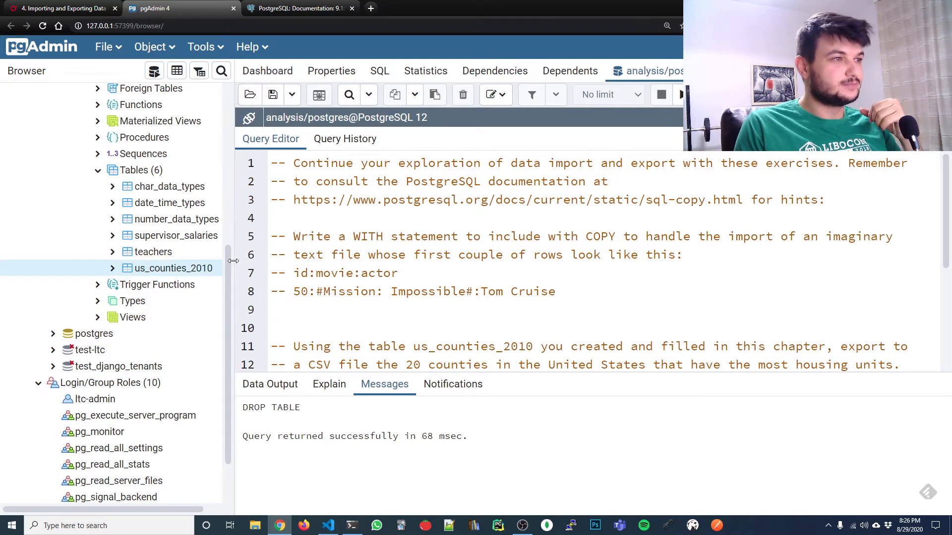
click(60, 8)
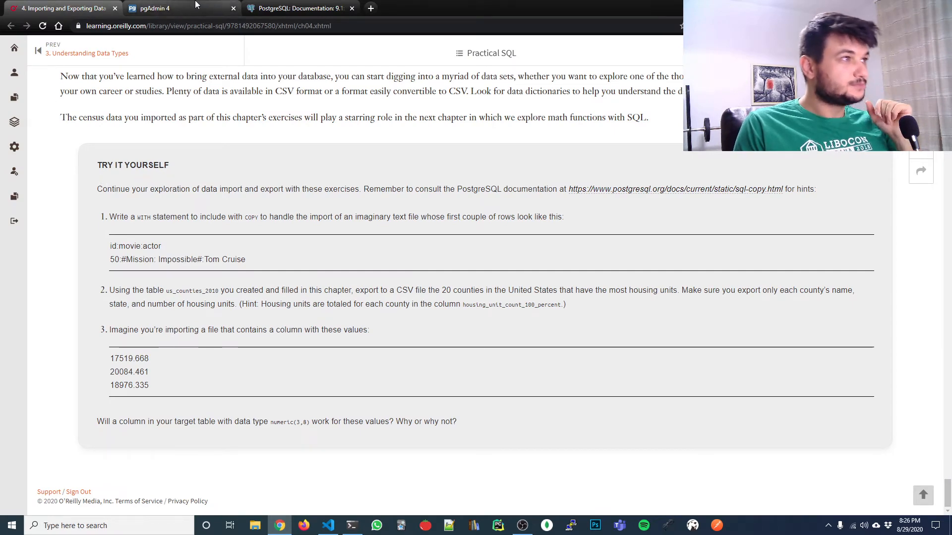
click(158, 8)
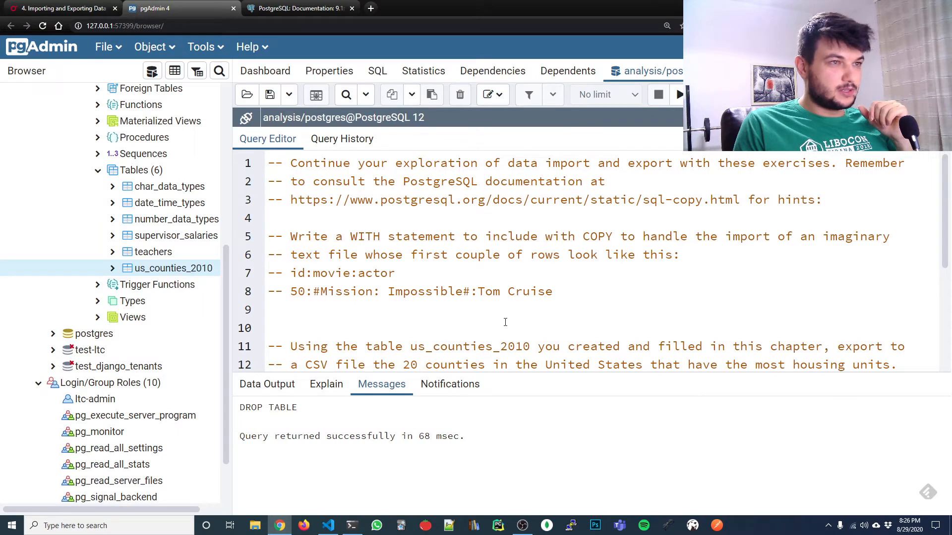
mouse_move(593, 284)
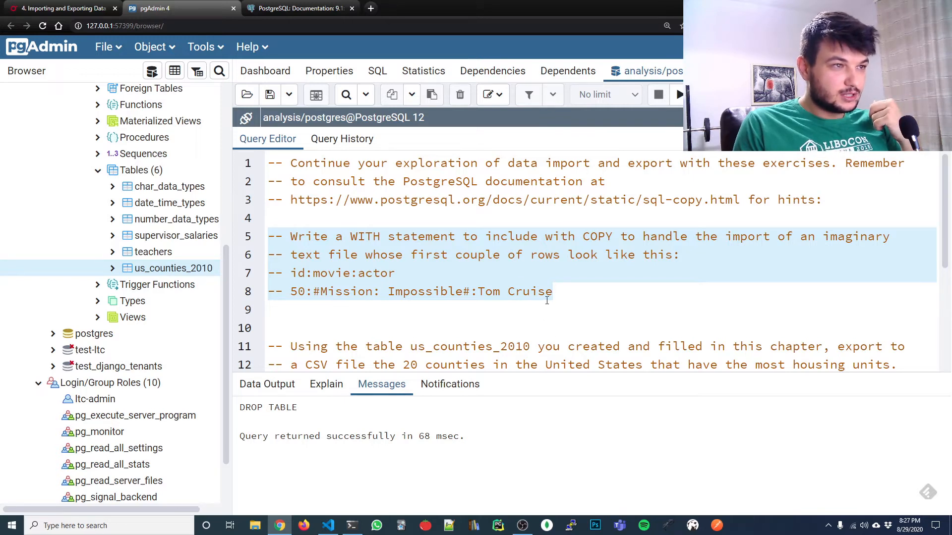
mouse_move(479, 291)
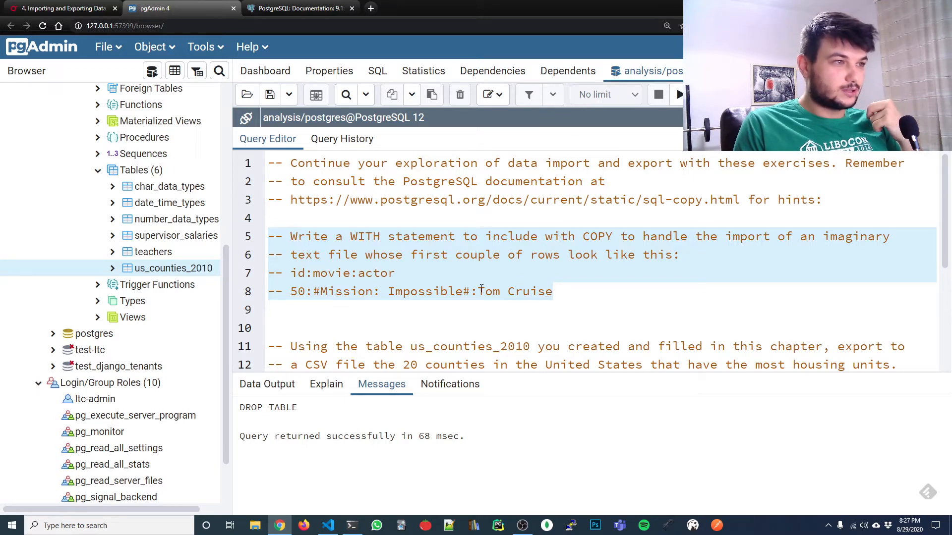
click(297, 273)
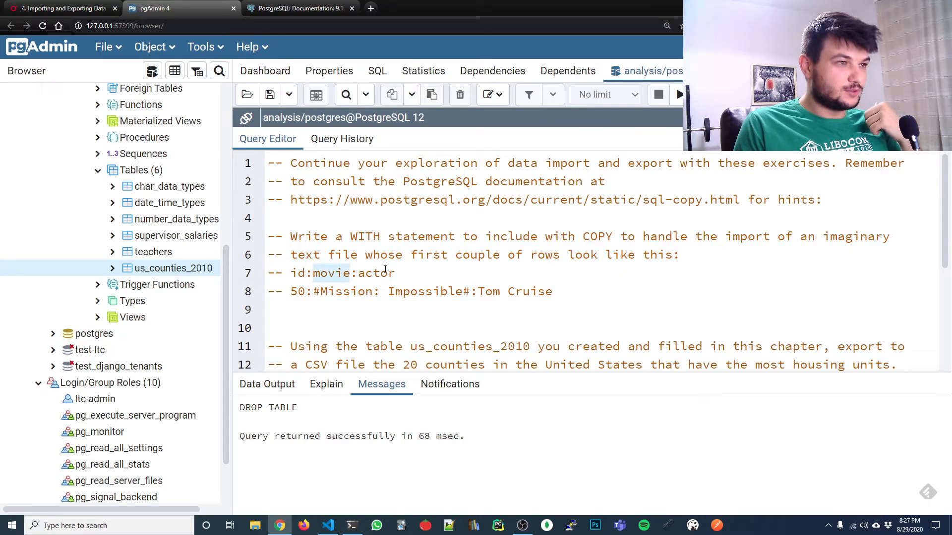
click(554, 291)
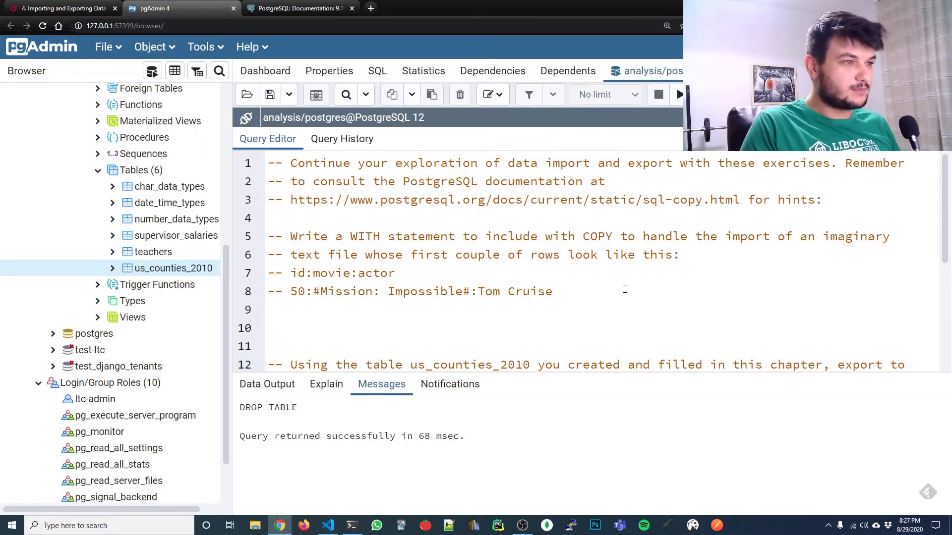
Start a CREATE TABLE movie_stars statement with an id int column.
text(create)
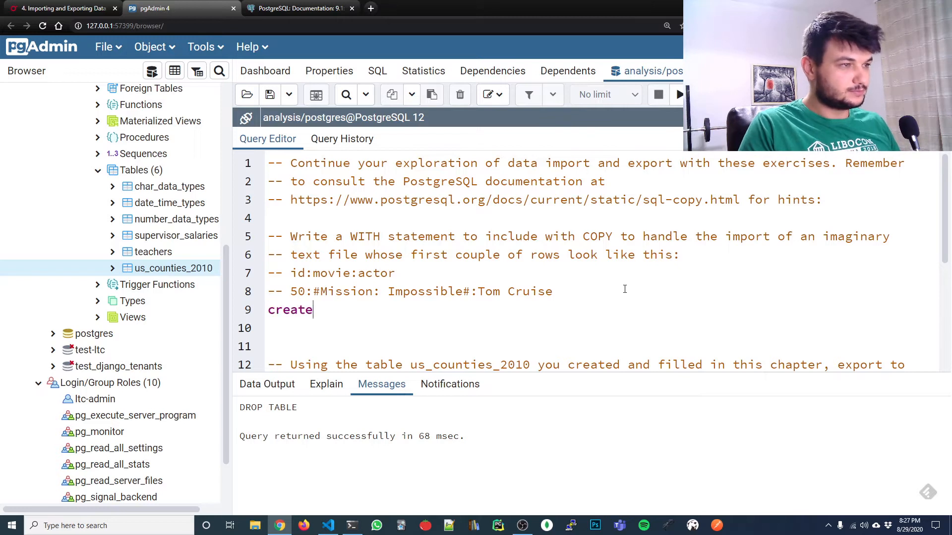
text(table)
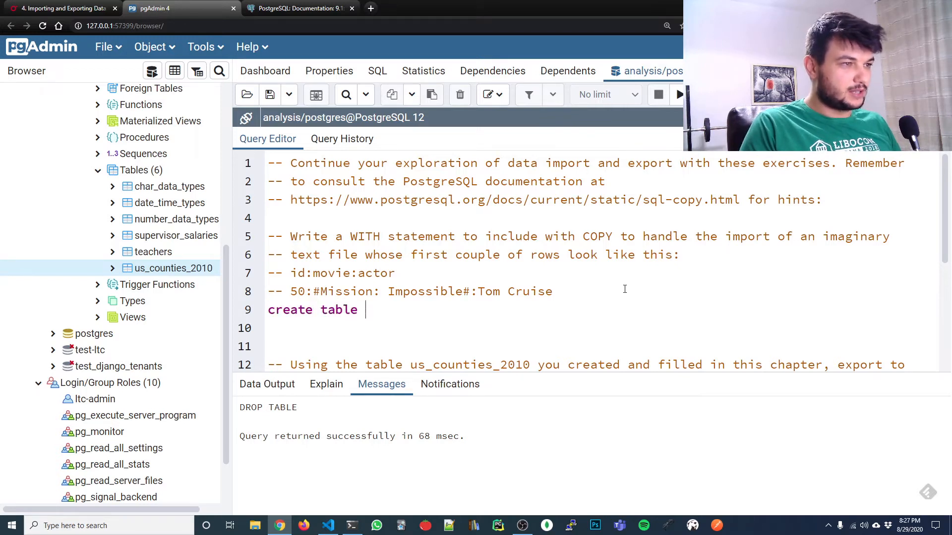
text(movie)
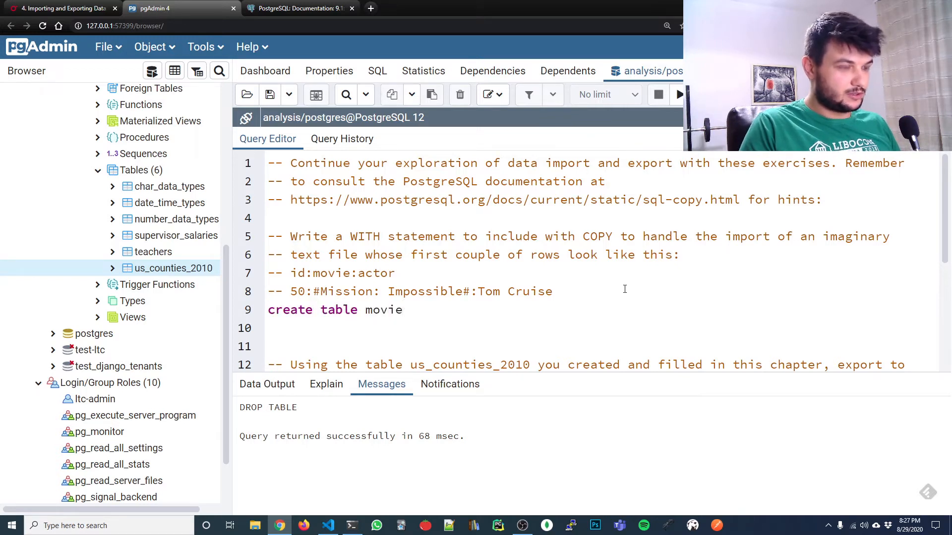
text(_stars)
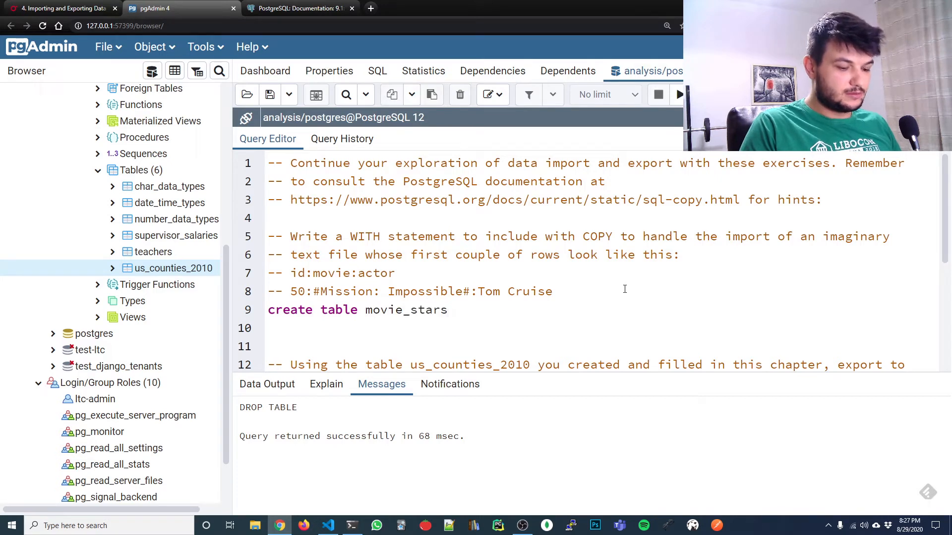
text(())
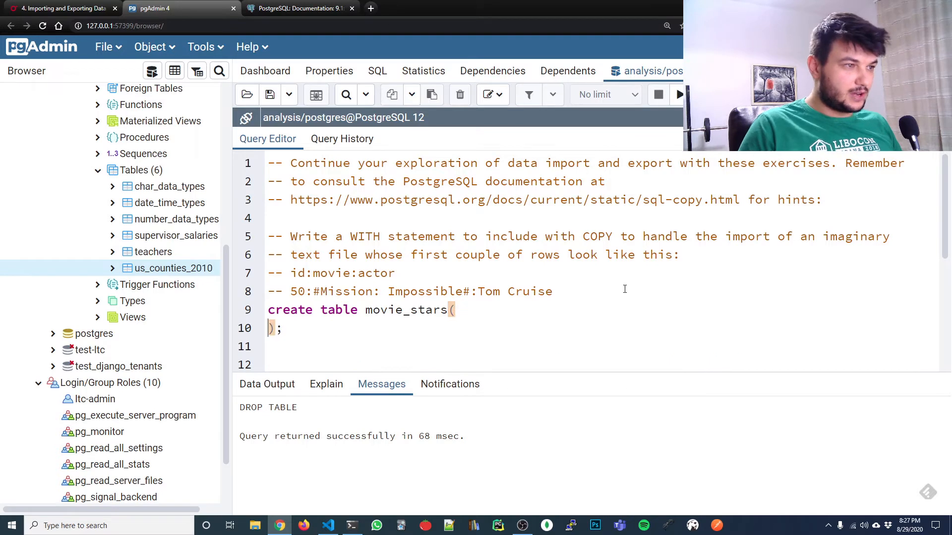
key(Enter)
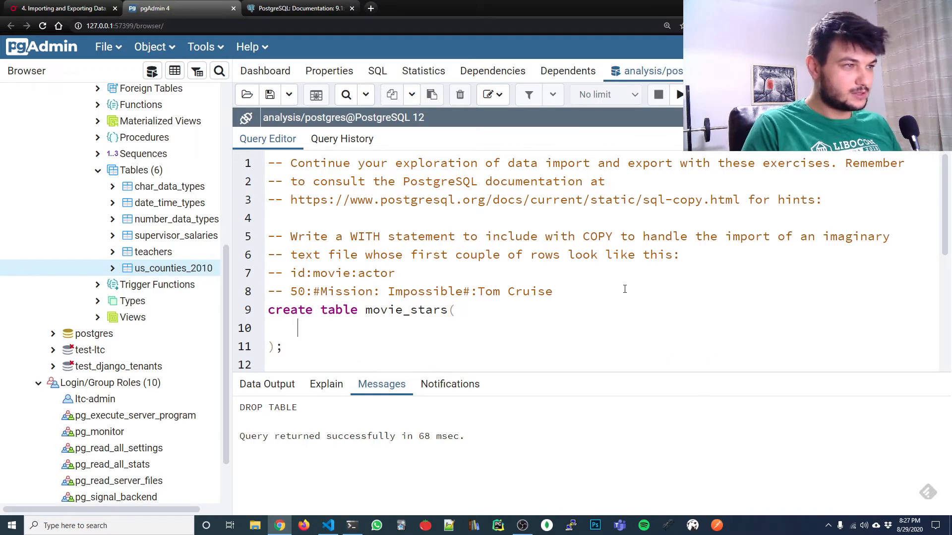
text(id in)
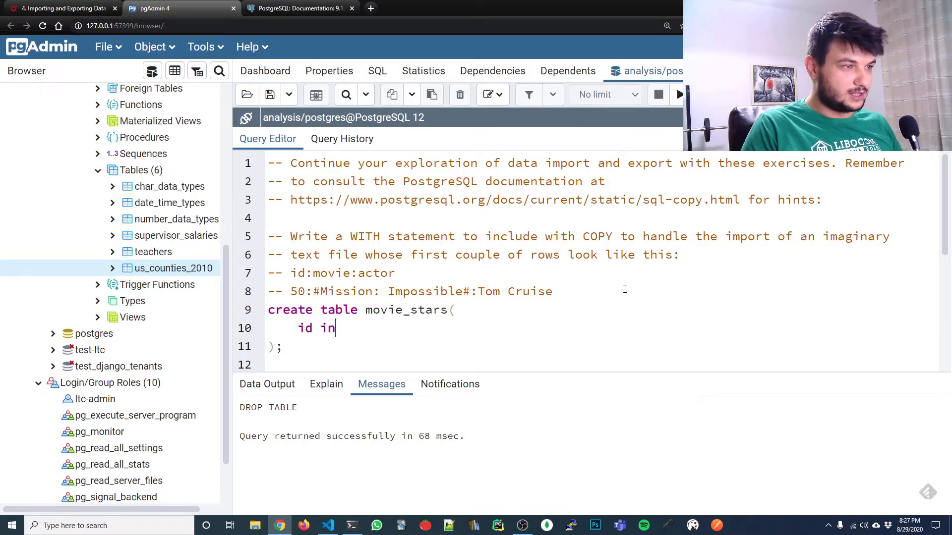
text(t,)
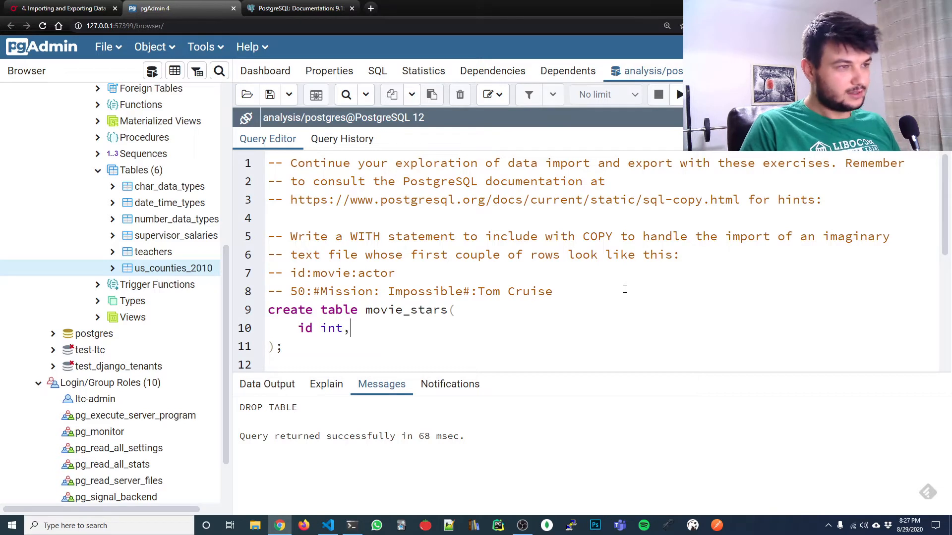
key(Return)
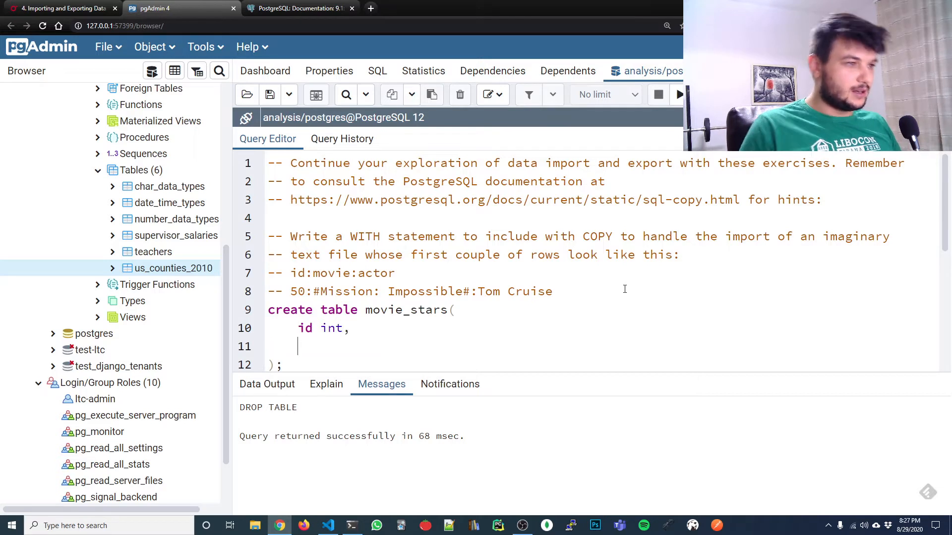
Add movie varchar(64) and actor varchar(64) columns to the statement.
scroll(down, 3)
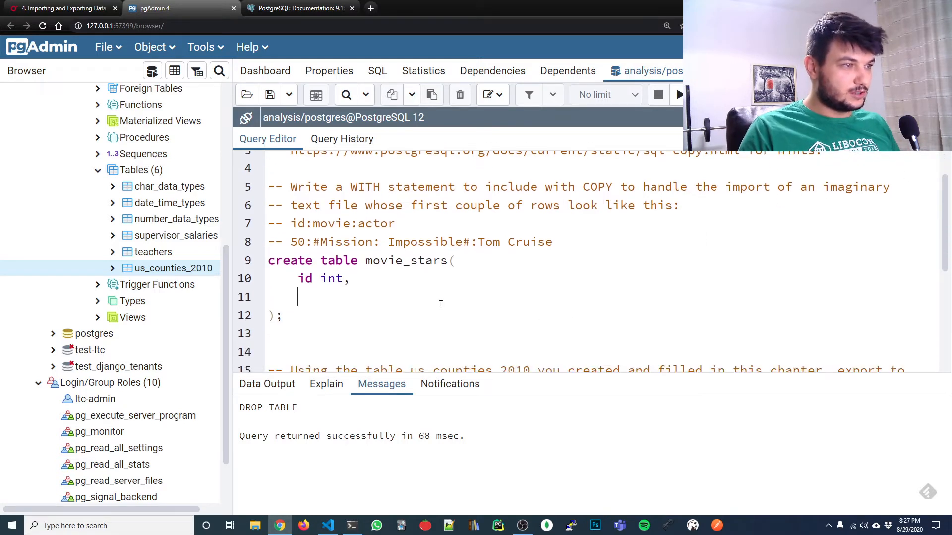
text(movie)
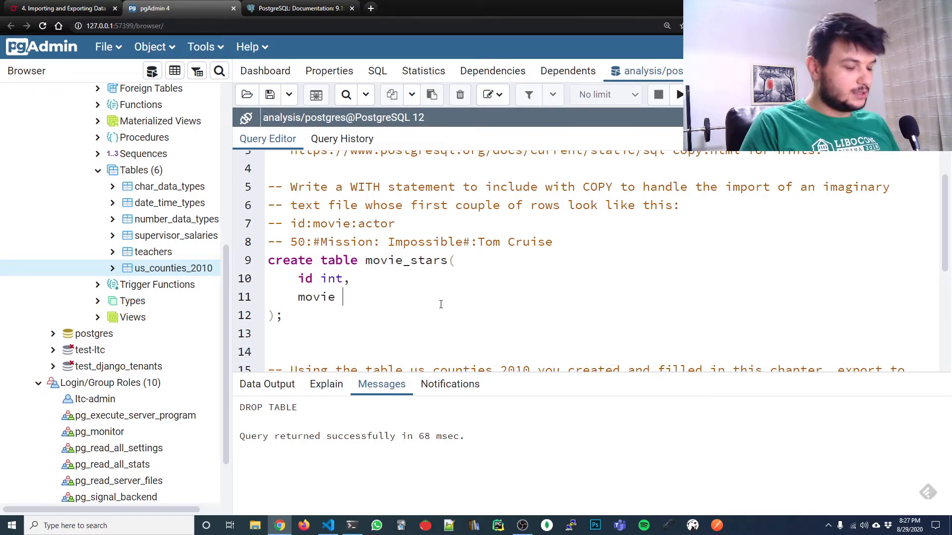
text(var)
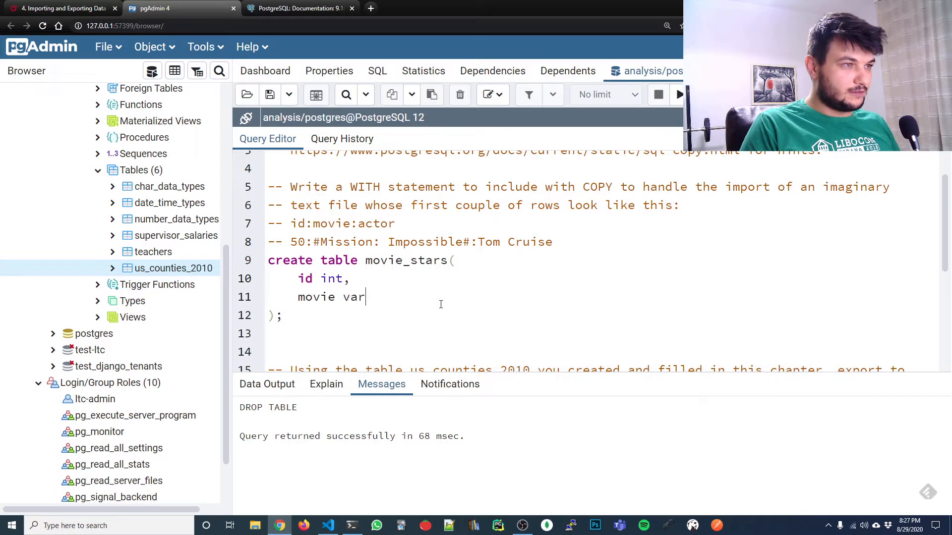
text(char())
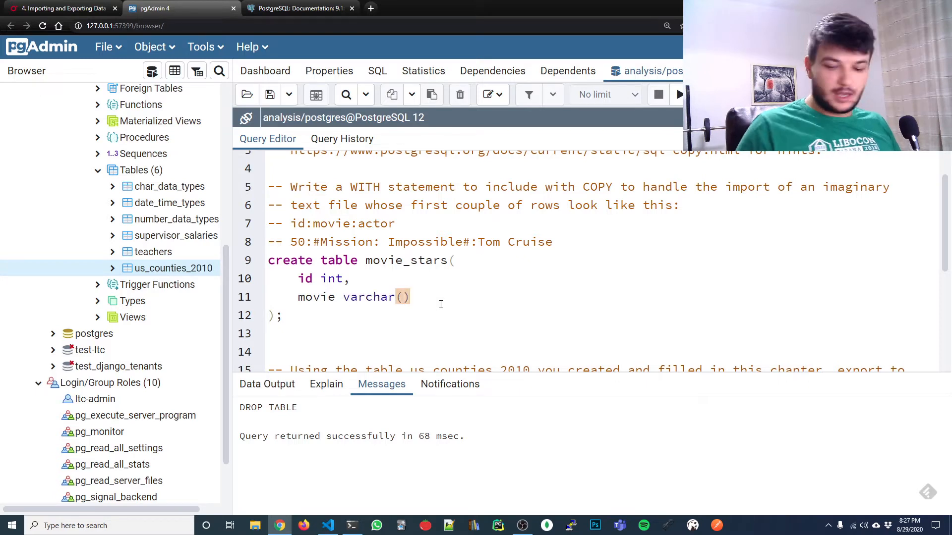
text(64)
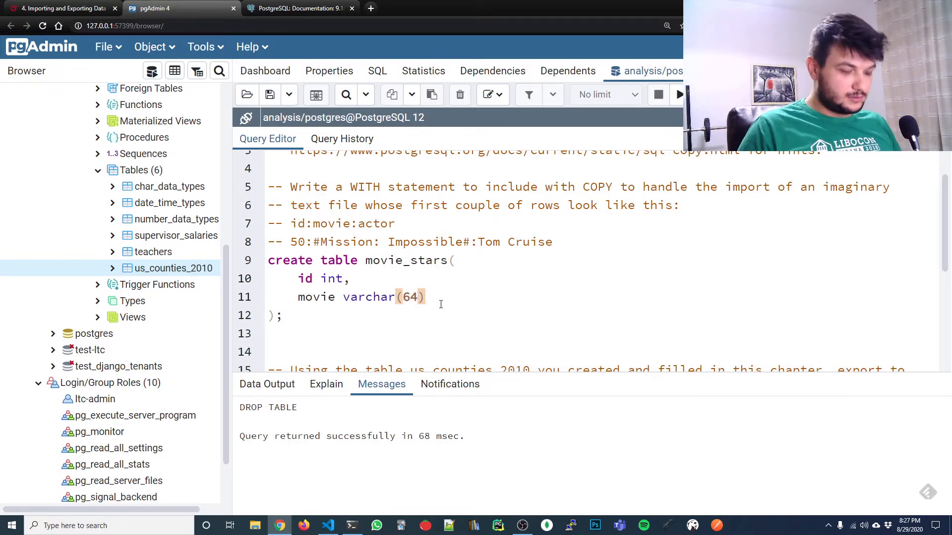
text(,)
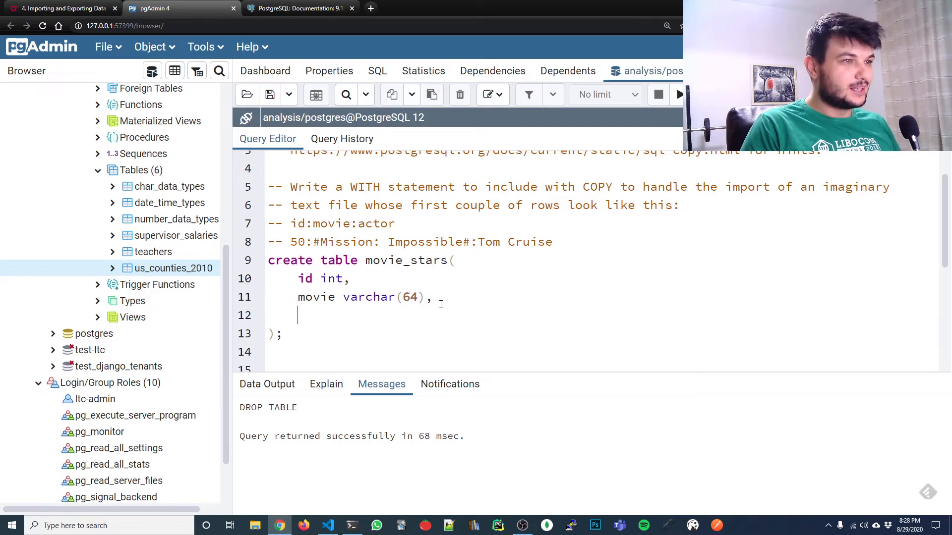
text(actor)
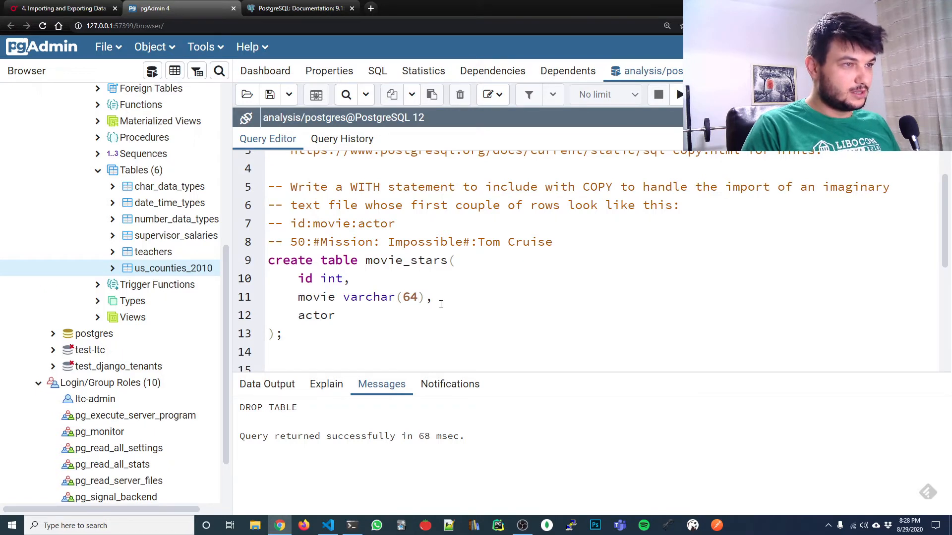
text(varchar)
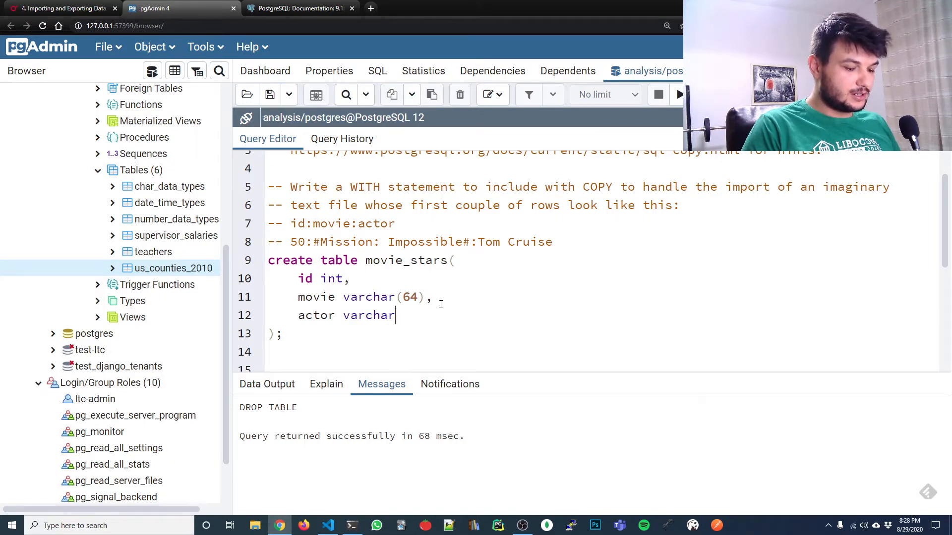
text((64))
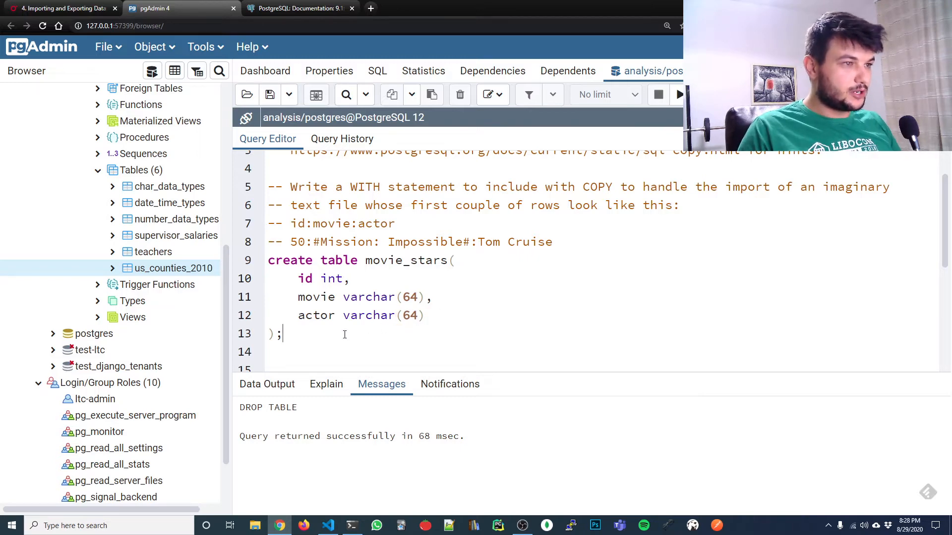
Run CREATE TABLE movie_stars and inspect its id, movie and actor columns.
click(679, 94)
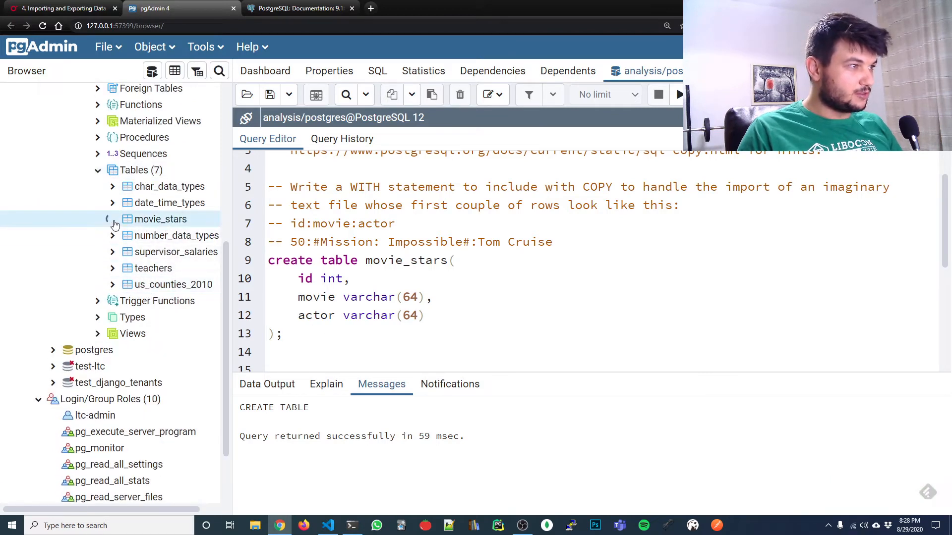
click(112, 219)
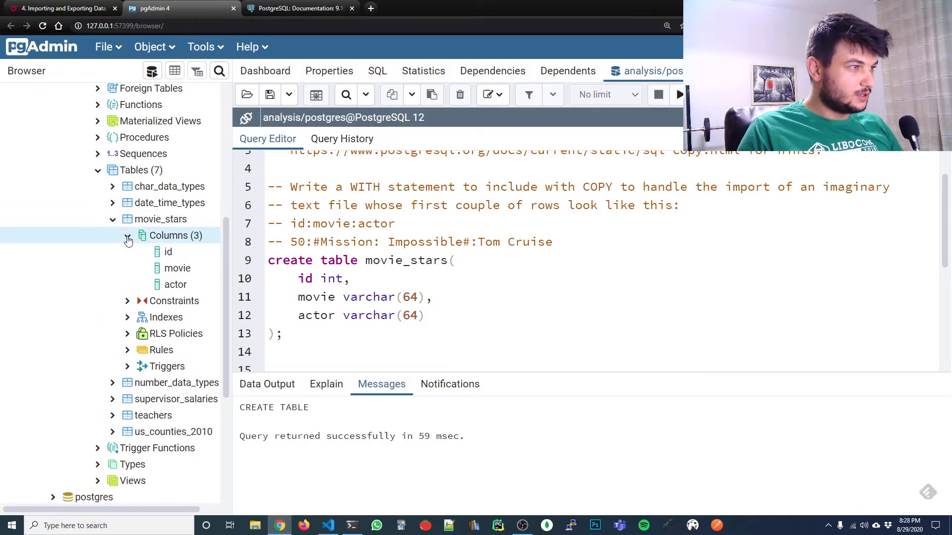
click(113, 219)
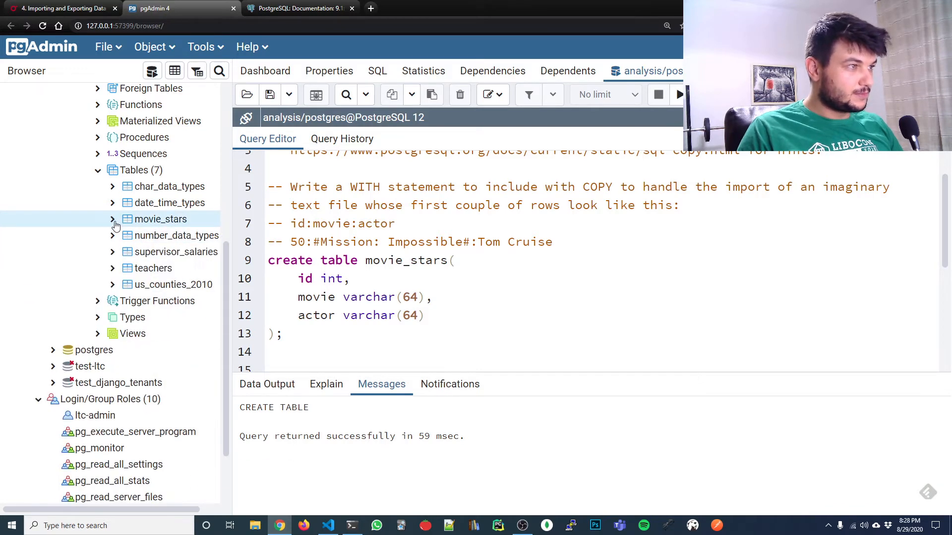
click(553, 242)
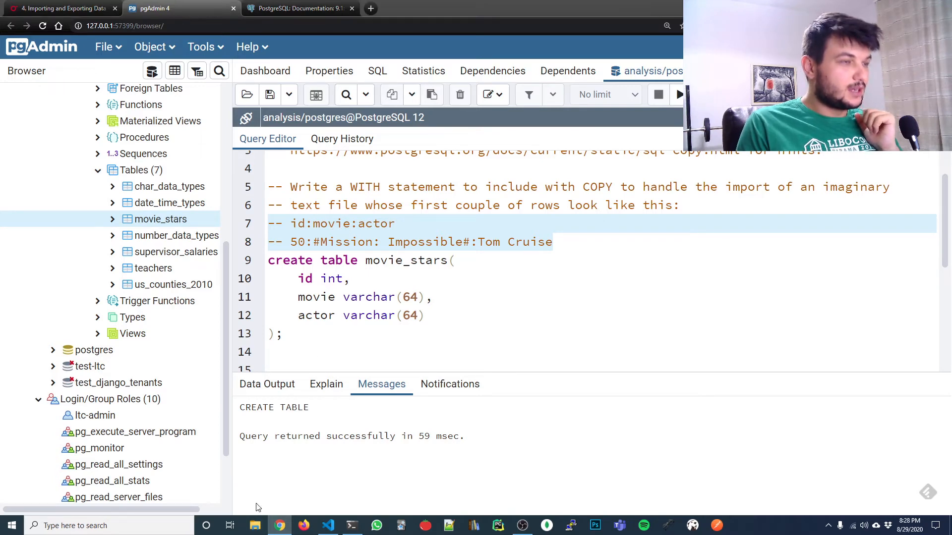
Open the Desktop > practical-sql > Chapter_04 folder in File Explorer.
click(254, 526)
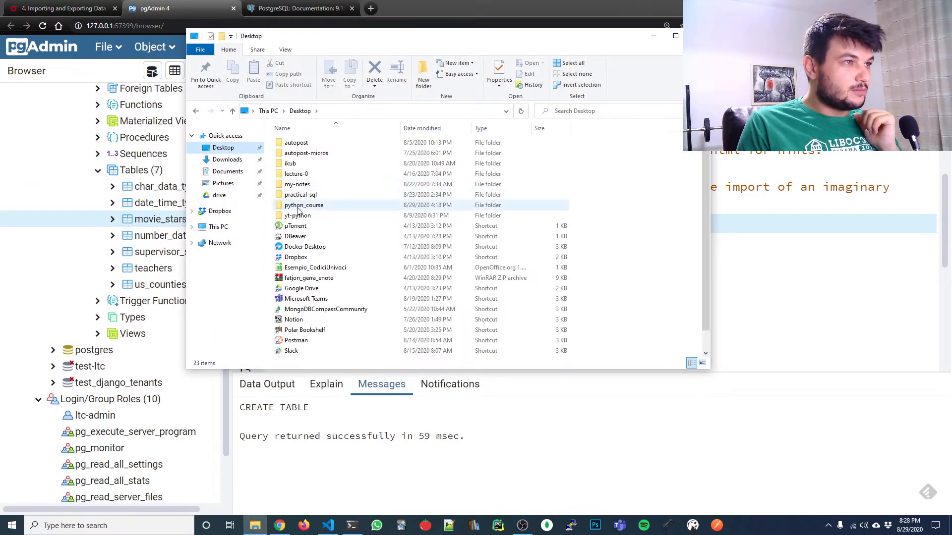
double_click(301, 194)
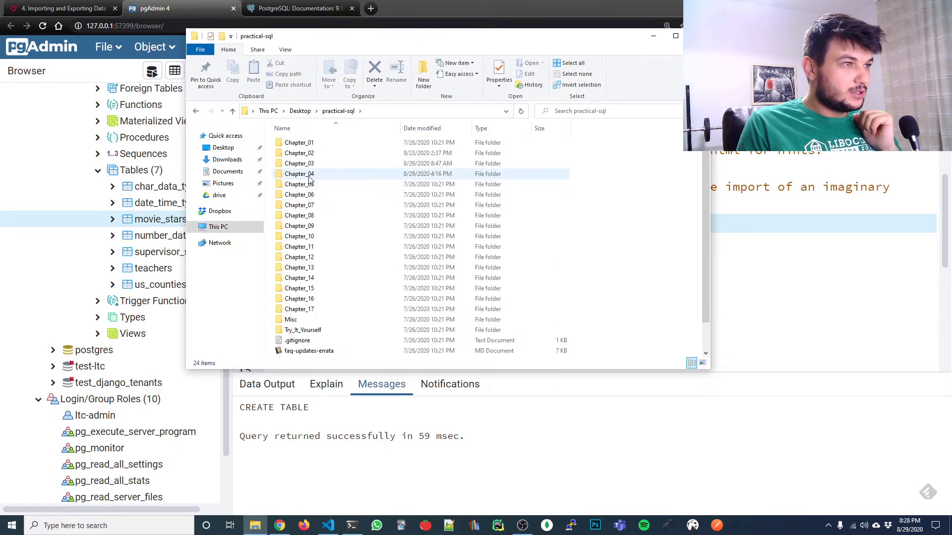
double_click(298, 174)
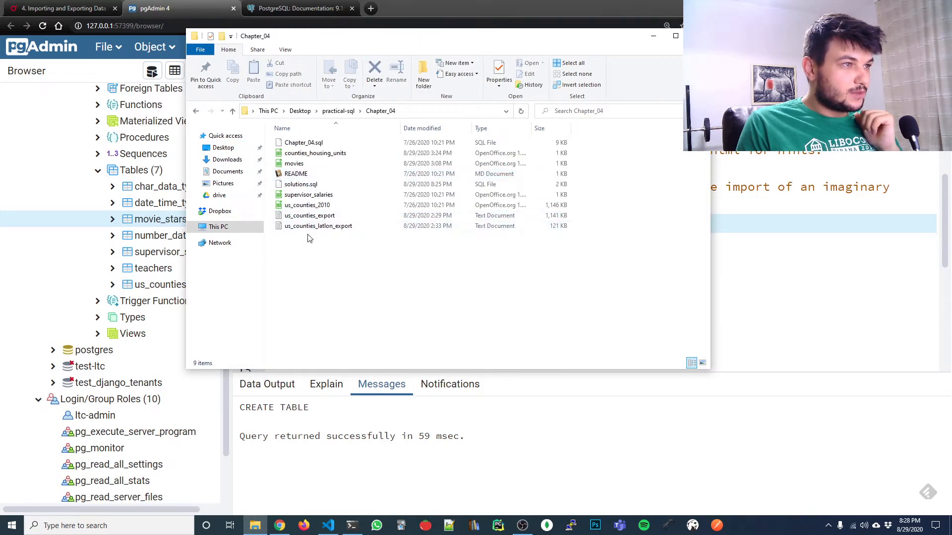
Delete the old movies and counties_housing_units files.
click(319, 226)
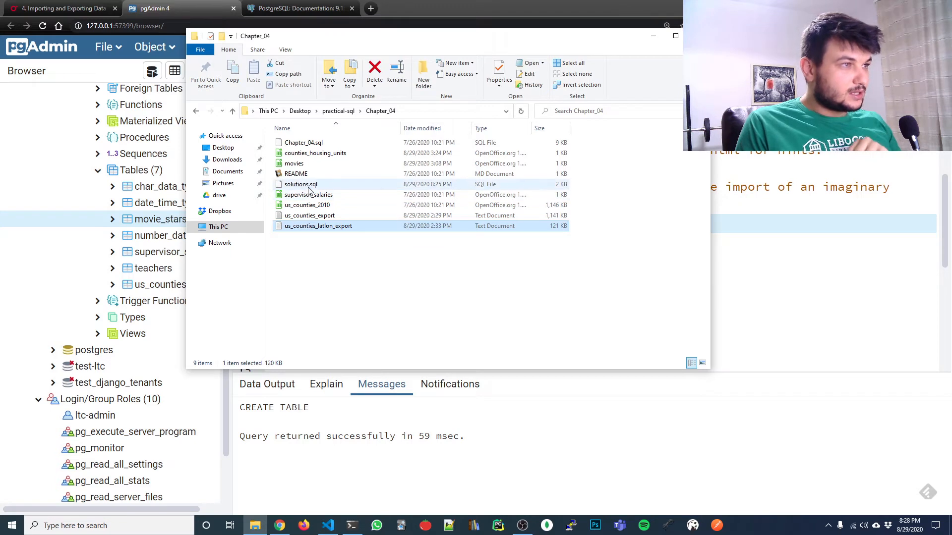
click(294, 163)
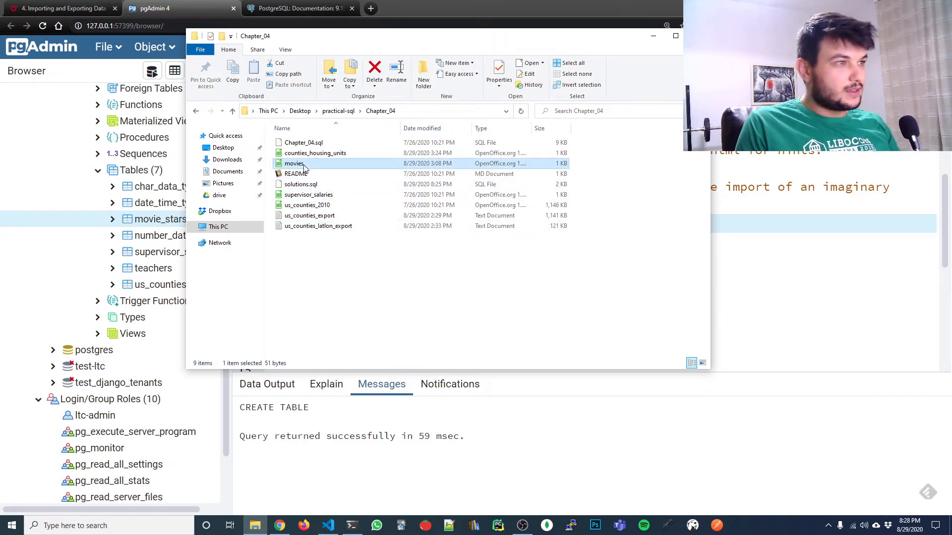
click(374, 69)
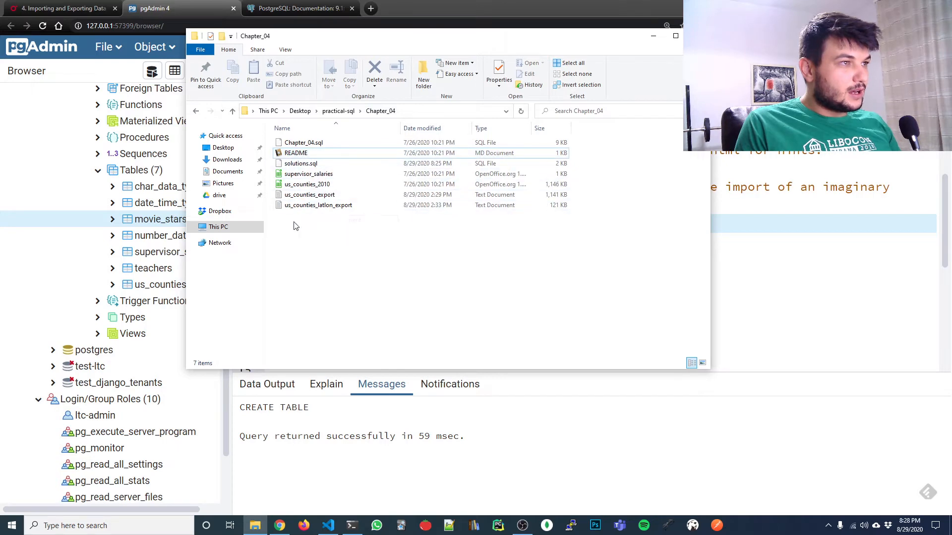
mouse_move(328, 244)
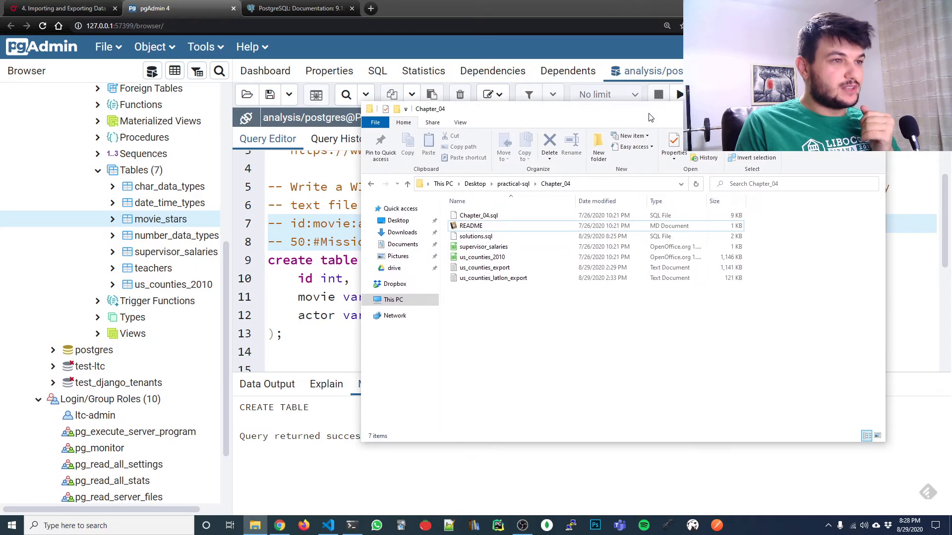
mouse_move(506, 361)
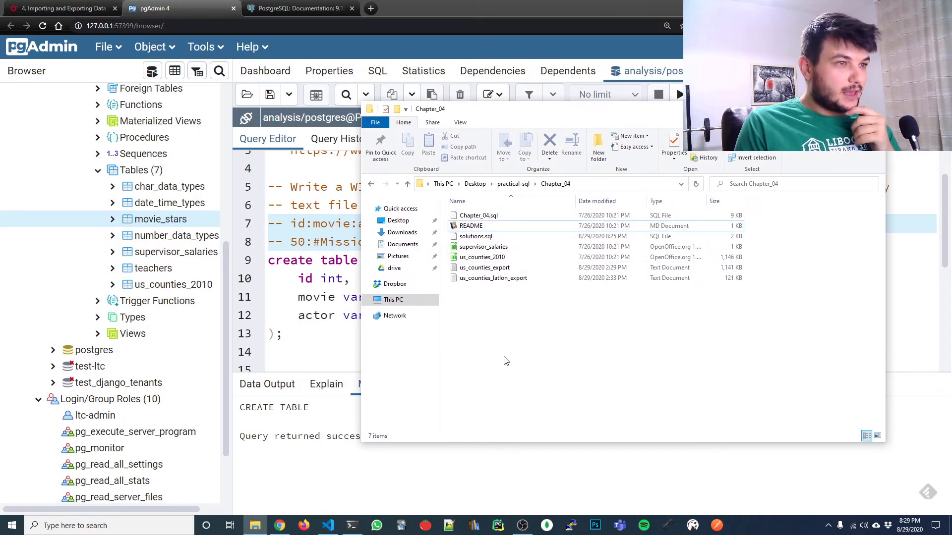
Create a New Text Document in Chapter_04 with its default name.
right_click(506, 361)
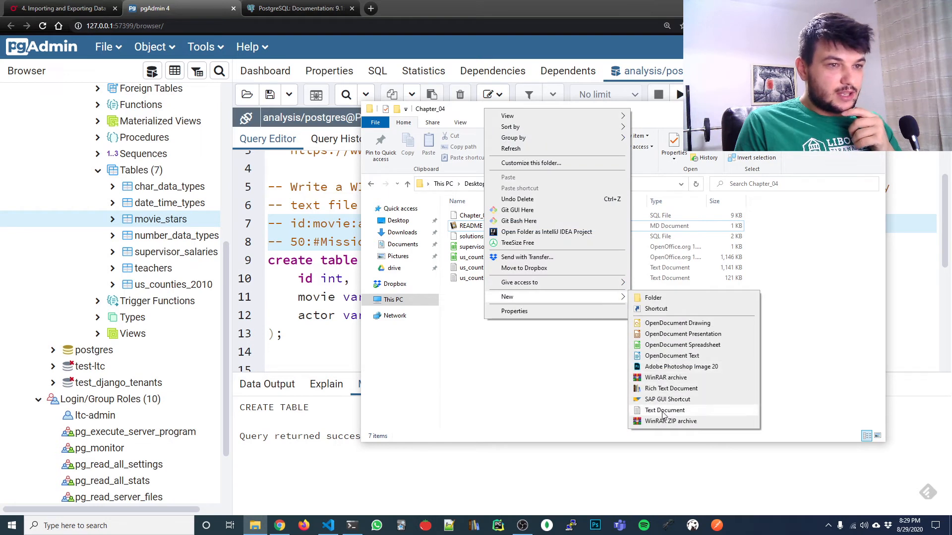
click(664, 410)
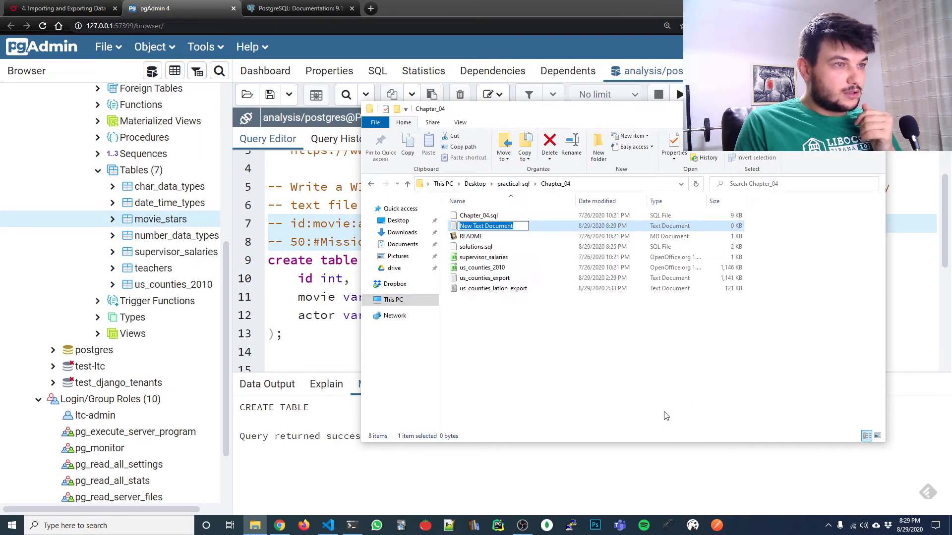
click(495, 317)
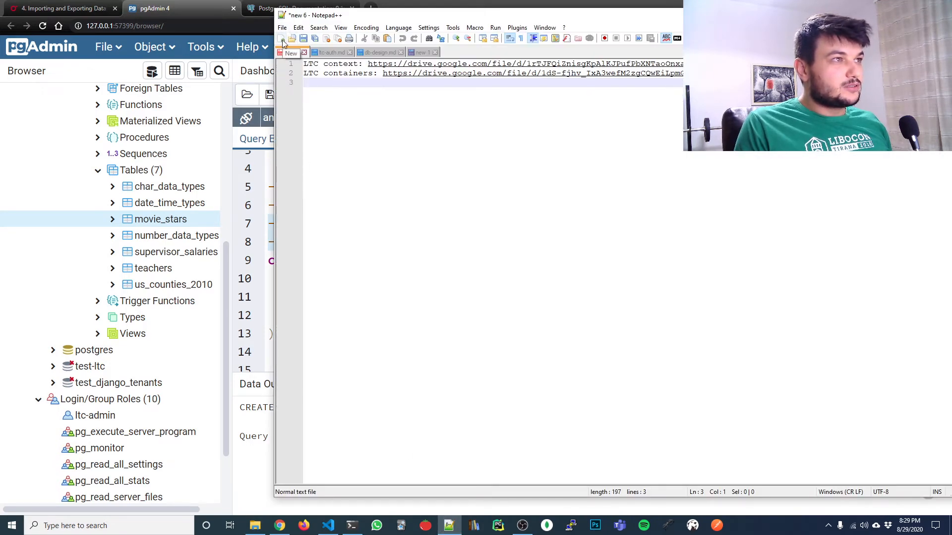
Save a blank Notepad++ document as movies.csv in Chapter_04.
click(282, 39)
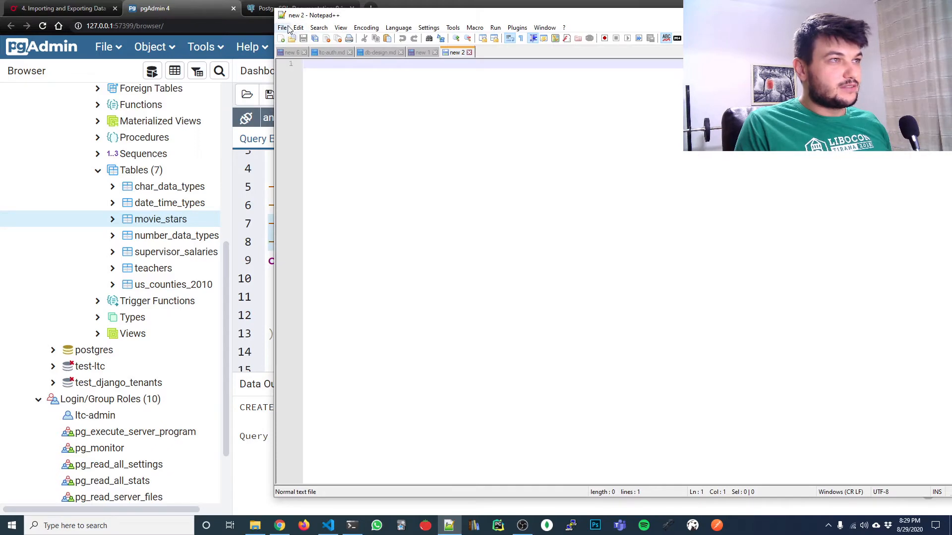
click(297, 27)
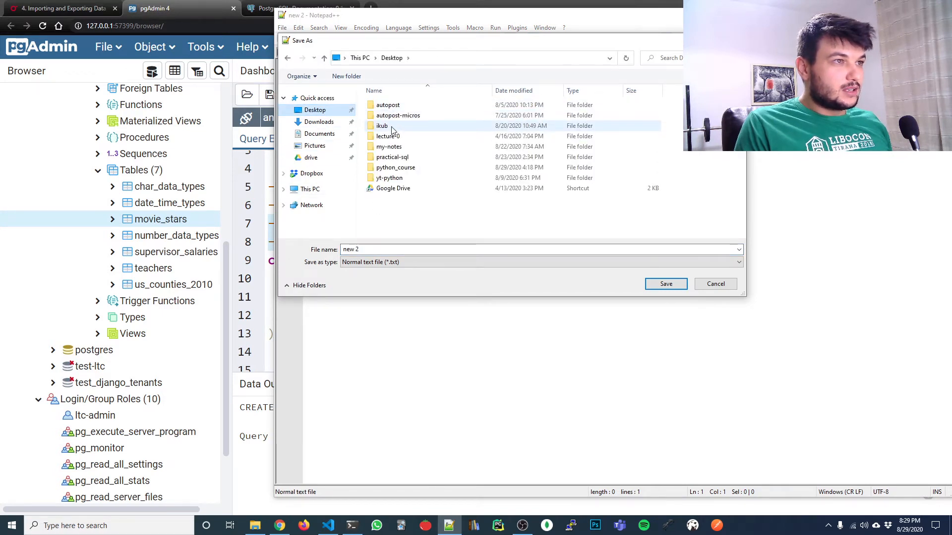
double_click(392, 157)
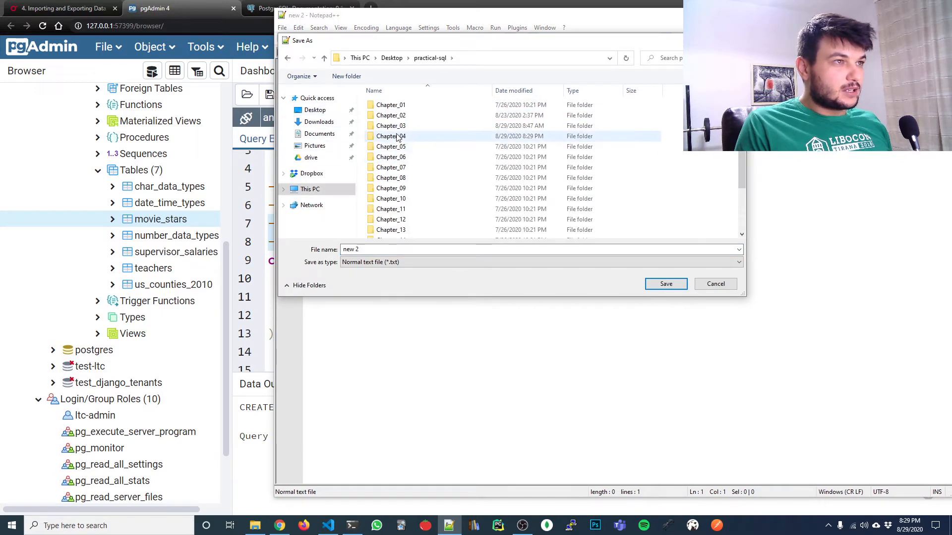
double_click(390, 136)
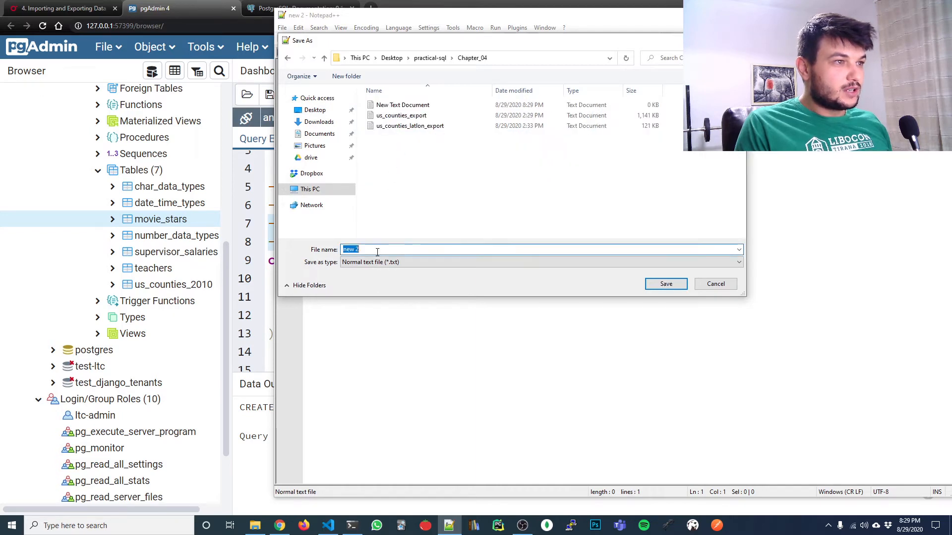
text(movies)
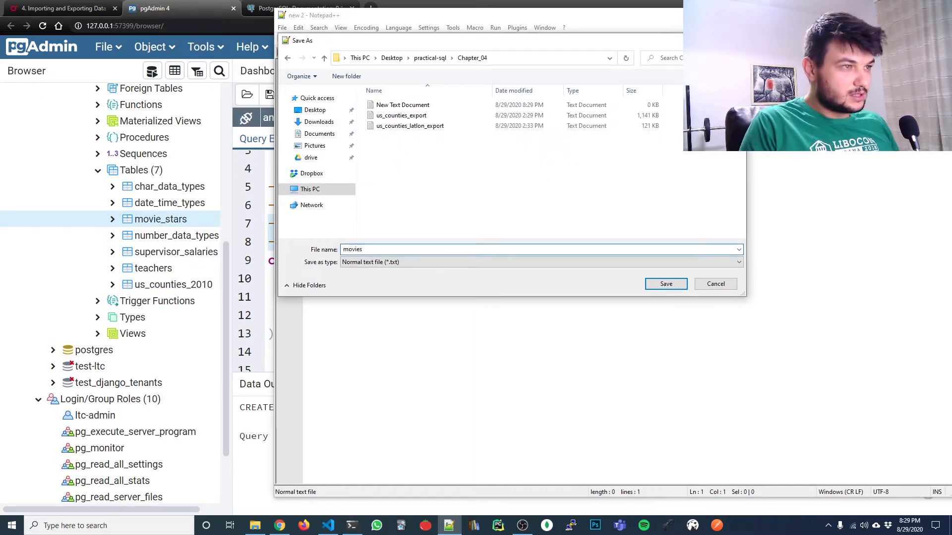
text(.csv)
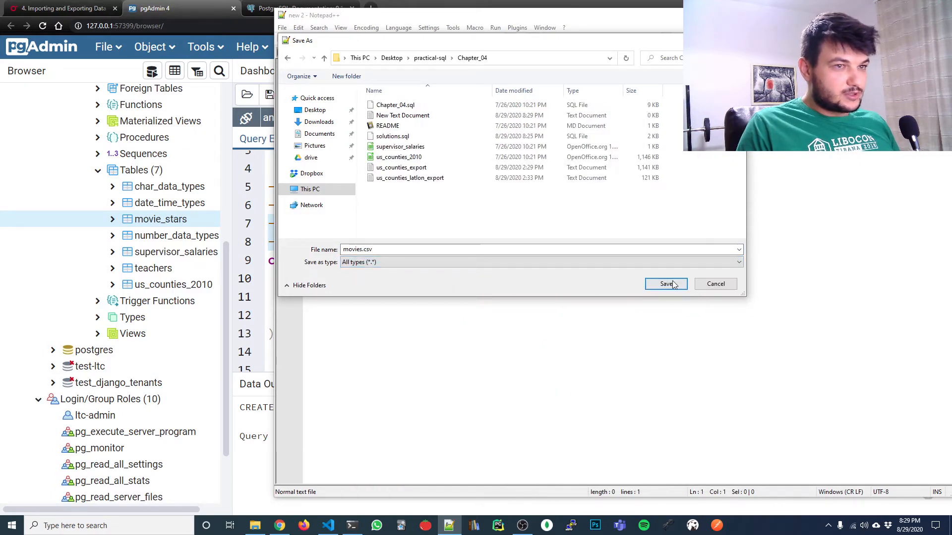
click(665, 284)
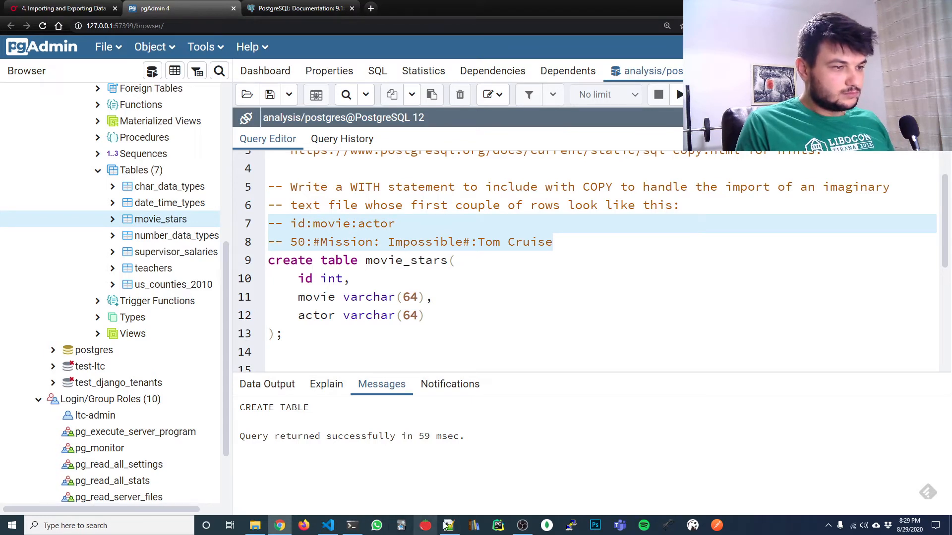
Save movies.csv with rows id:movie:actor and 50:#Mission: Impossible#:Tom Cruise.
click(448, 525)
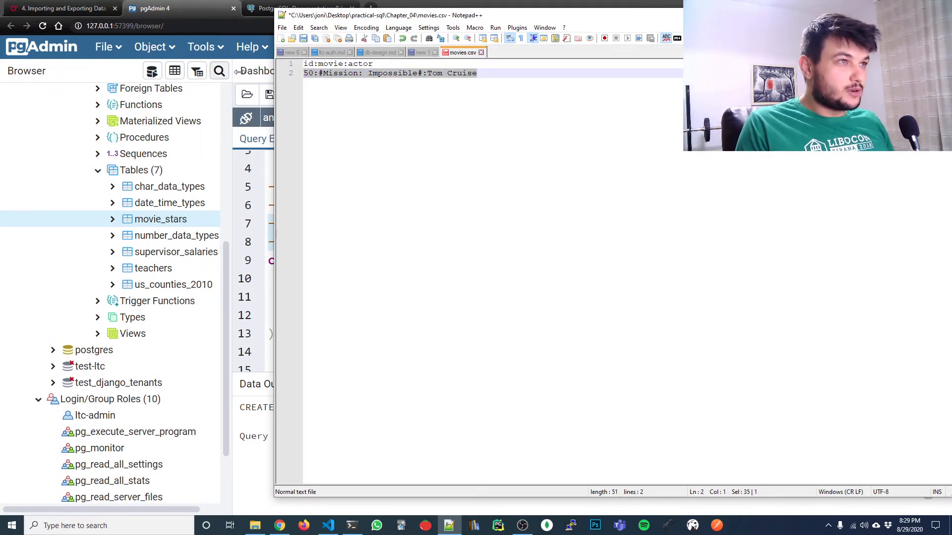
click(375, 64)
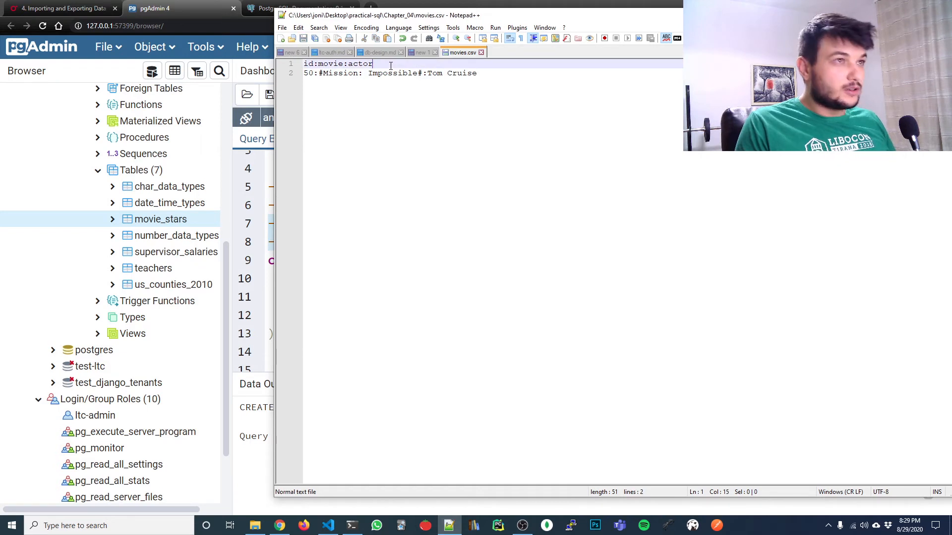
mouse_move(463, 51)
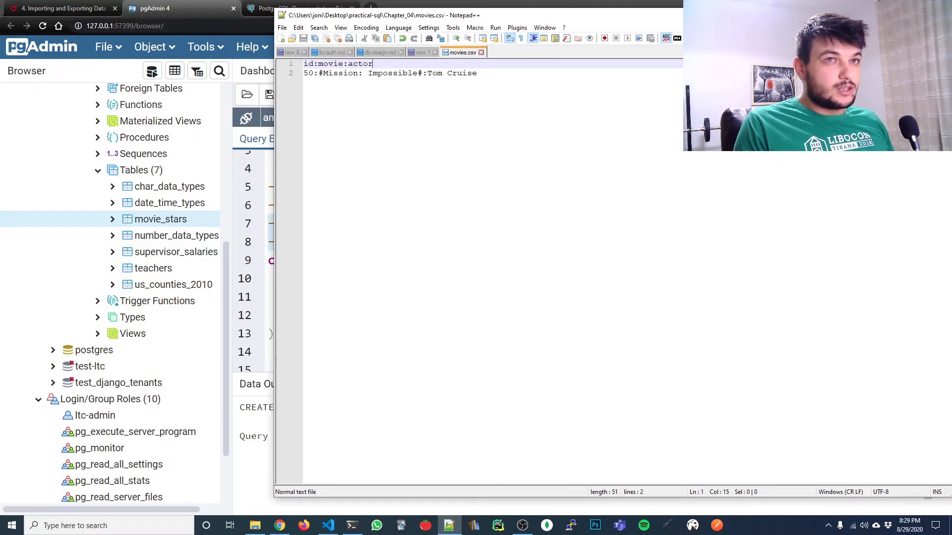
click(291, 52)
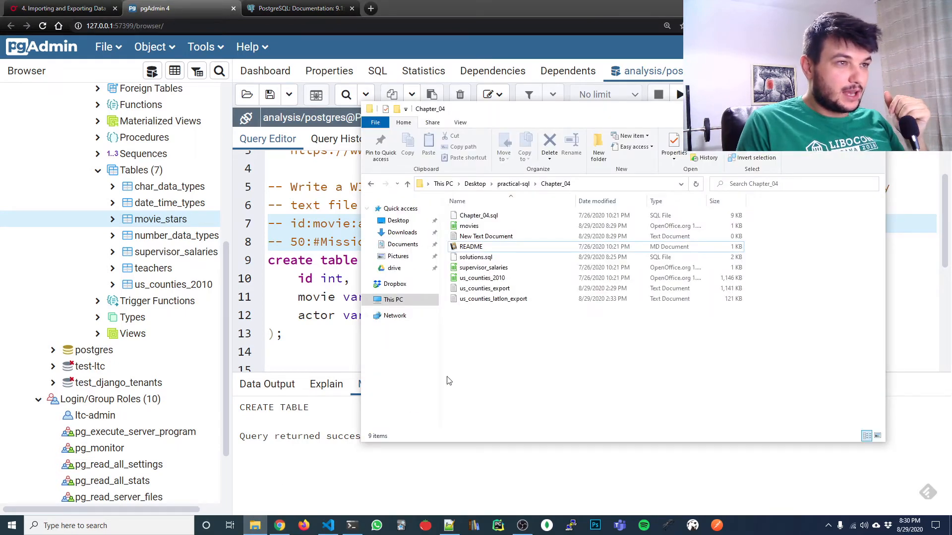
mouse_move(474, 257)
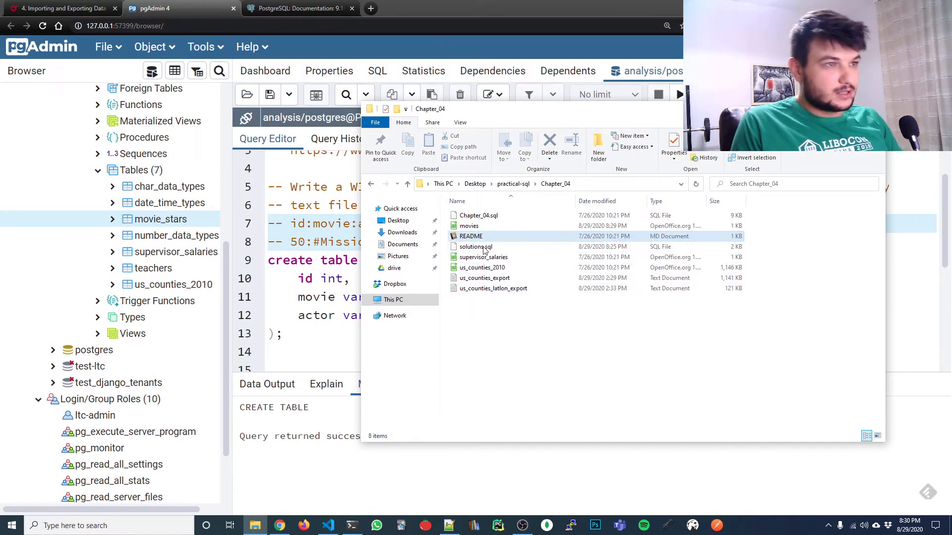
Delete the empty New Text Document from Chapter_04.
click(468, 226)
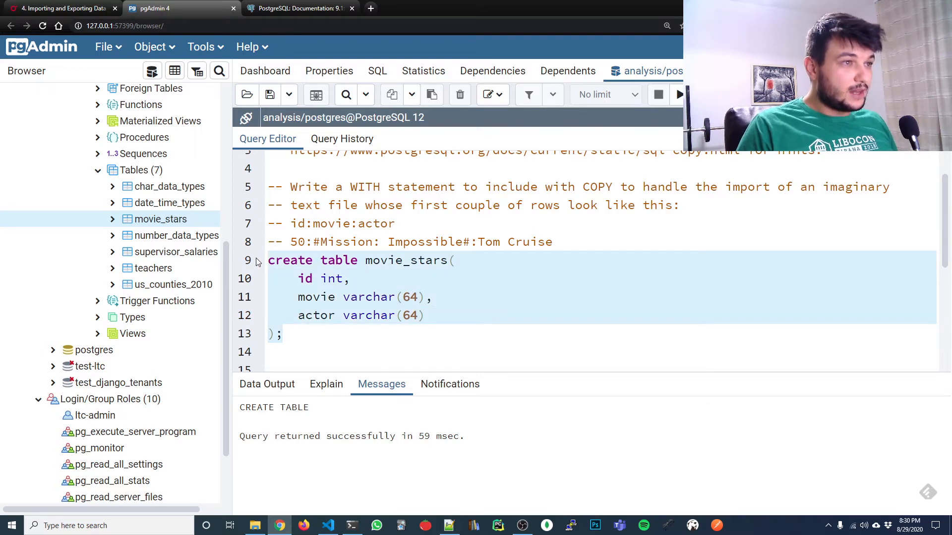
Comment out the CREATE TABLE movie_stars statement.
key(ctrl+/)
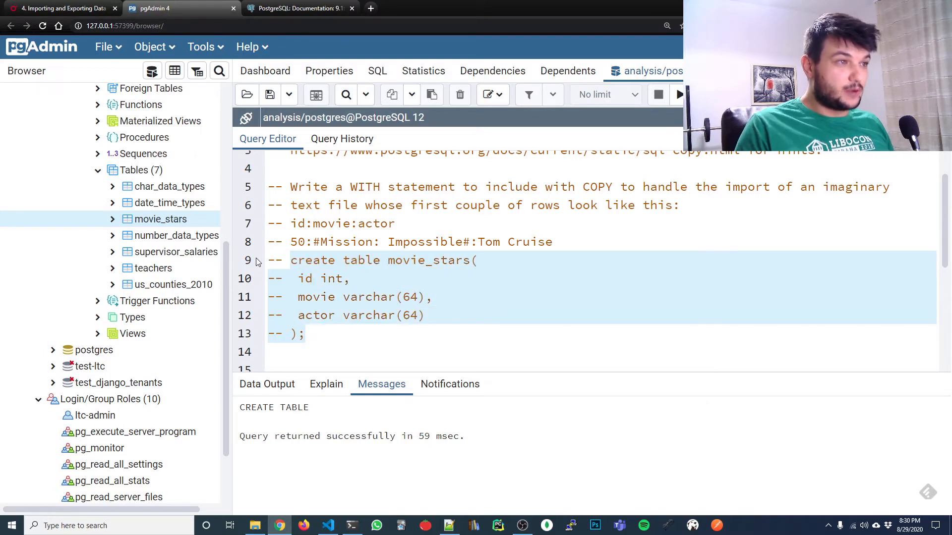
click(594, 241)
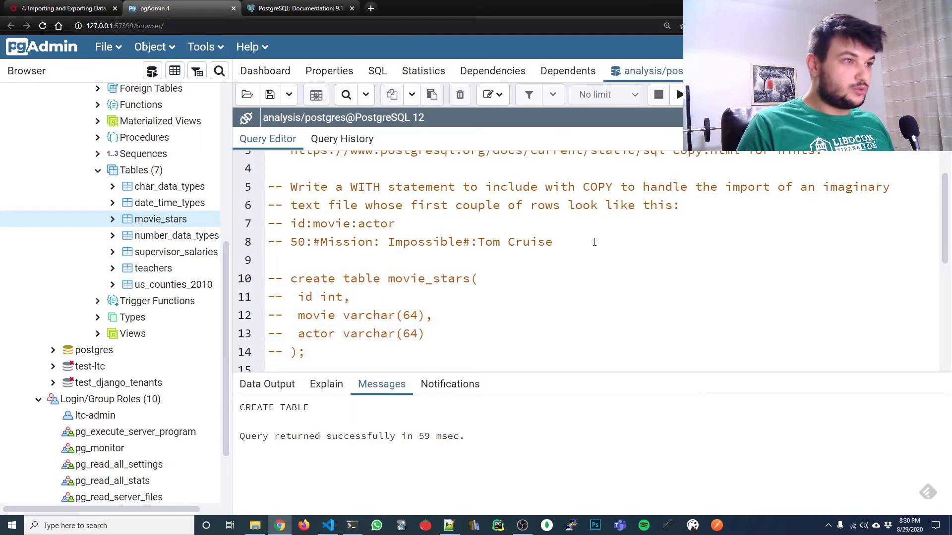
scroll(down, 3)
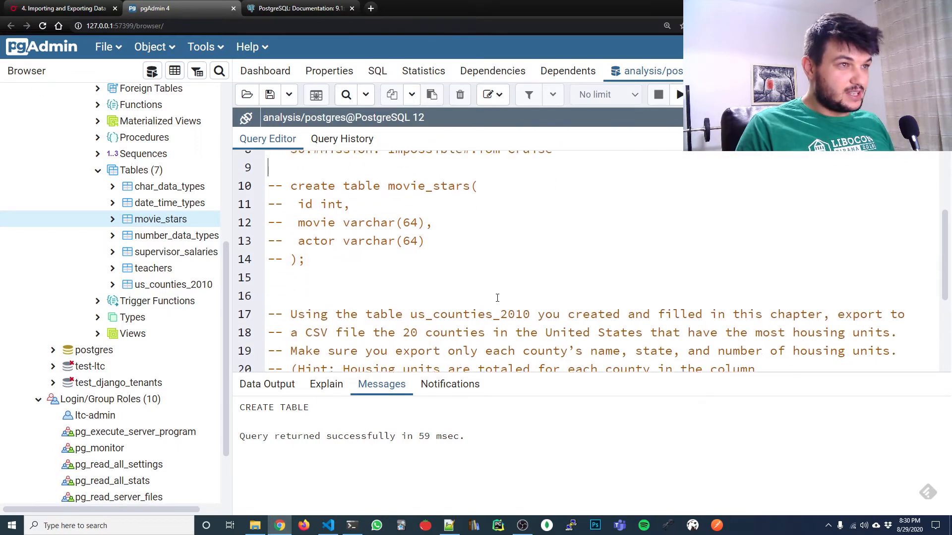
scroll(up, 3)
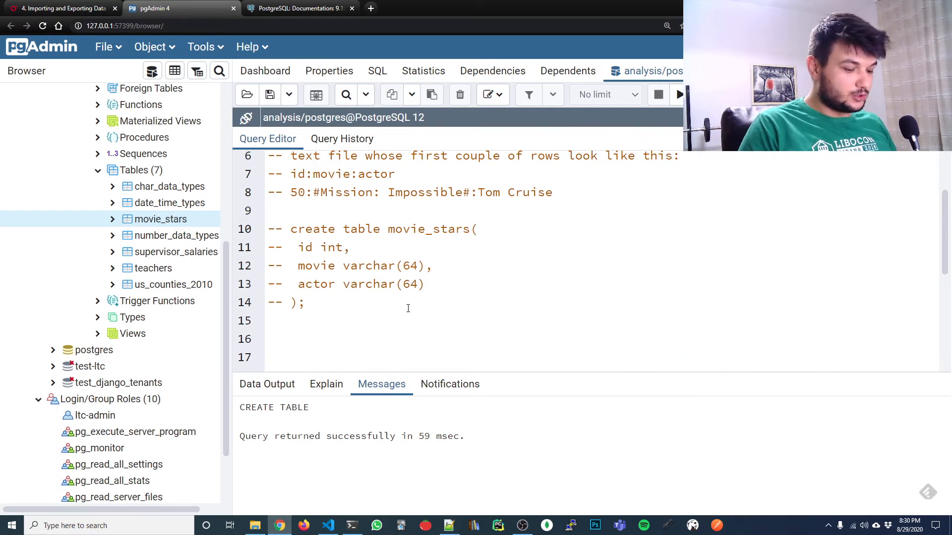
Type copy movie_stars from '' below the commented statement.
text(copy)
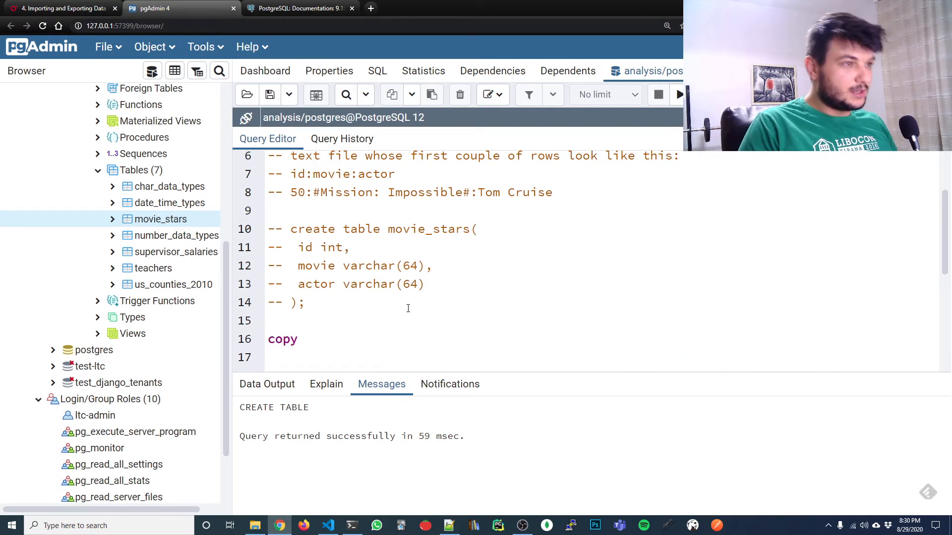
text(movie)
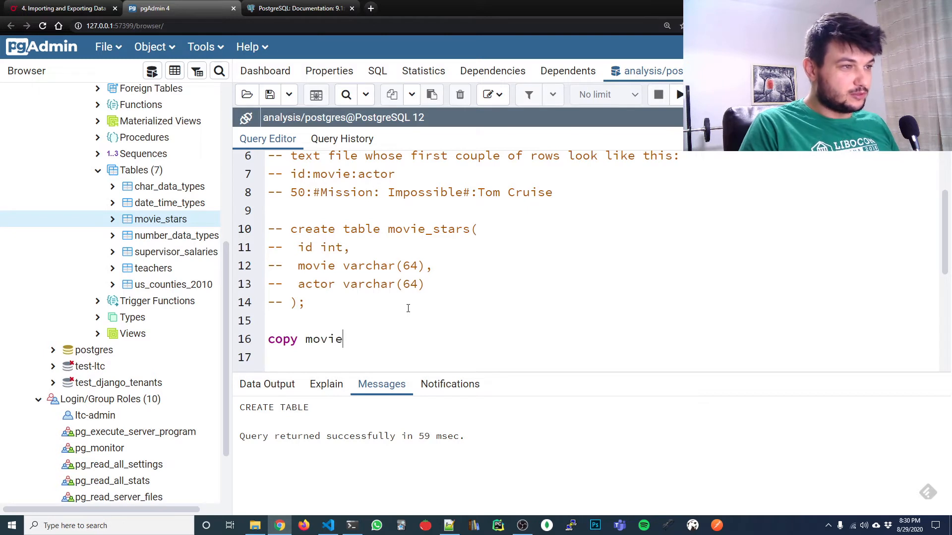
text(_stars)
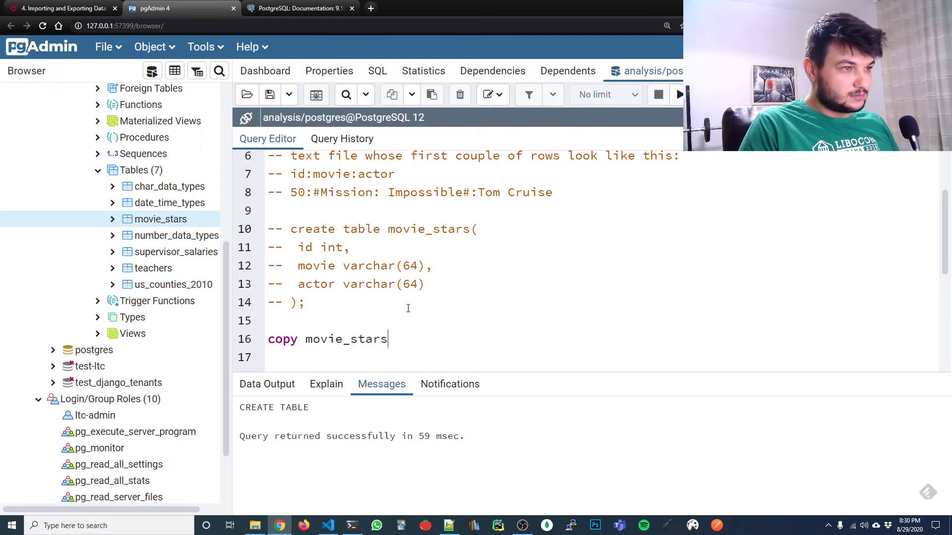
text(from)
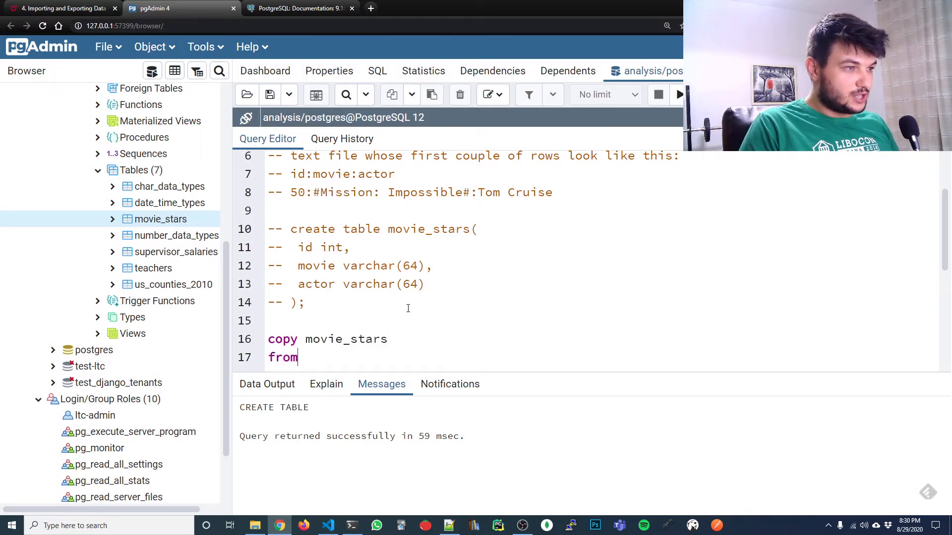
scroll(down, 3)
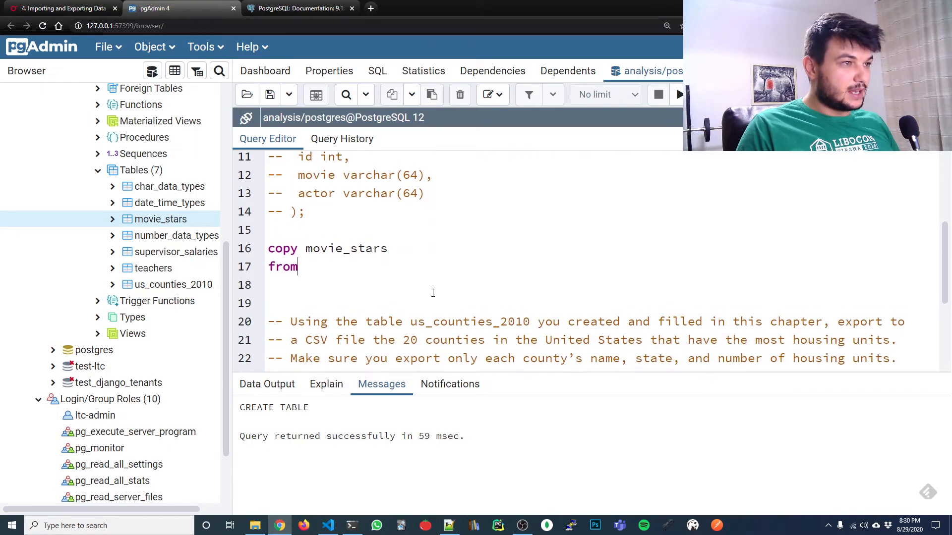
text('')
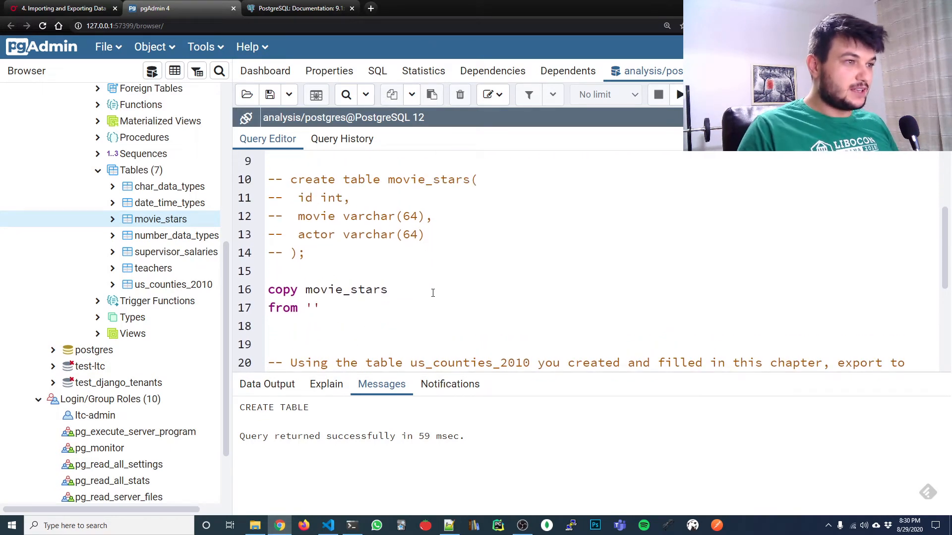
Fill the quotes with C:\Users\joni\Desktop\practical-sql\Chapter_04\movies.csv.
click(255, 525)
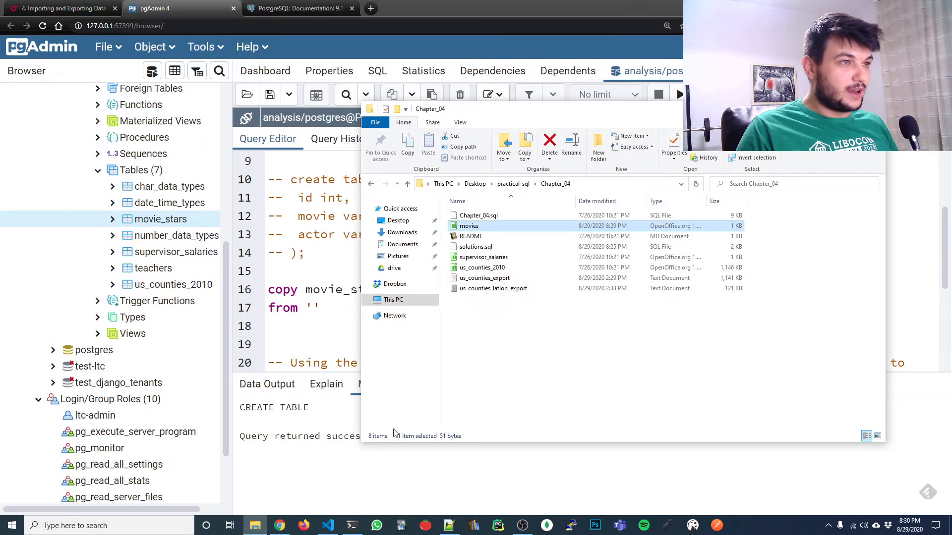
click(516, 183)
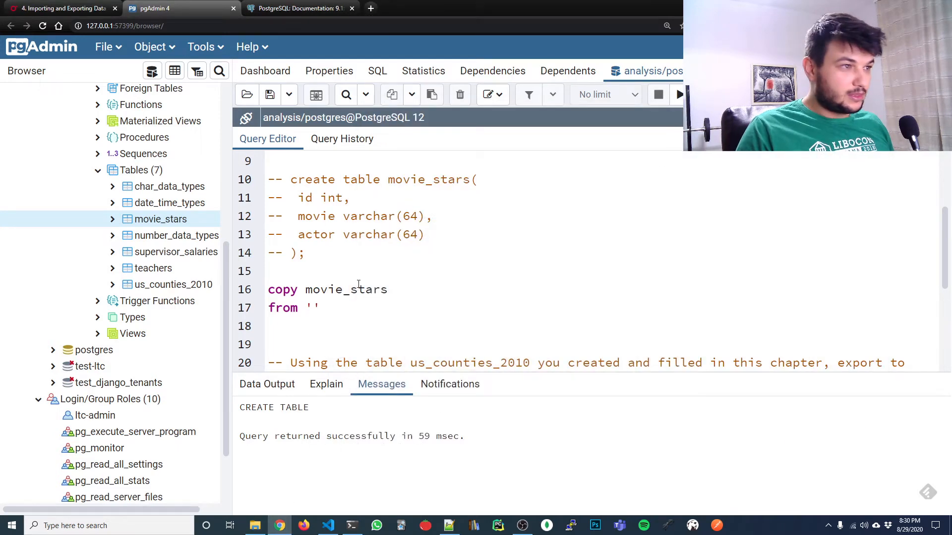
text(C:\Users\joni\Desktop\practical-sql\Chapter_04)
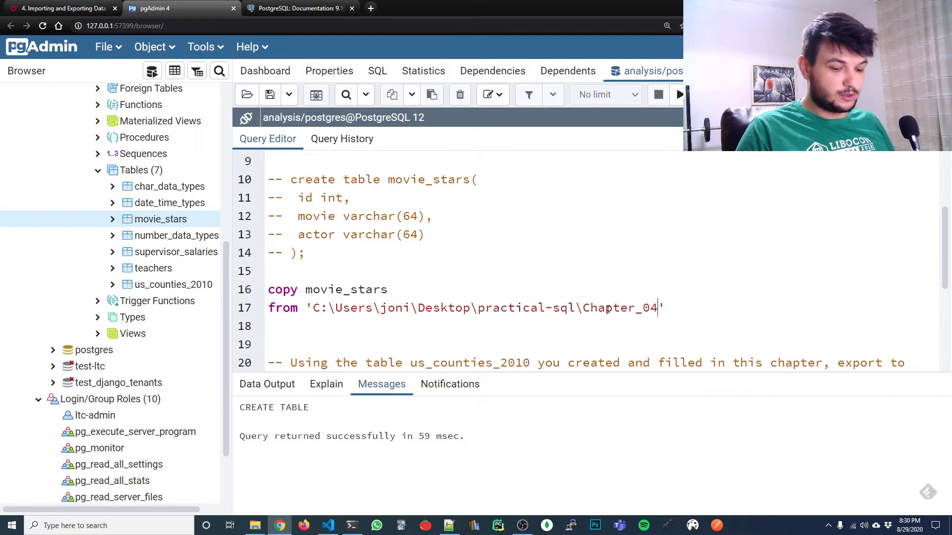
text(\movie)
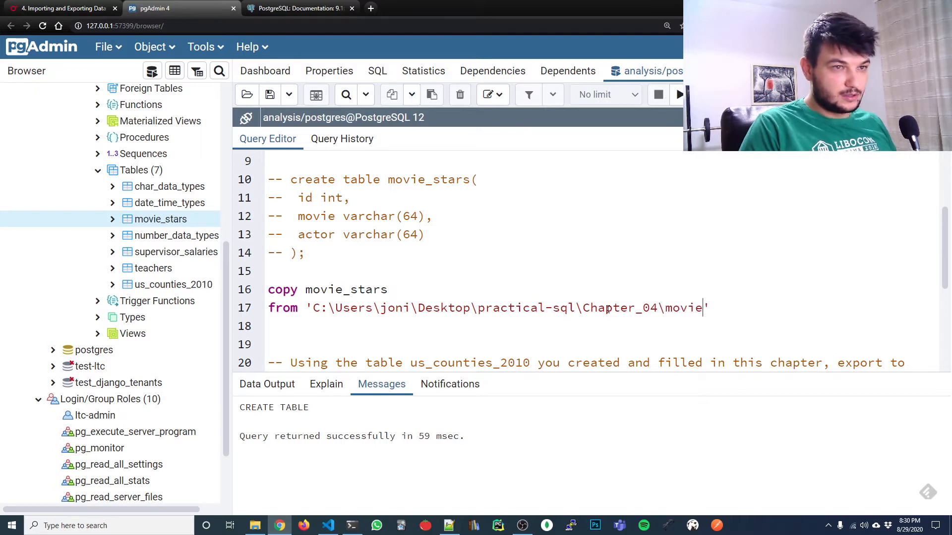
text(s.csv)
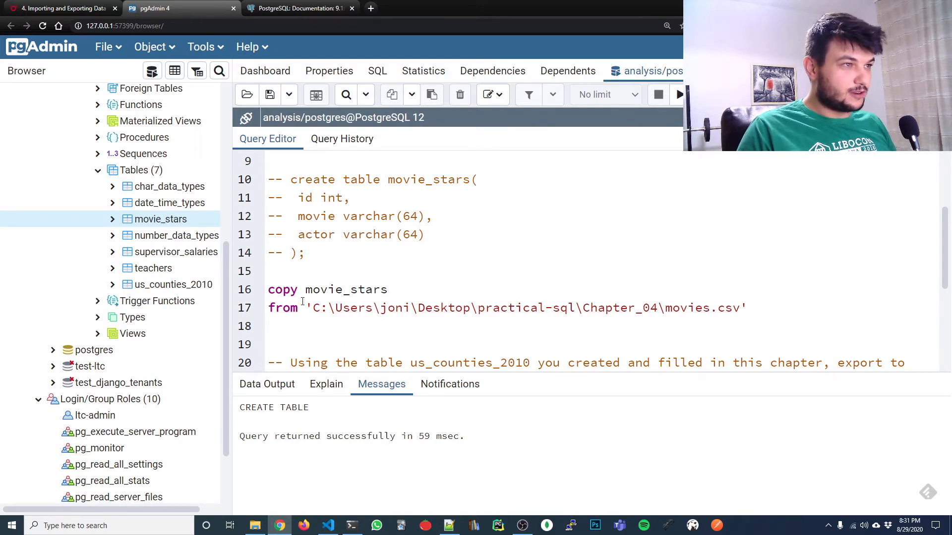
scroll(up, 3)
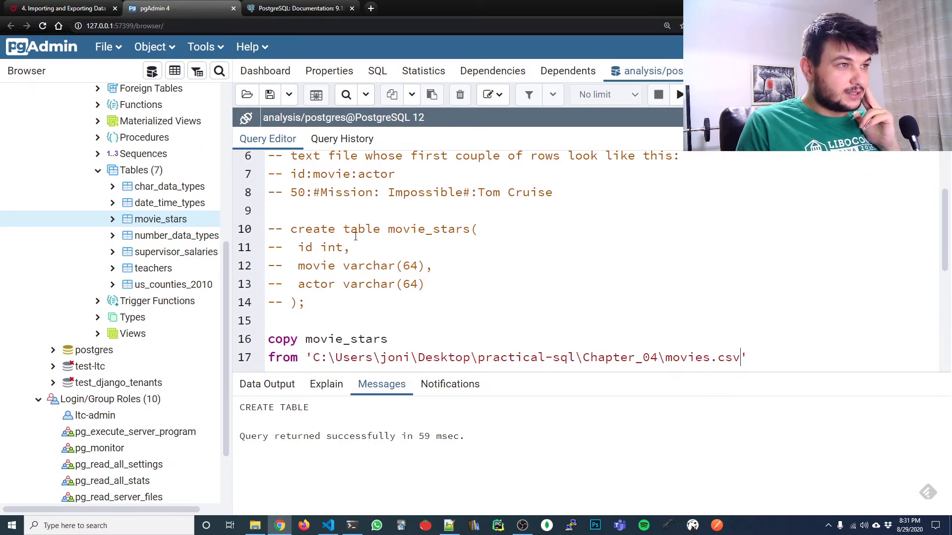
scroll(down, 3)
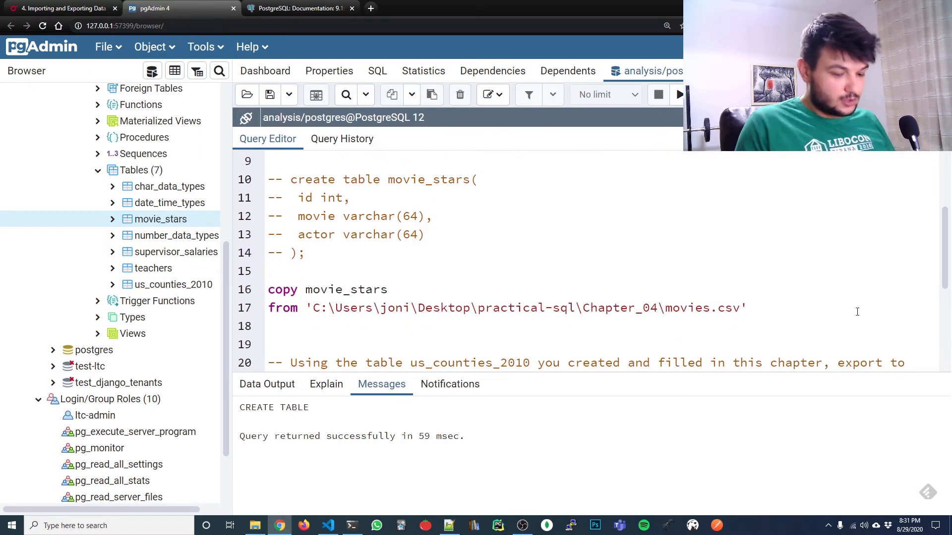
Add with (format csv, headers, delimiter to the COPY statement.
text(with ()
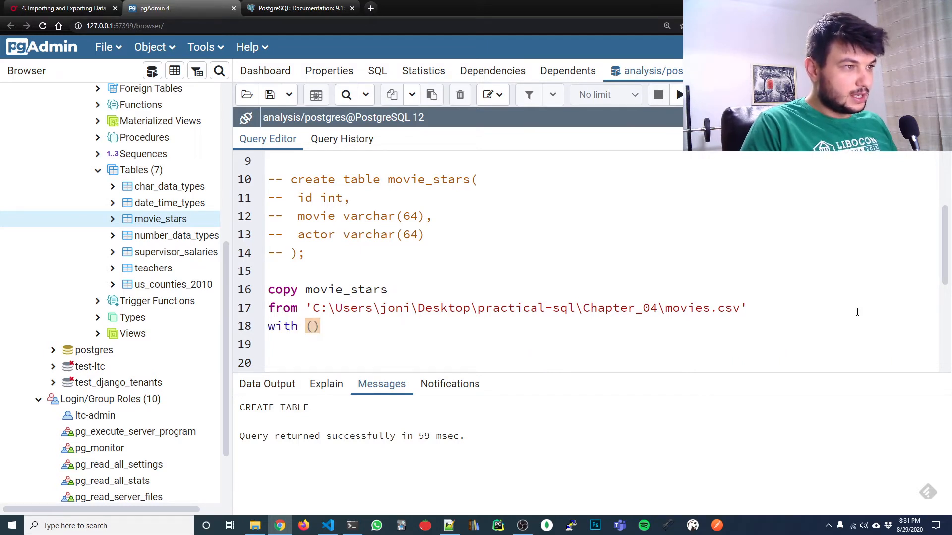
text(format)
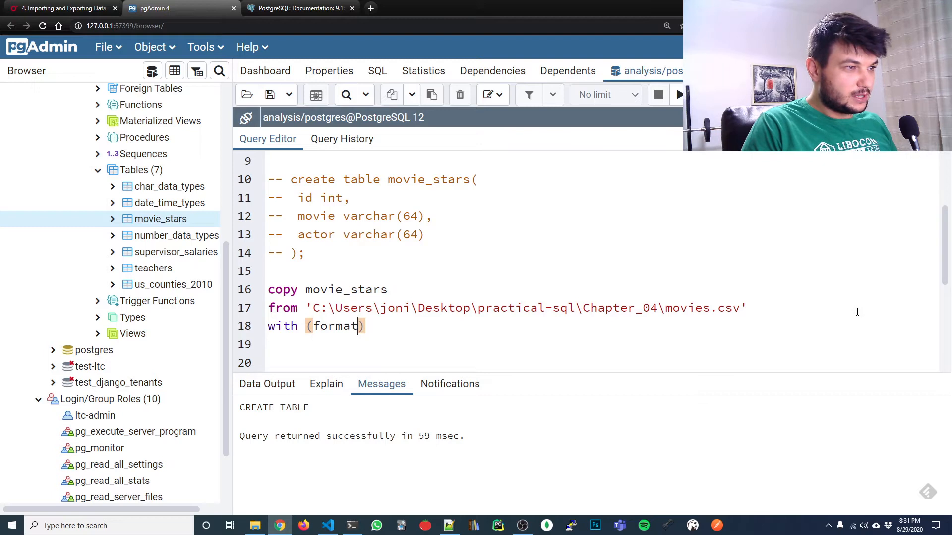
scroll(up, 3)
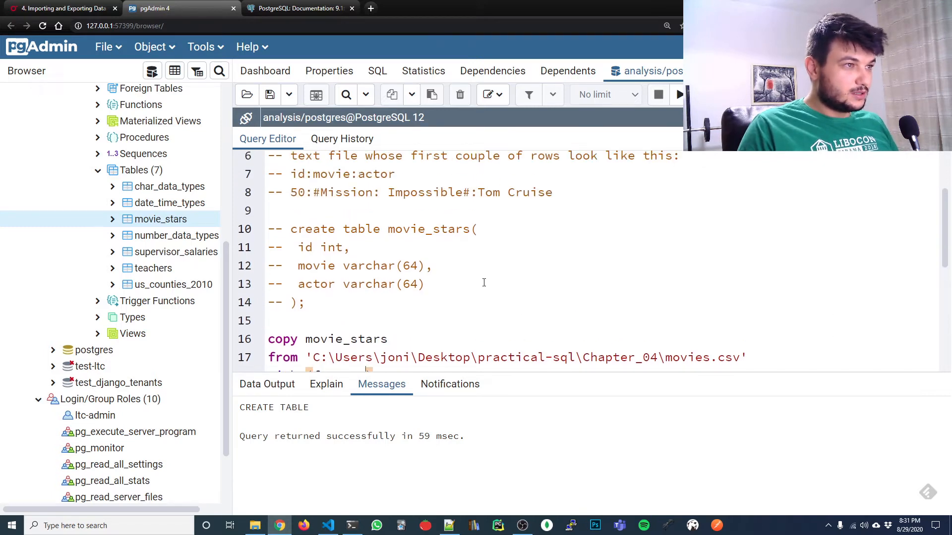
text(with (format ))
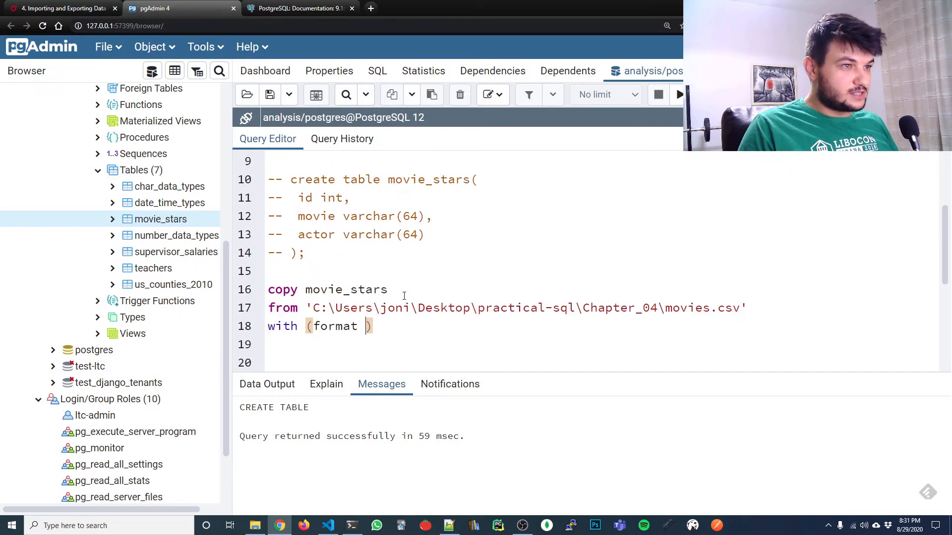
text(csv,)
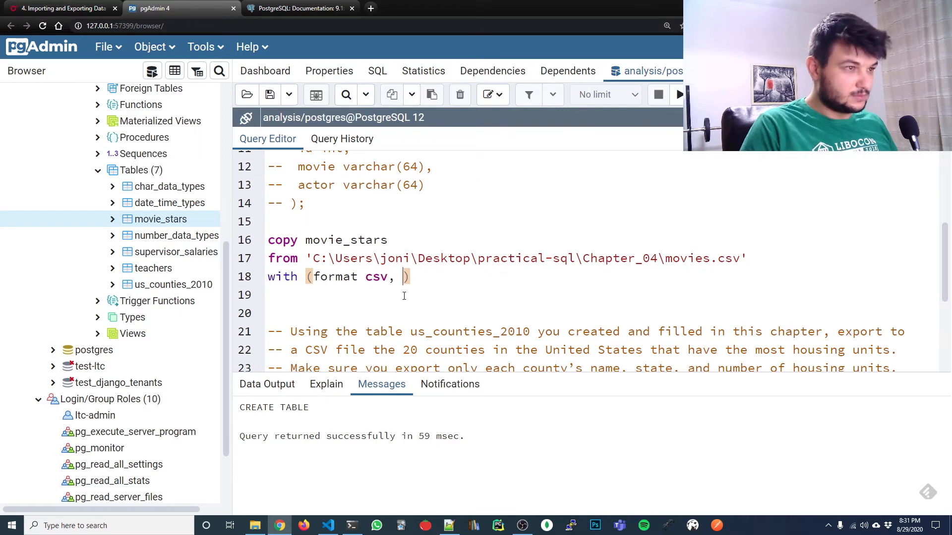
text(hea)
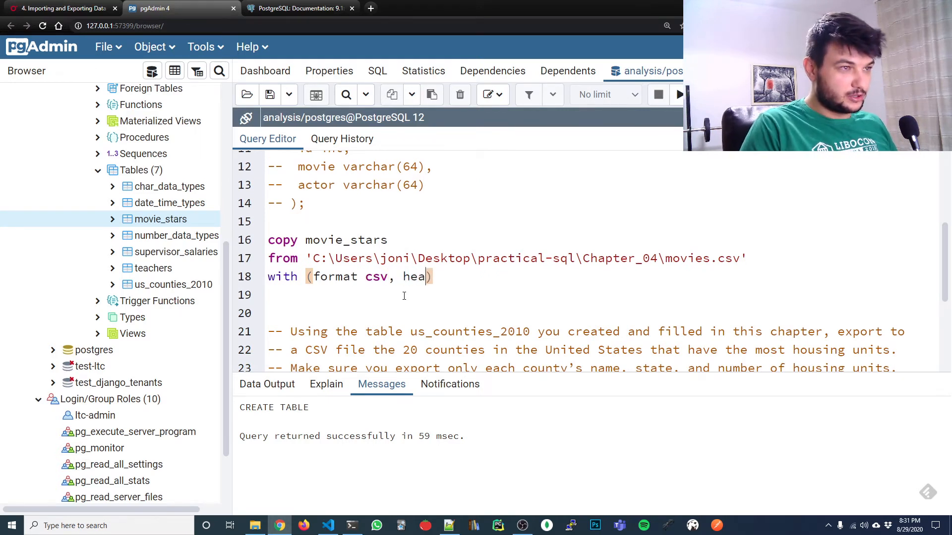
text(ders,)
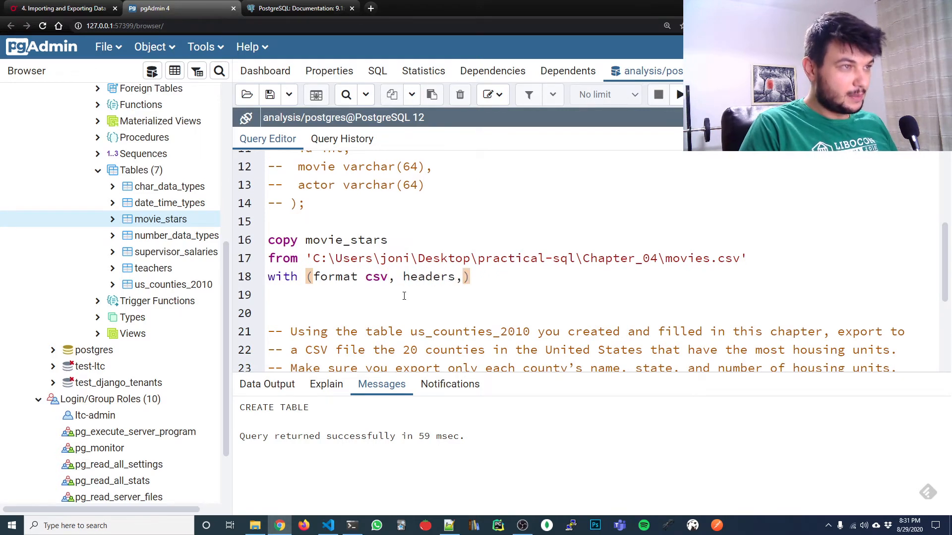
text(d)
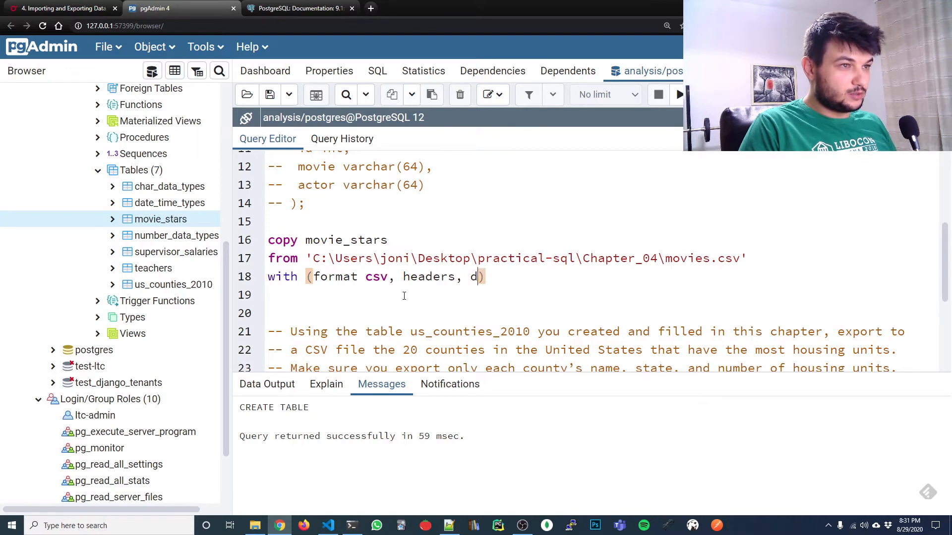
text(eli)
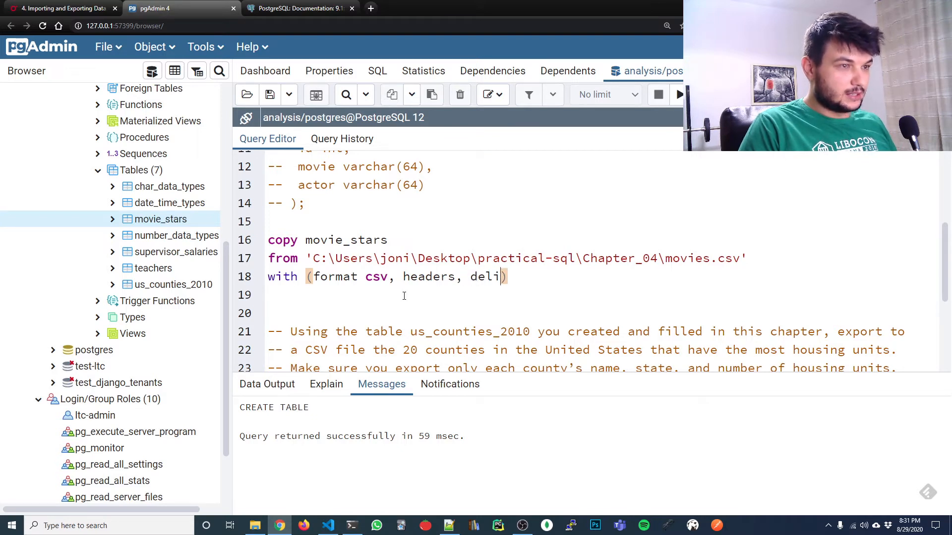
text(miter)
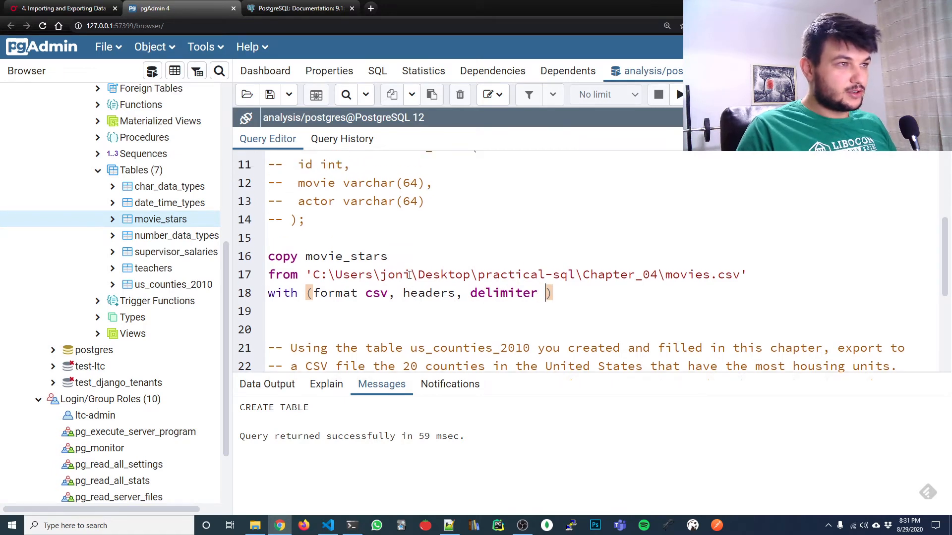
Finish with delimiter ':' and quote '#', then run it, getting 'headers' not recognized.
scroll(up, 3)
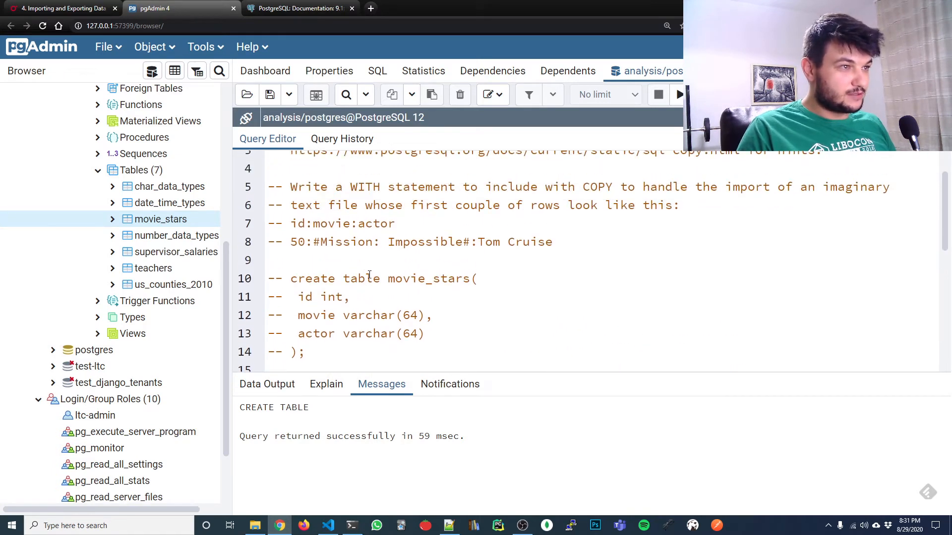
scroll(down, 3)
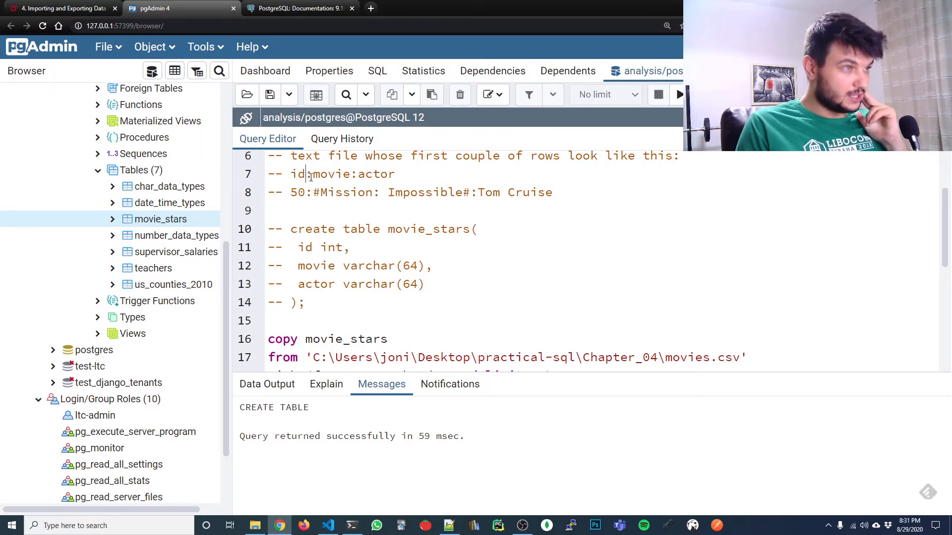
scroll(down, 3)
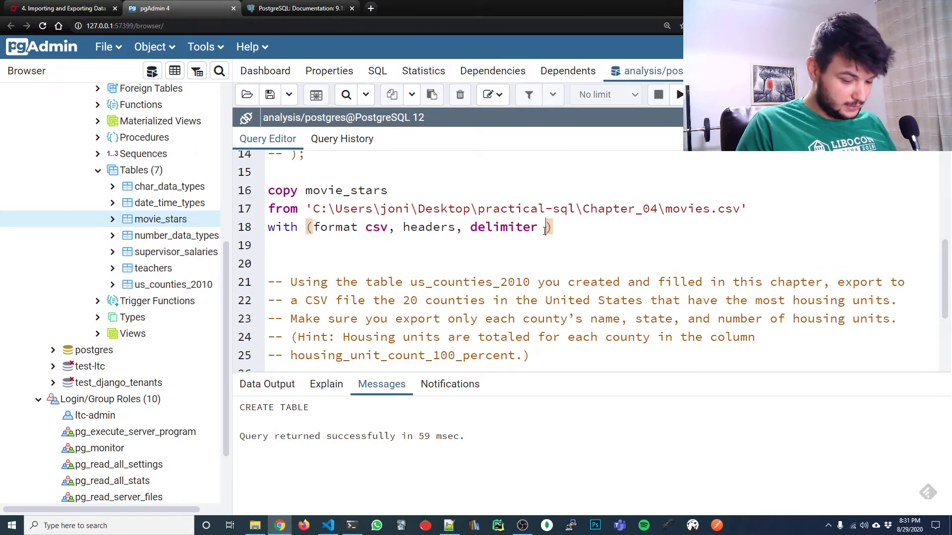
text(:)
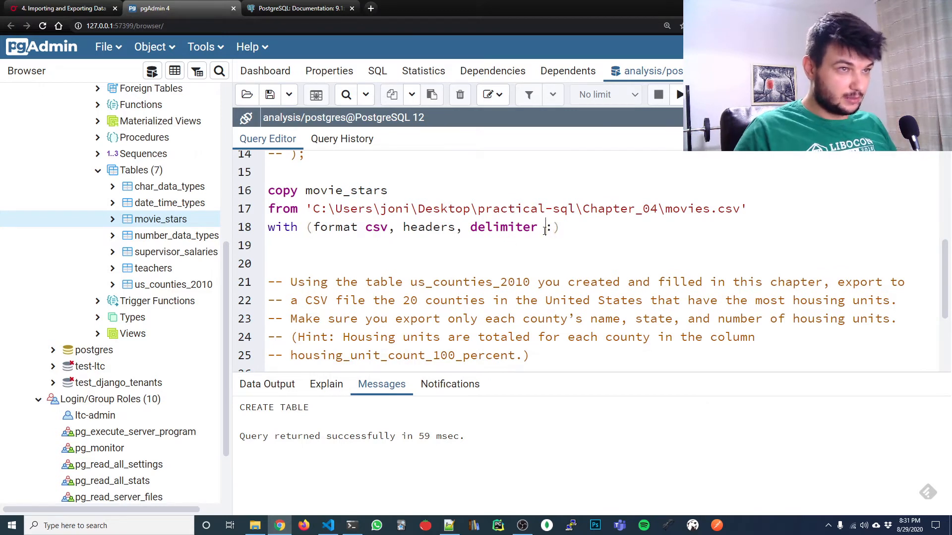
text(')
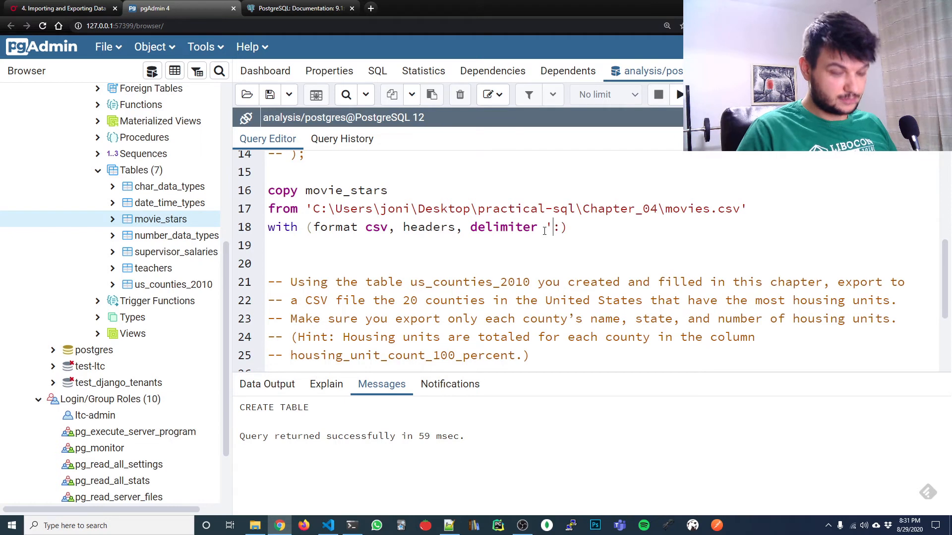
text(:,)
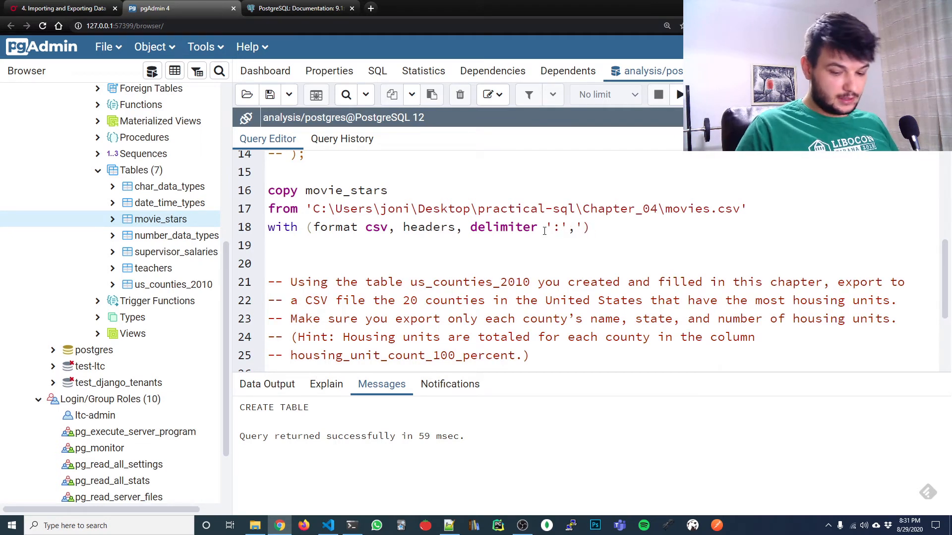
scroll(up, 3)
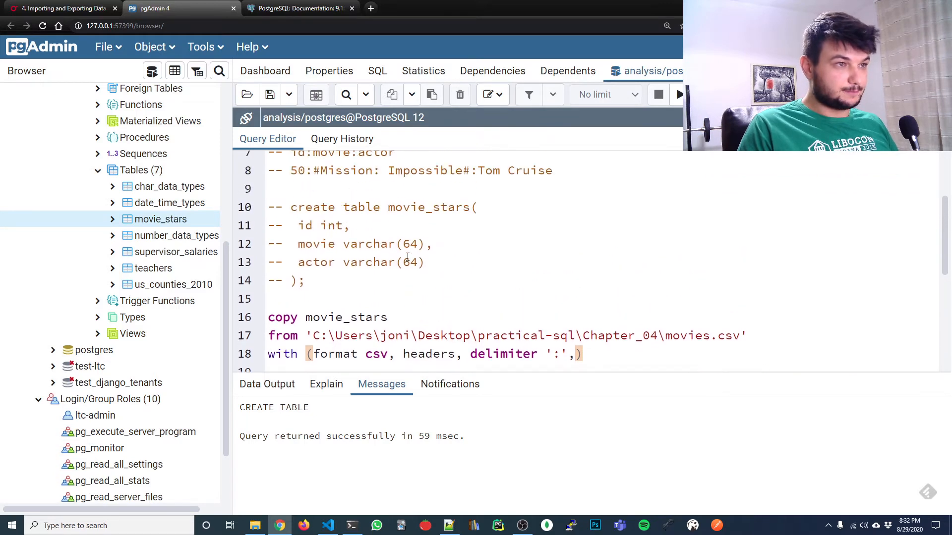
scroll(up, 3)
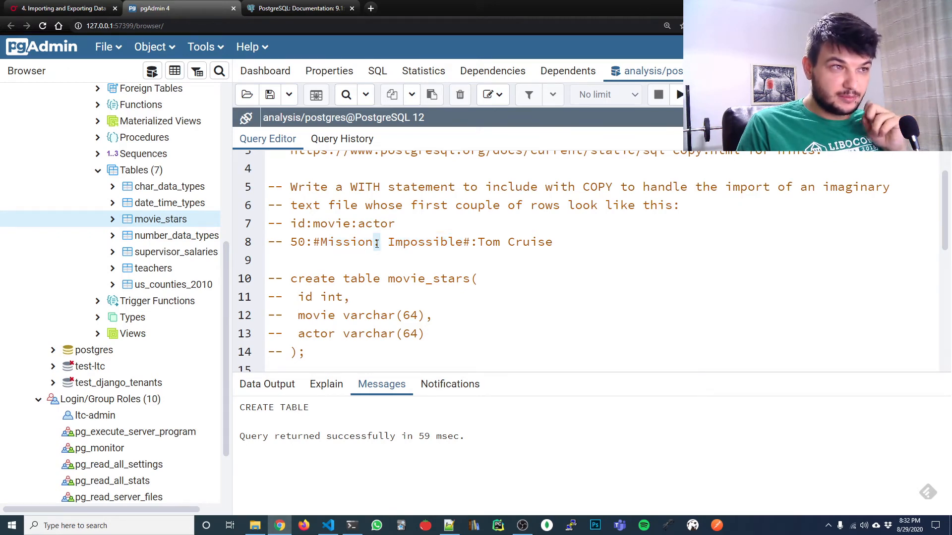
scroll(down, 3)
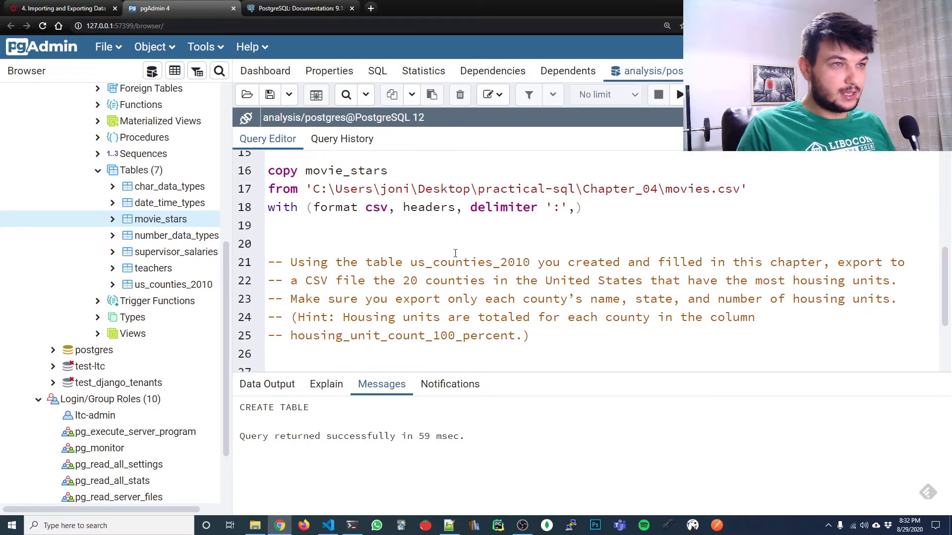
text(q)
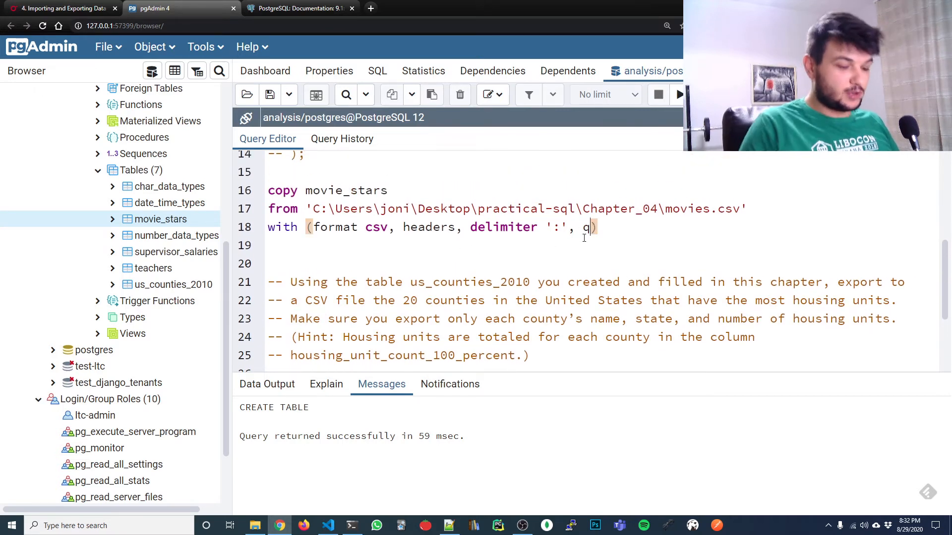
text(uote '#)
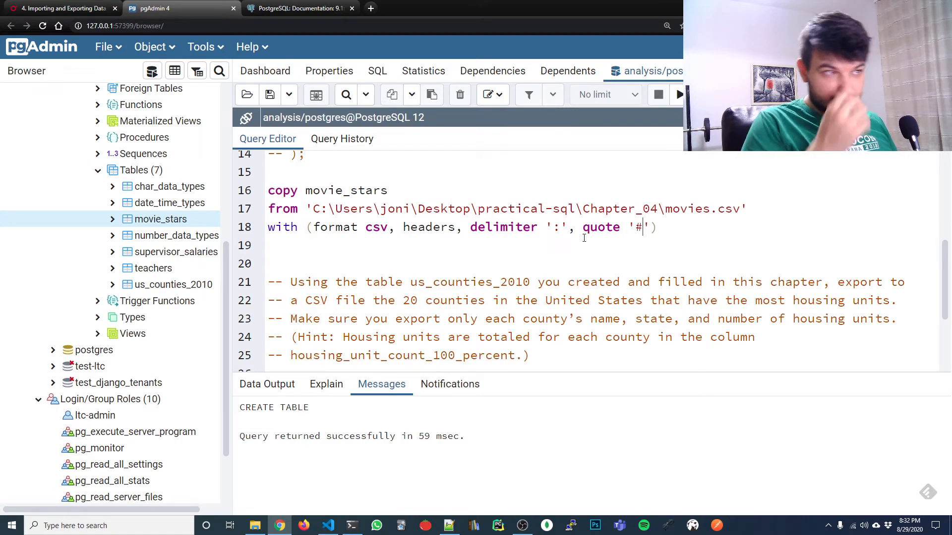
text();)
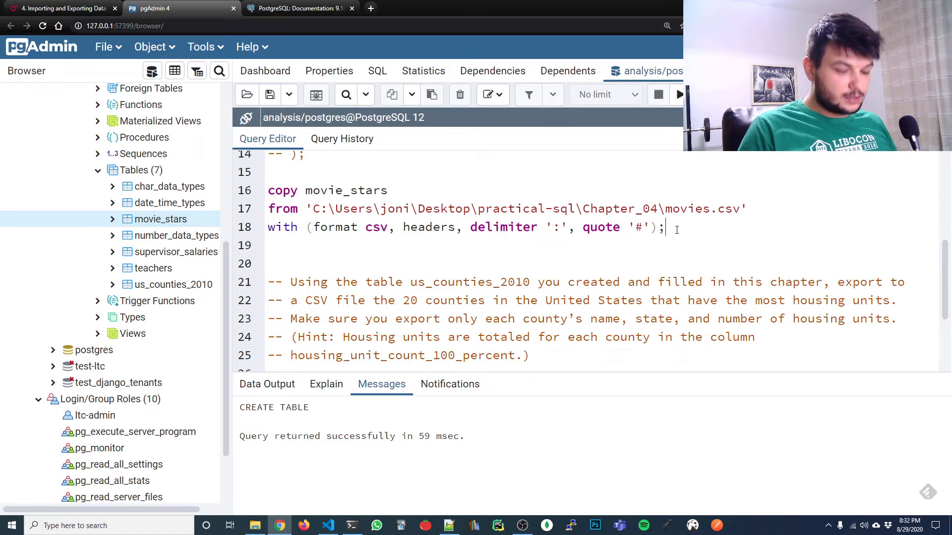
scroll(up, 3)
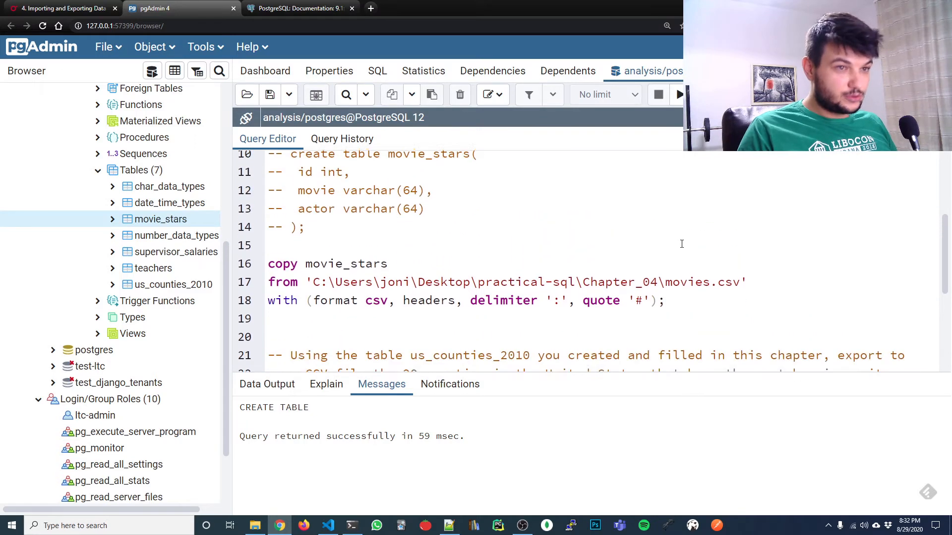
click(678, 94)
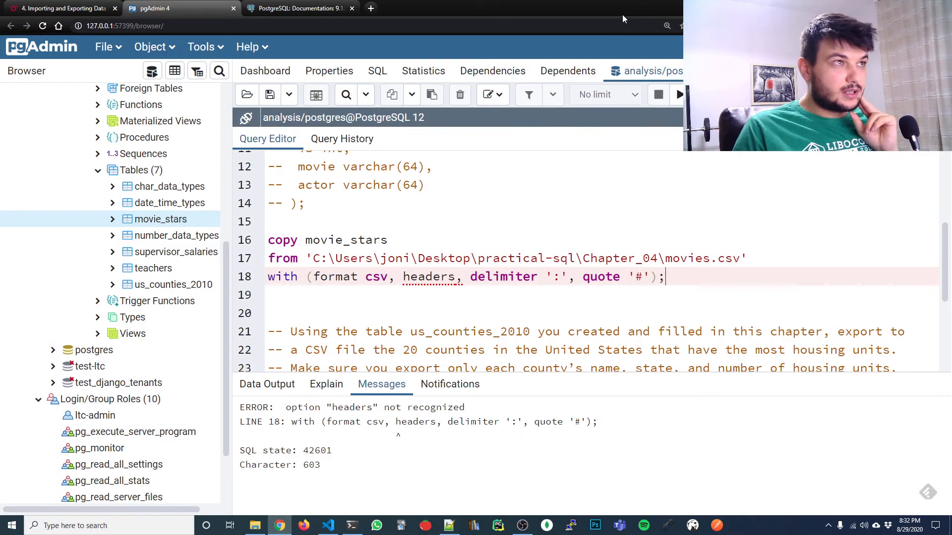
mouse_move(619, 14)
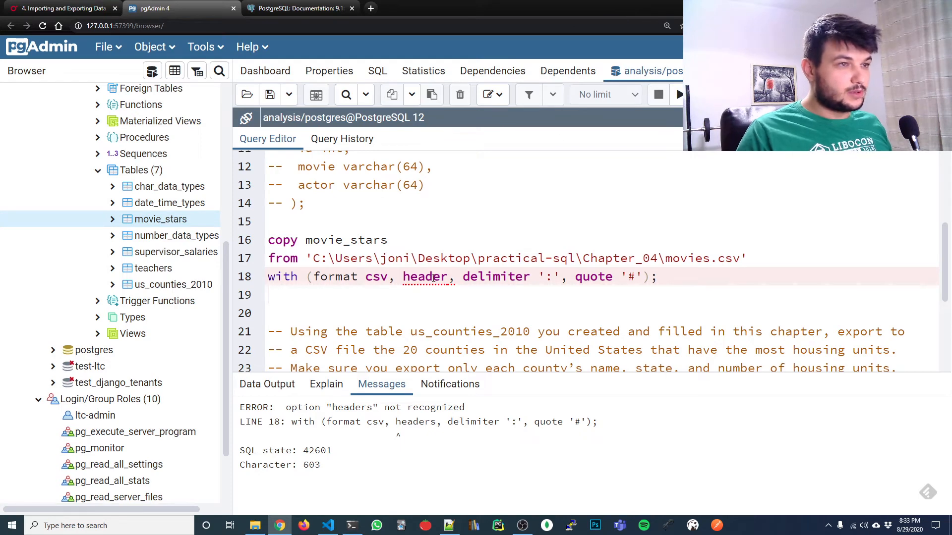
Rerun COPY using header, hitting permission denied on movies.csv.
click(660, 276)
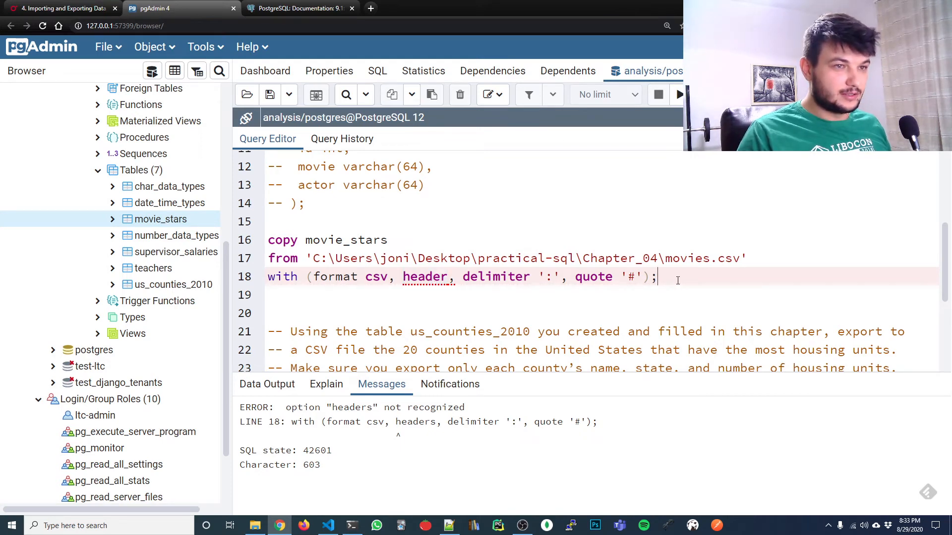
click(678, 94)
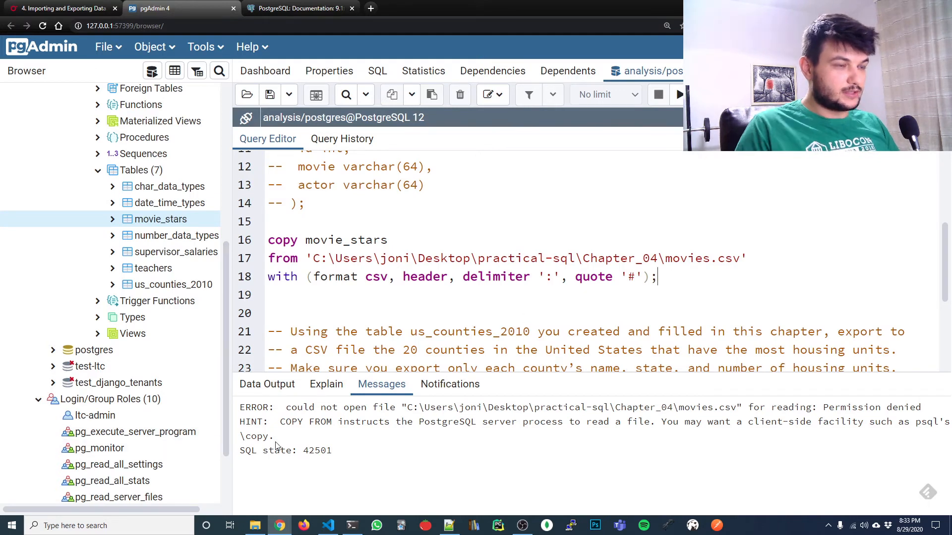
mouse_move(330, 432)
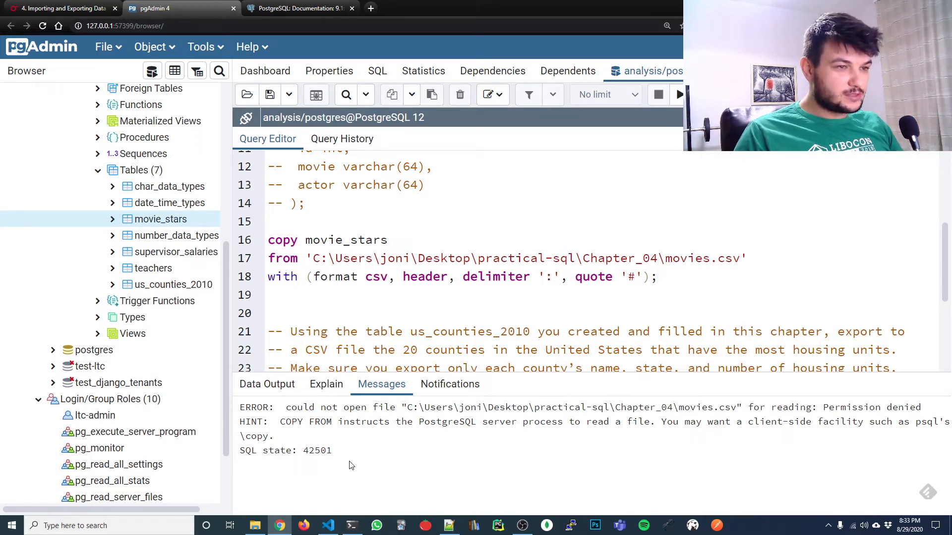
mouse_move(387, 415)
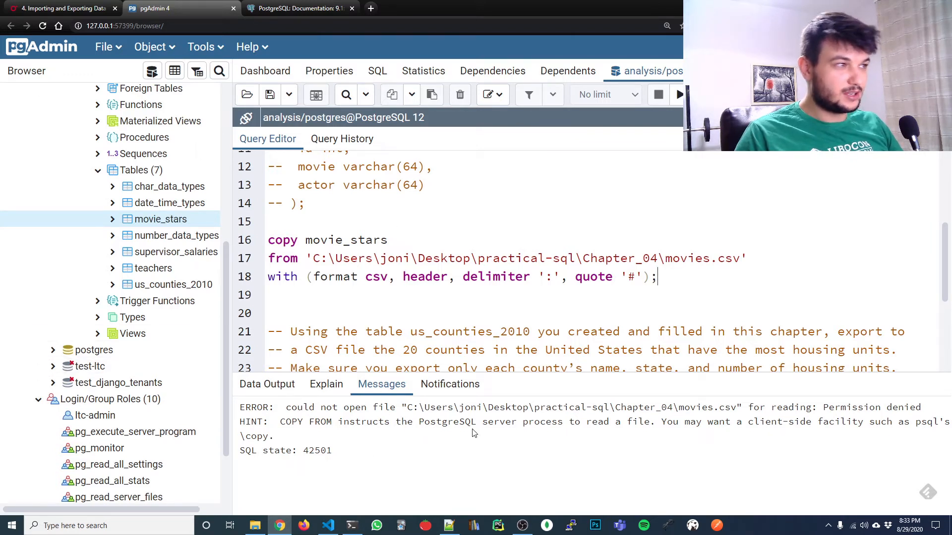
mouse_move(713, 419)
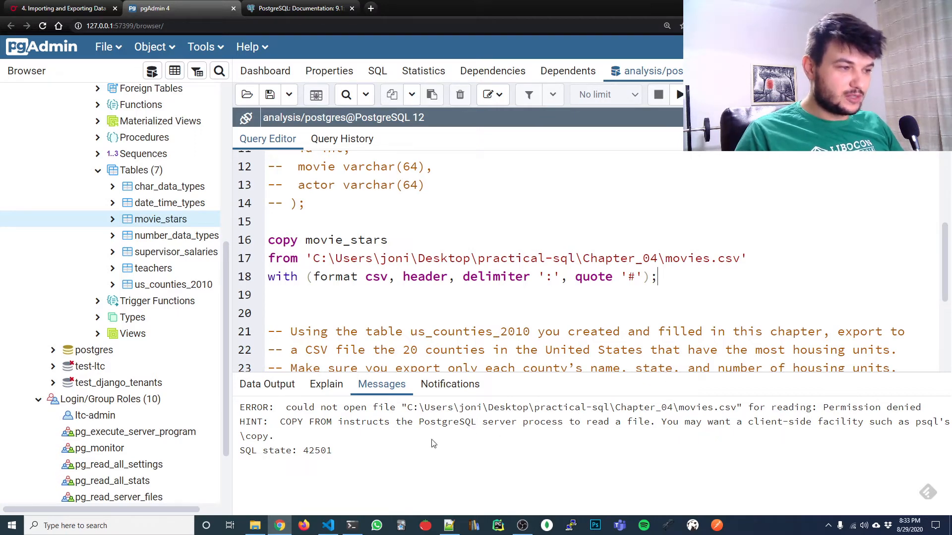
click(254, 526)
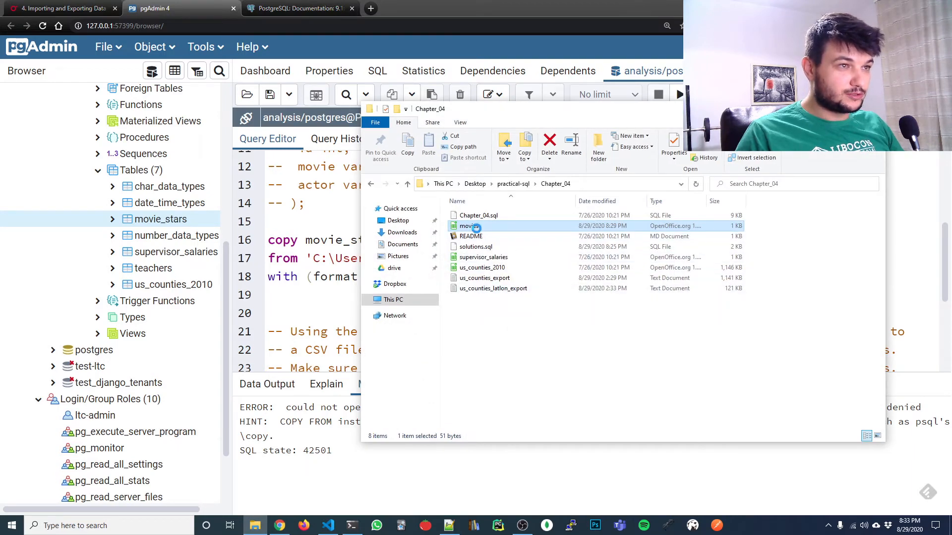
Add the Everyone group to movies.csv's security permissions and close its Properties window.
right_click(468, 226)
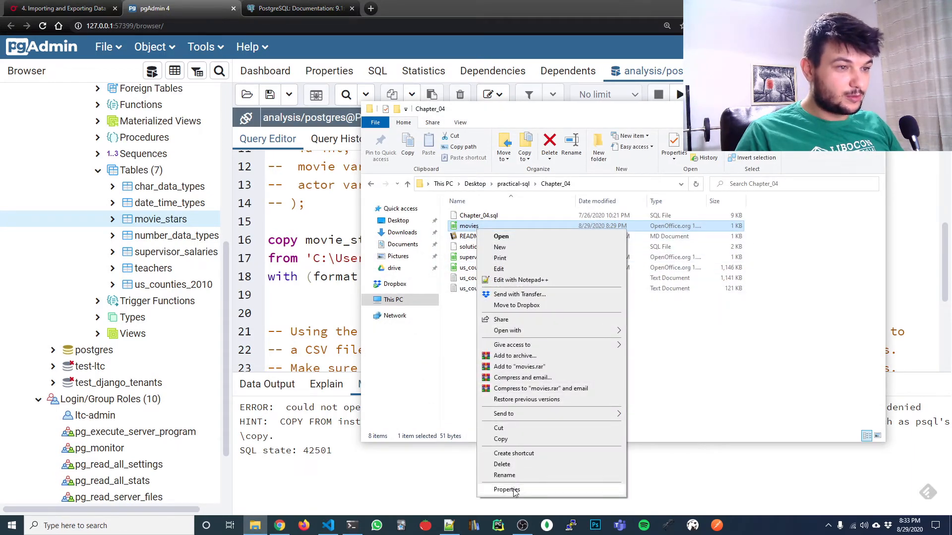
click(506, 489)
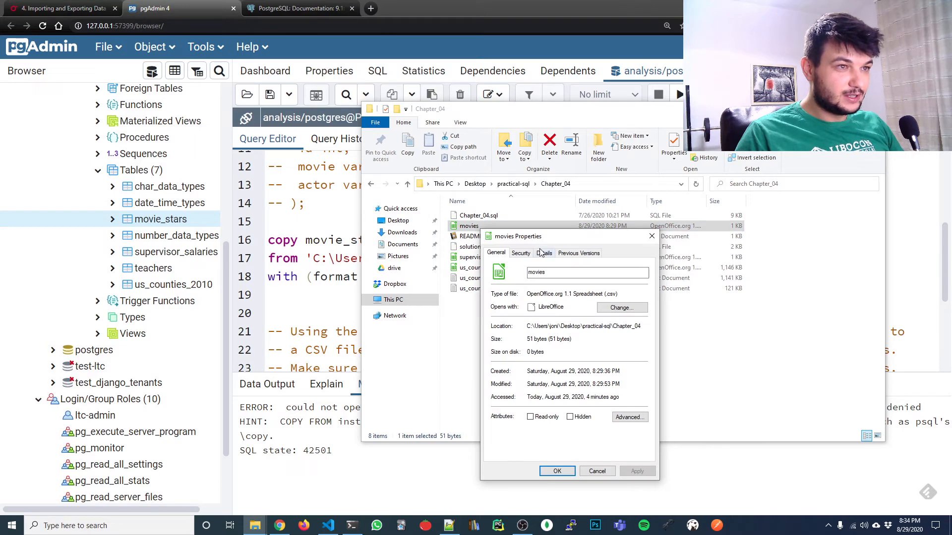
click(520, 252)
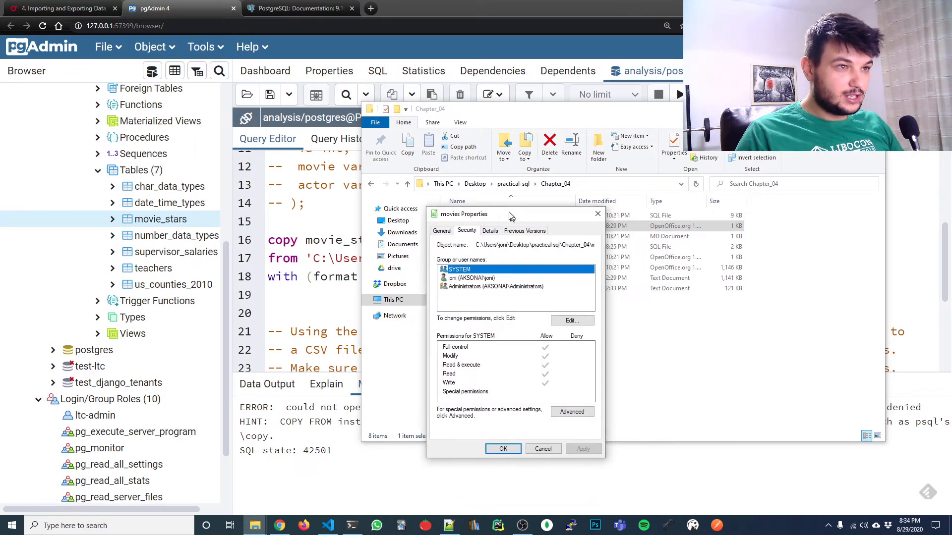
click(570, 320)
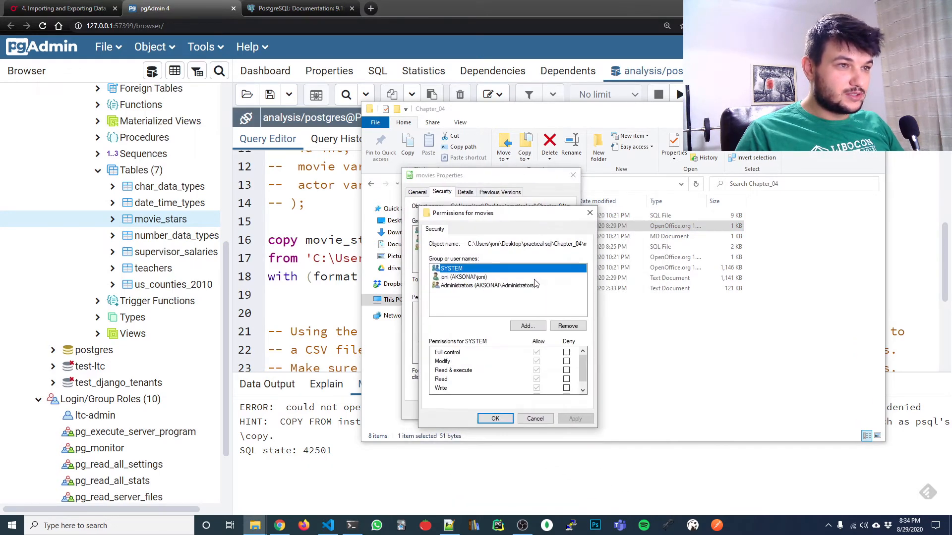
click(524, 326)
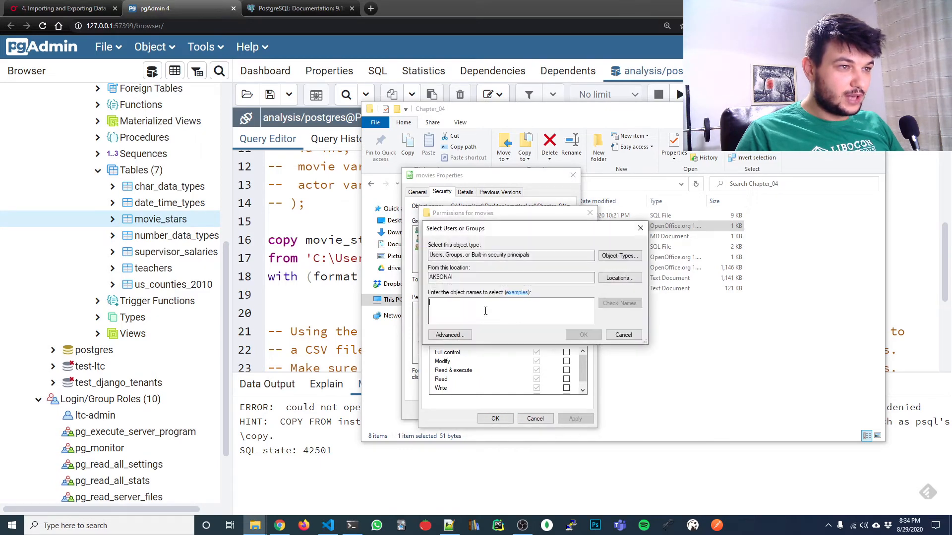
text(Every)
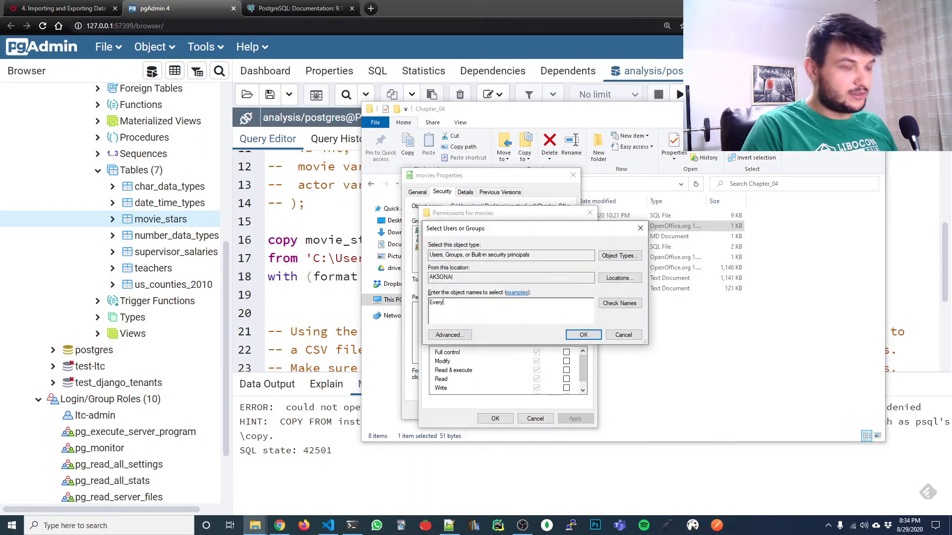
text(one)
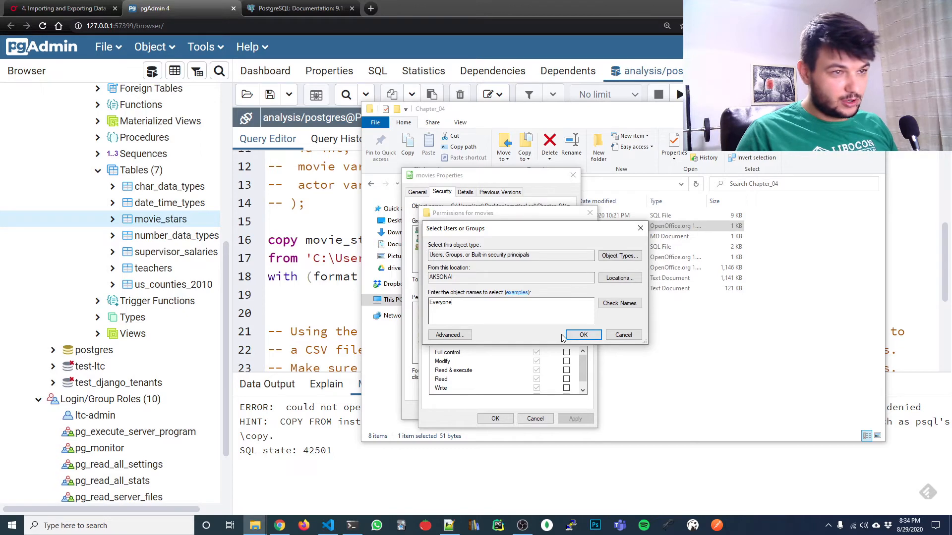
click(582, 335)
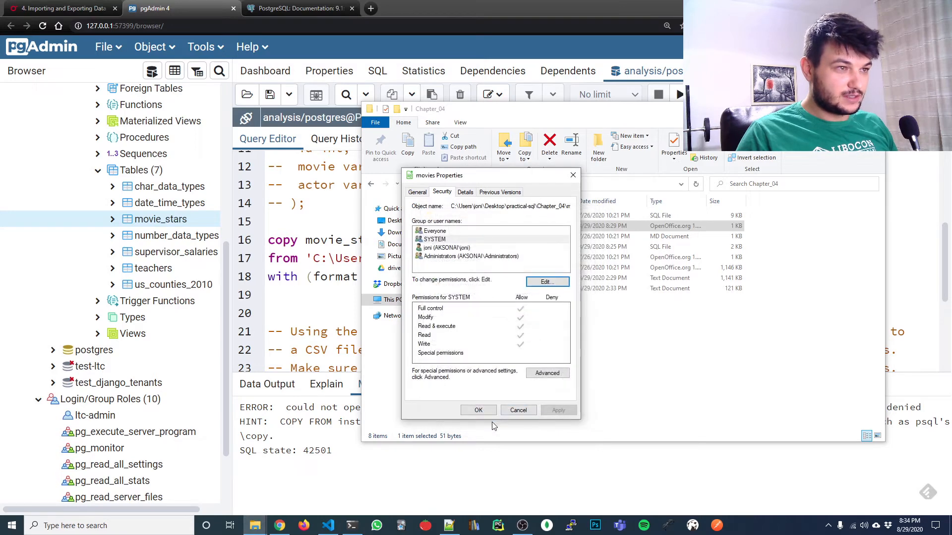
click(517, 410)
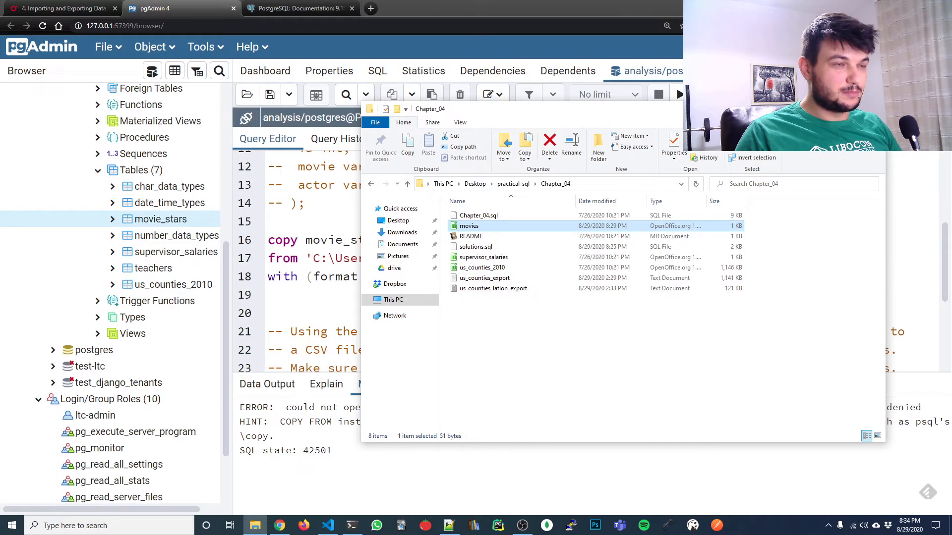
mouse_move(638, 167)
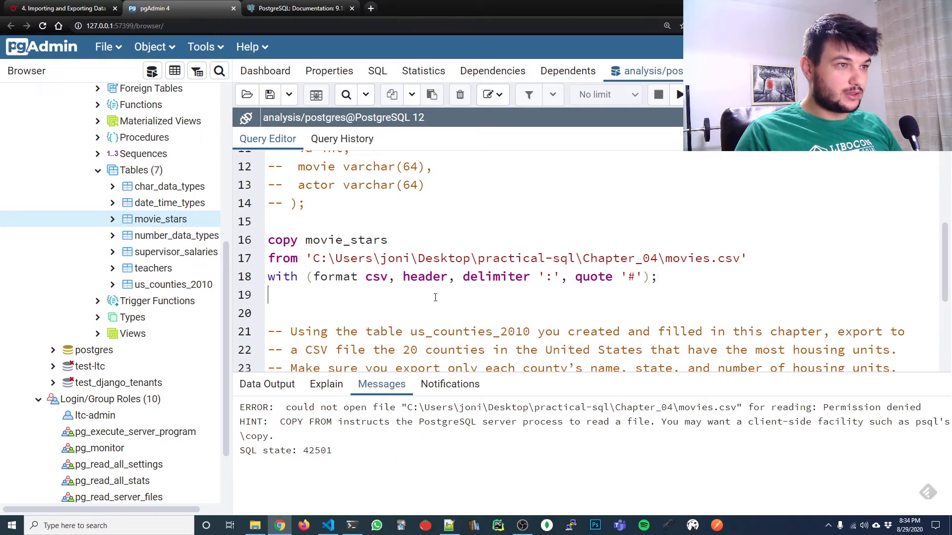
Rerun the COPY into movie_stars, getting COPY 1, and select the COPY statement.
click(678, 94)
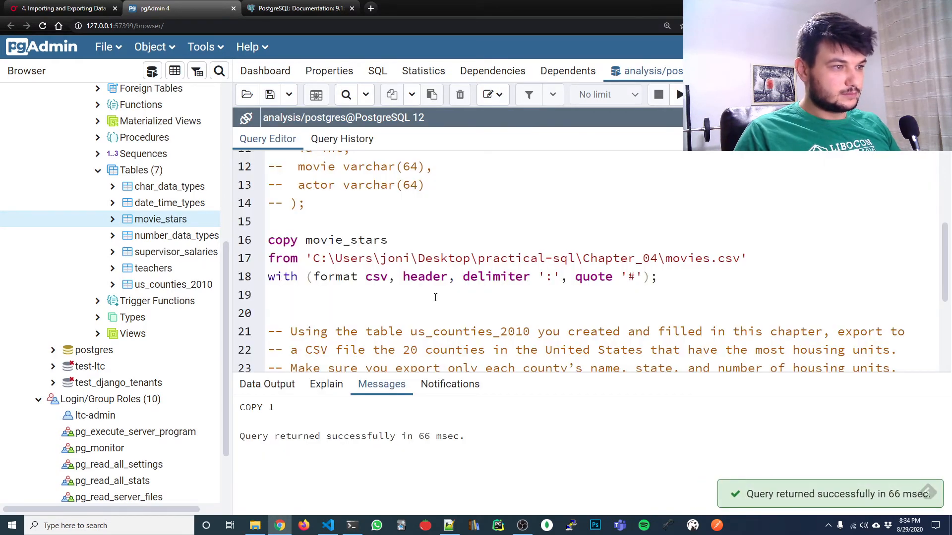
mouse_move(290, 432)
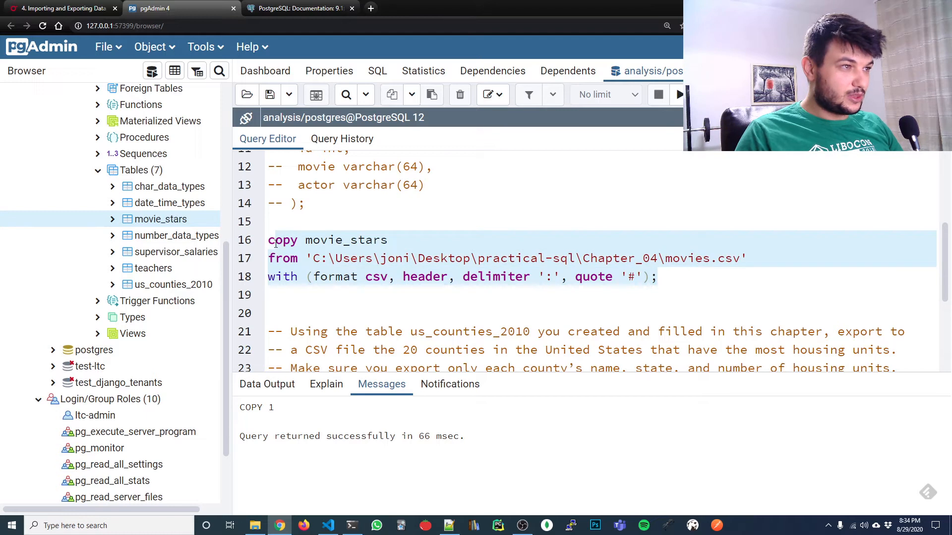
click(533, 267)
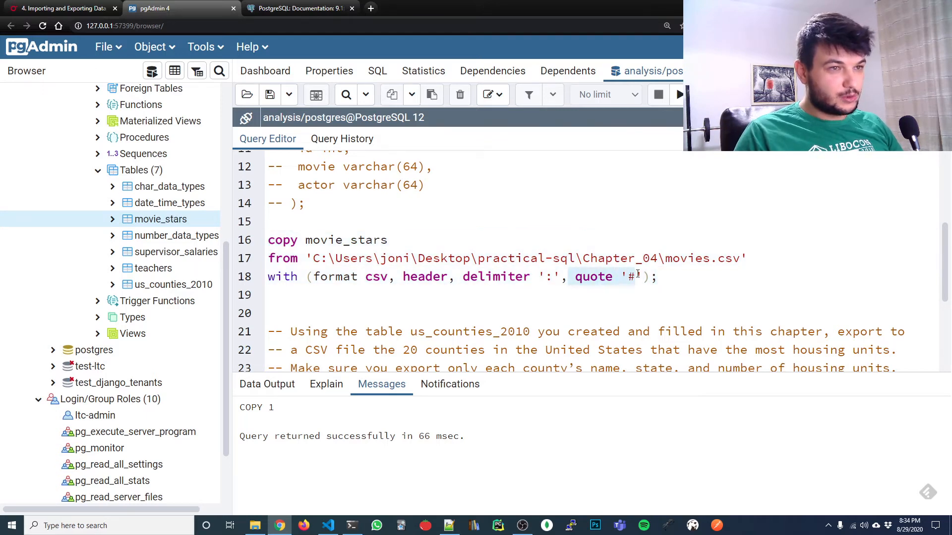
scroll(up, 3)
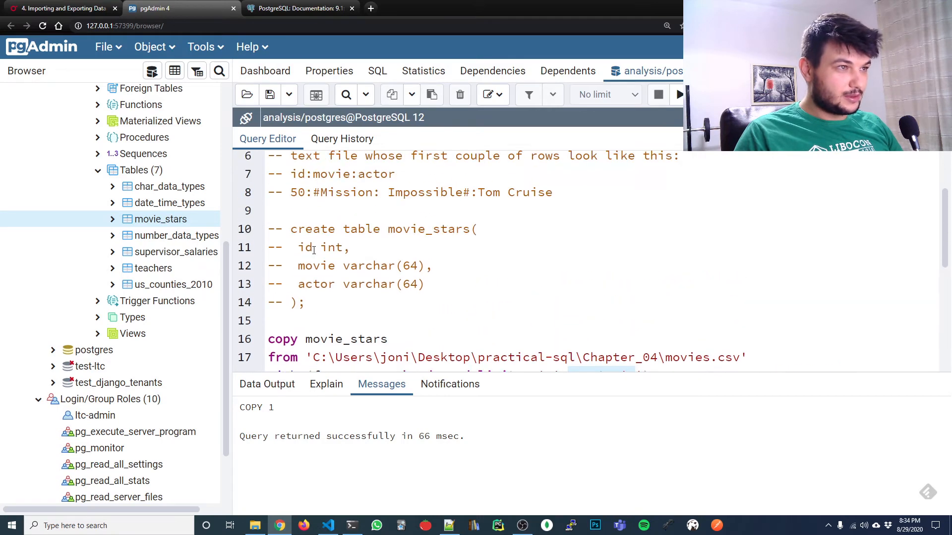
scroll(up, 3)
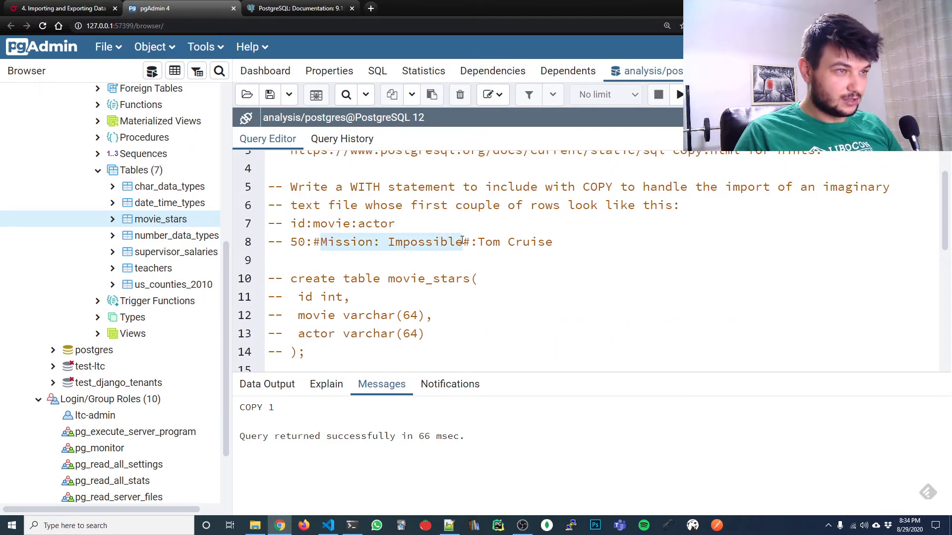
scroll(down, 3)
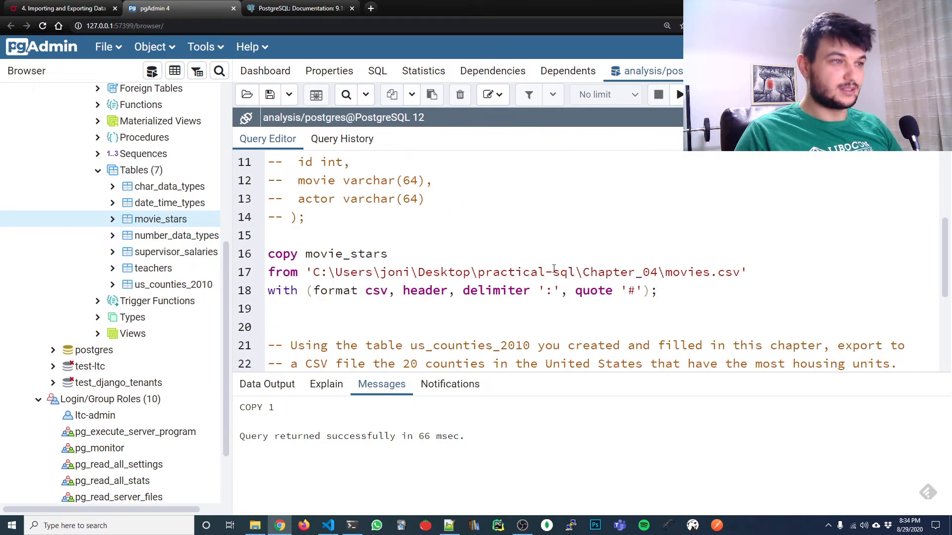
scroll(up, 3)
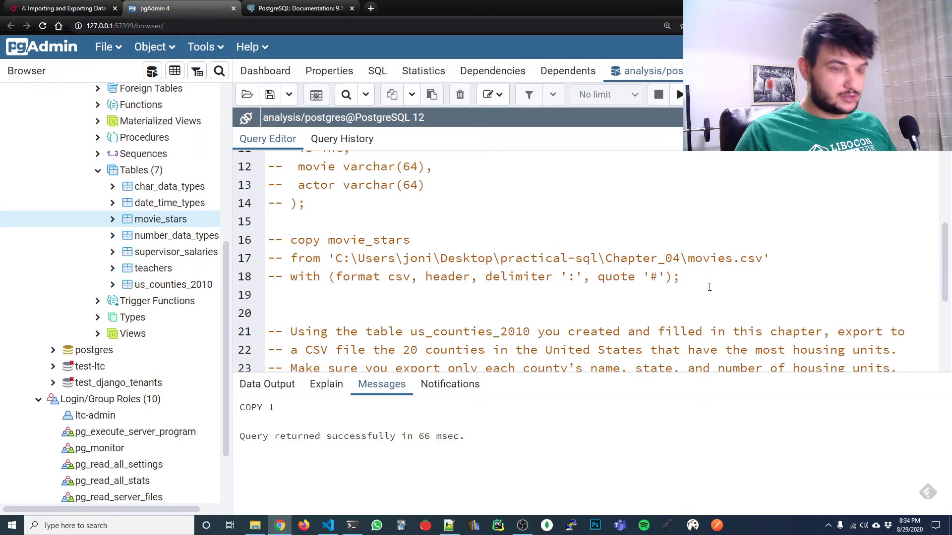
Run select * from movie_stars, returning 50, Mission: Impossible, Tom Cruise.
text(selec)
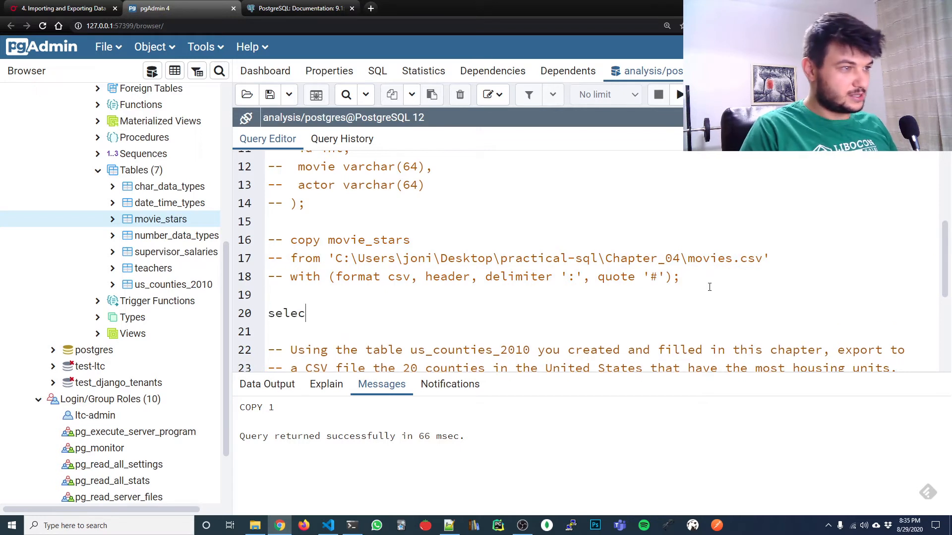
text(t * from movie)
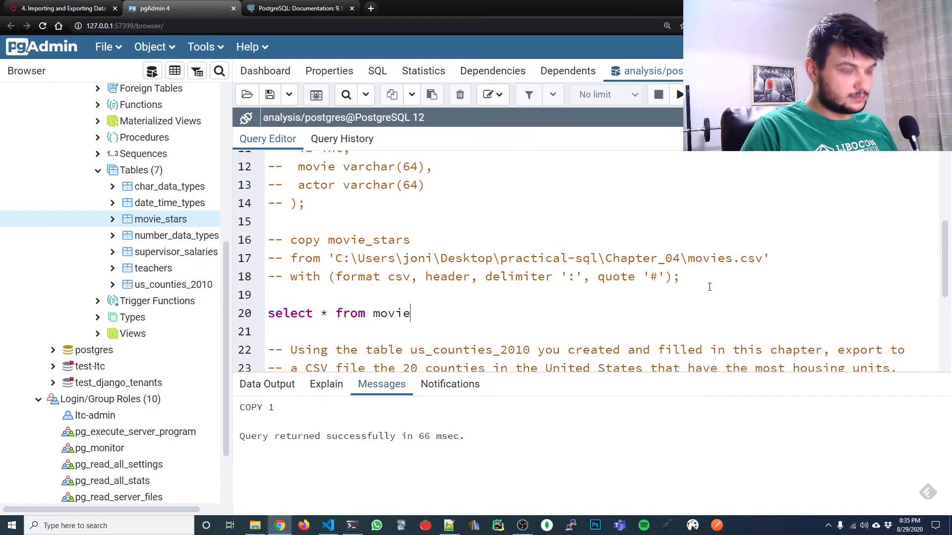
text(_stars;)
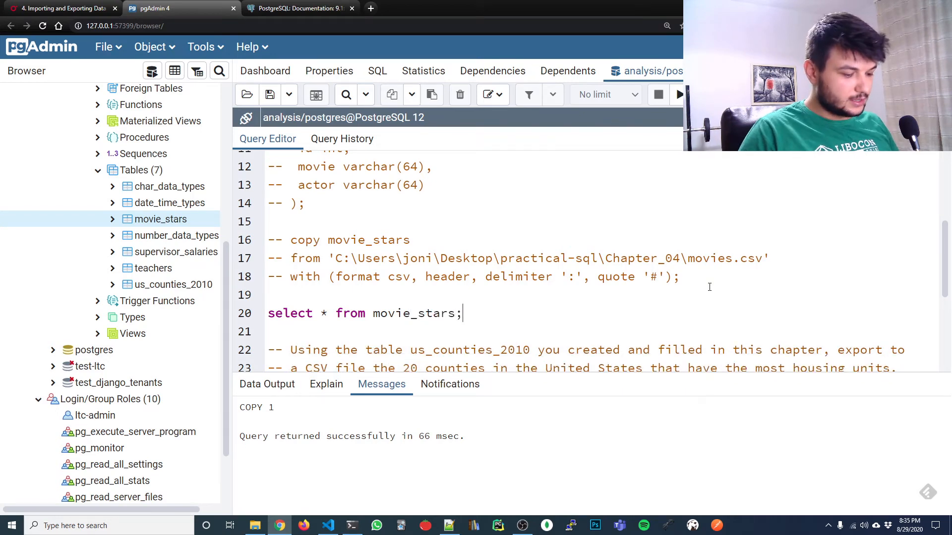
click(678, 94)
text(-- )
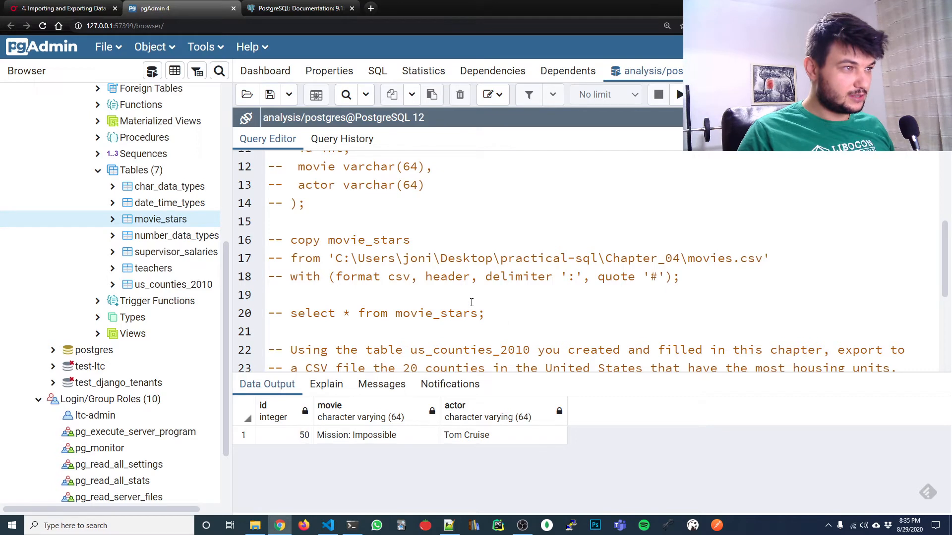
scroll(down, 3)
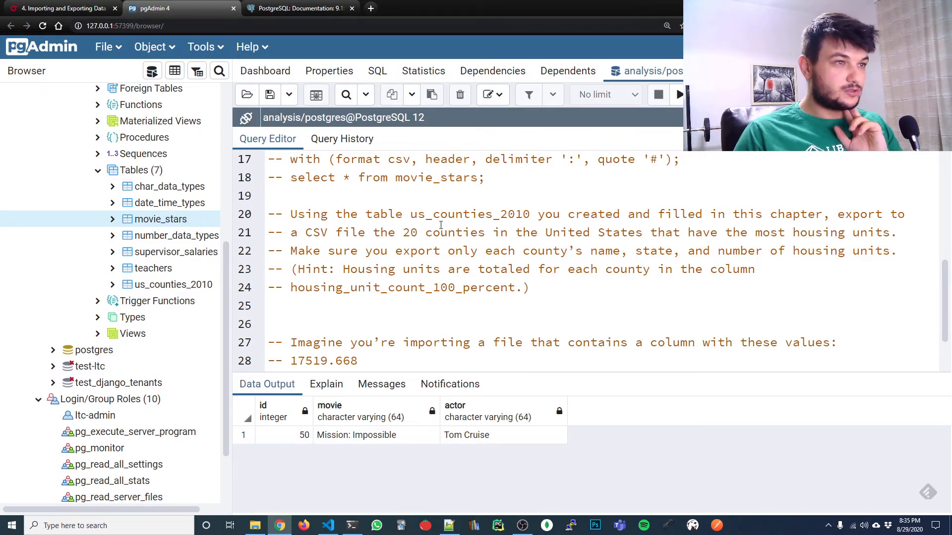
mouse_move(172, 284)
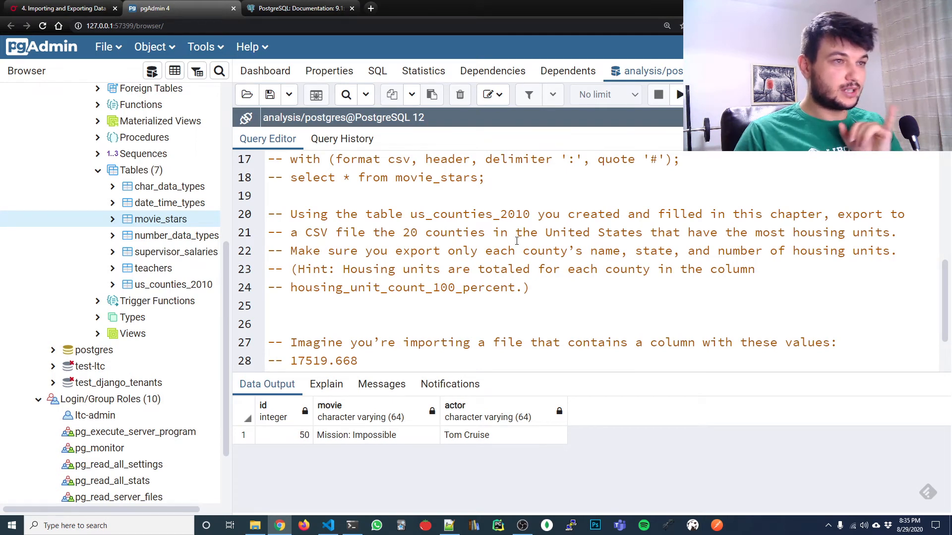
mouse_move(514, 242)
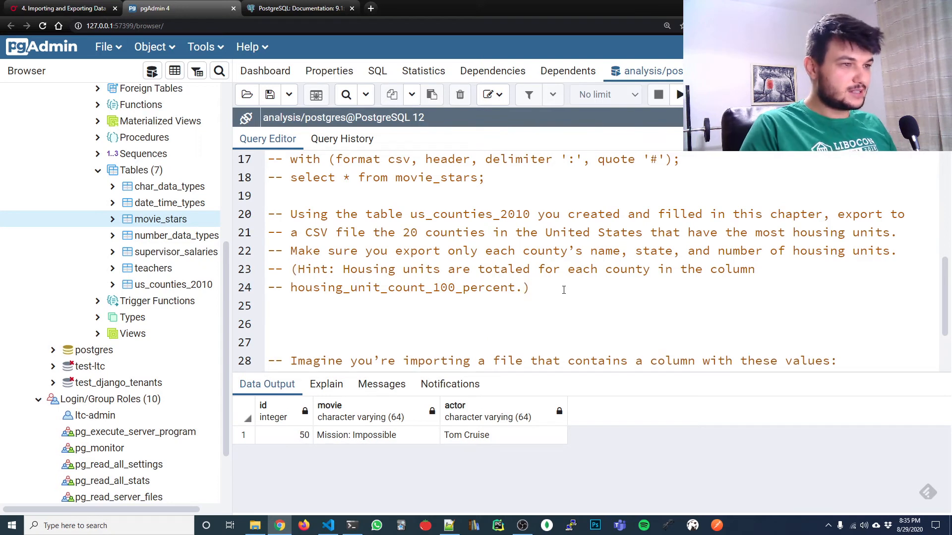
Run select * from us_counties_2010 and scroll right to housing_unit_count_100_percent.
text(select)
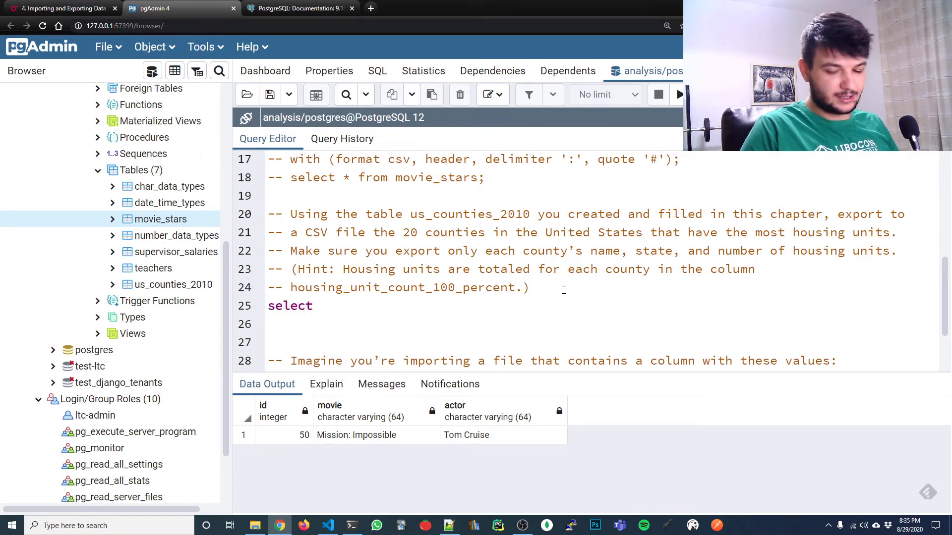
text(*)
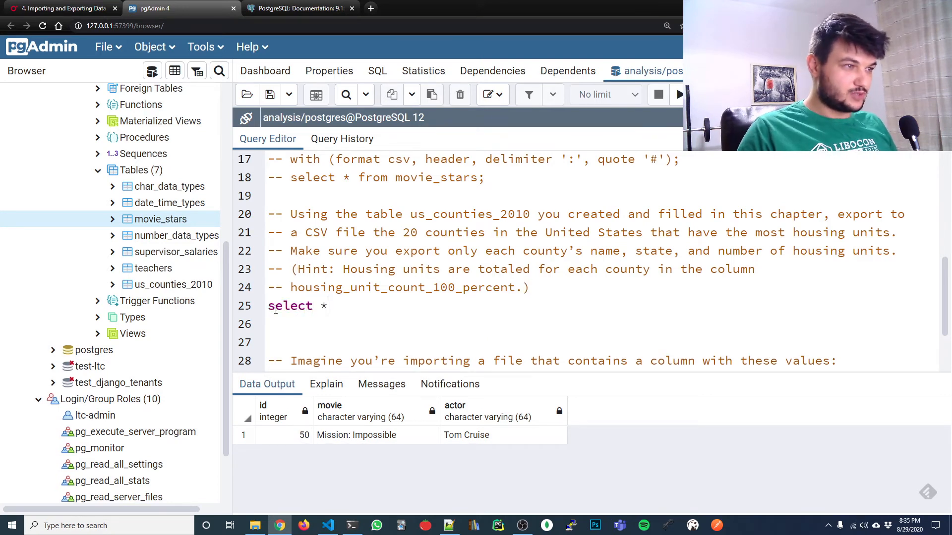
key(Enter)
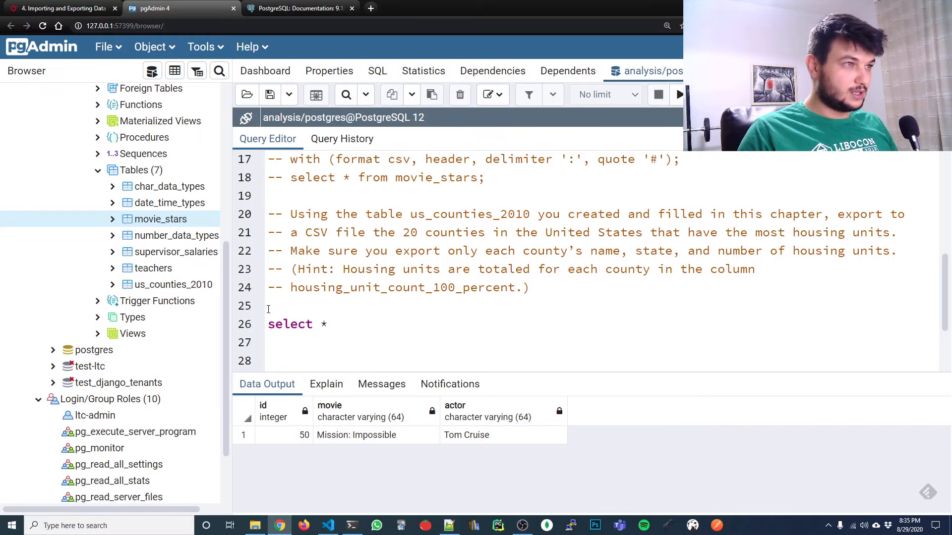
scroll(down, 3)
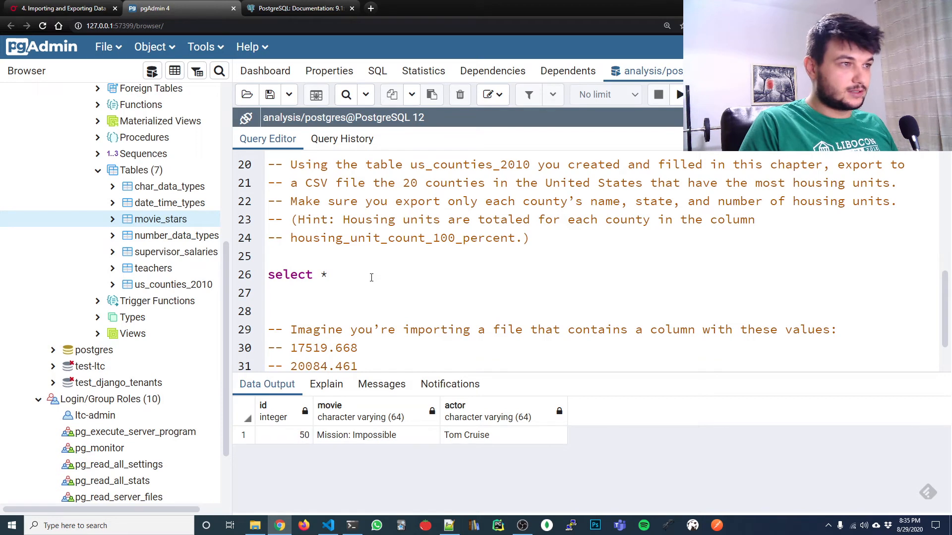
text(from)
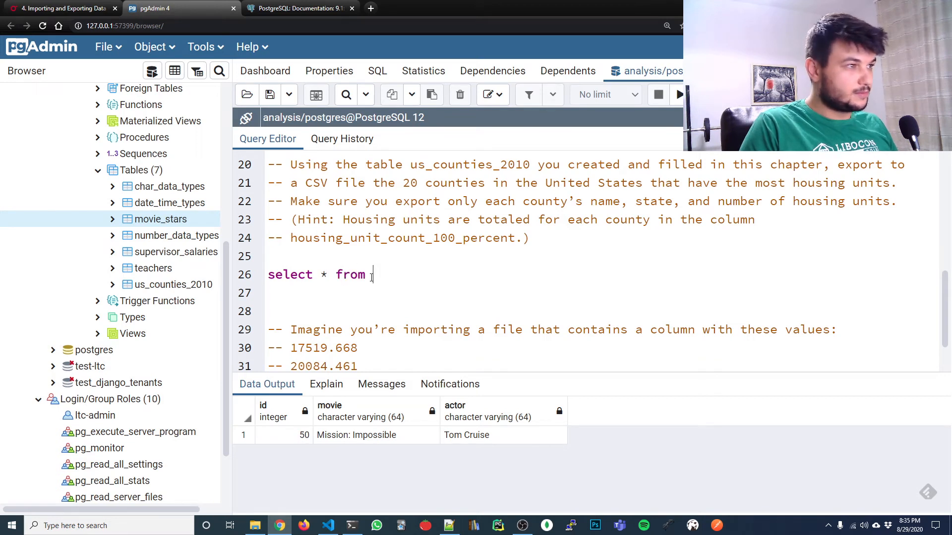
text(us_co)
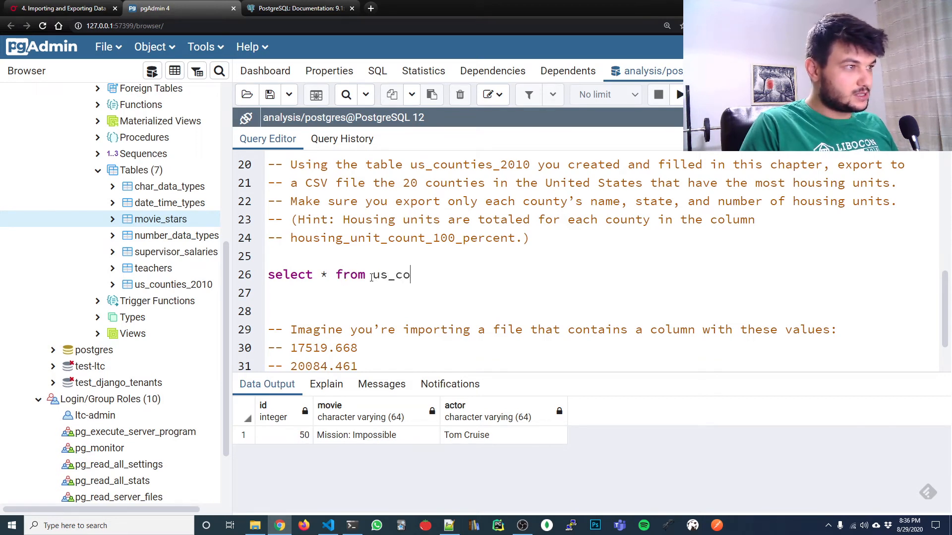
text(unties_2010;)
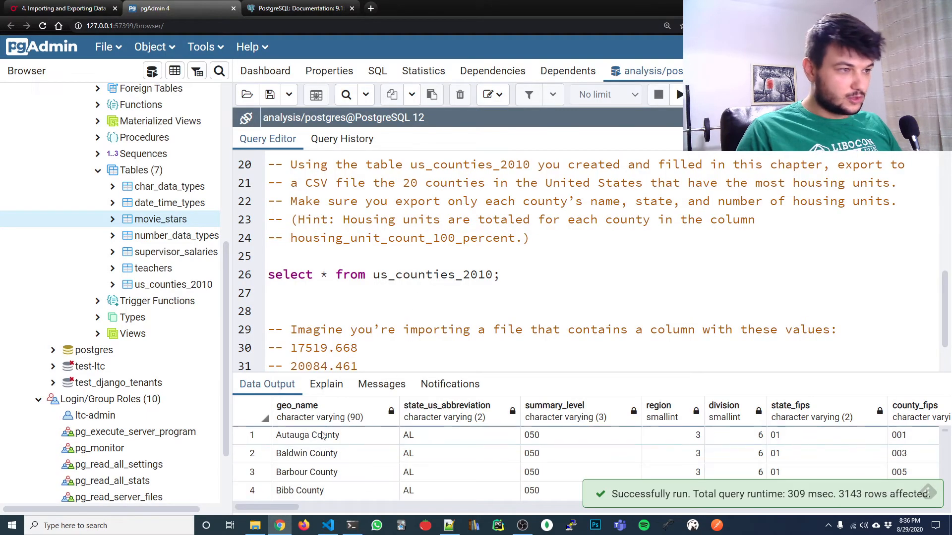
mouse_move(309, 425)
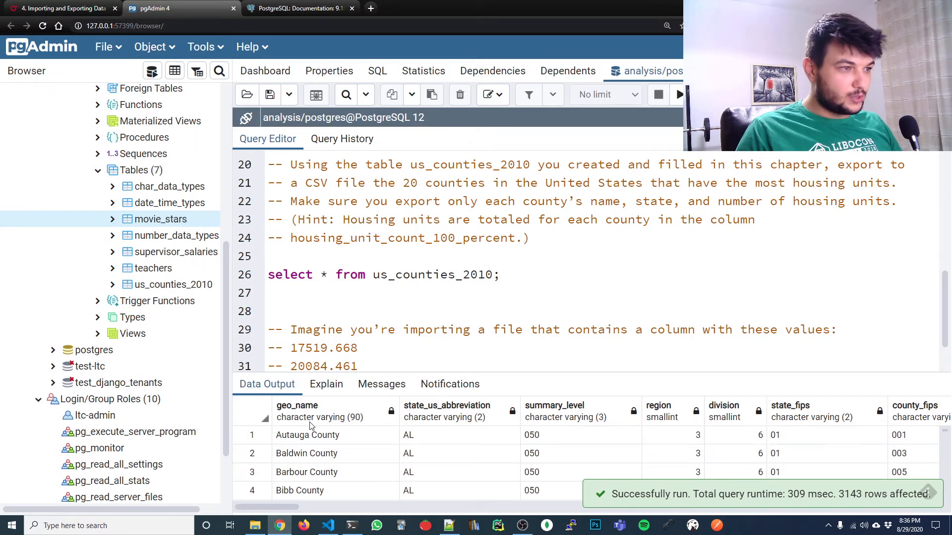
mouse_move(310, 419)
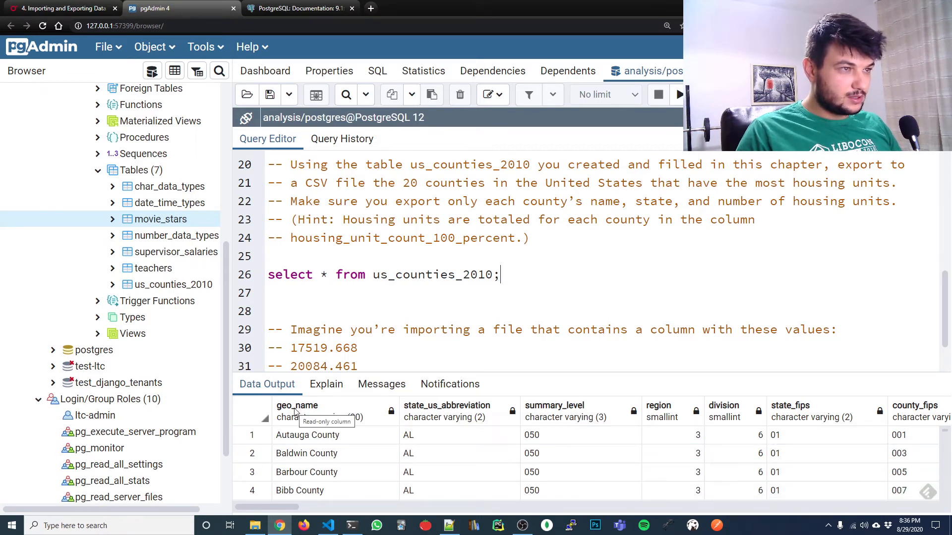
mouse_move(387, 436)
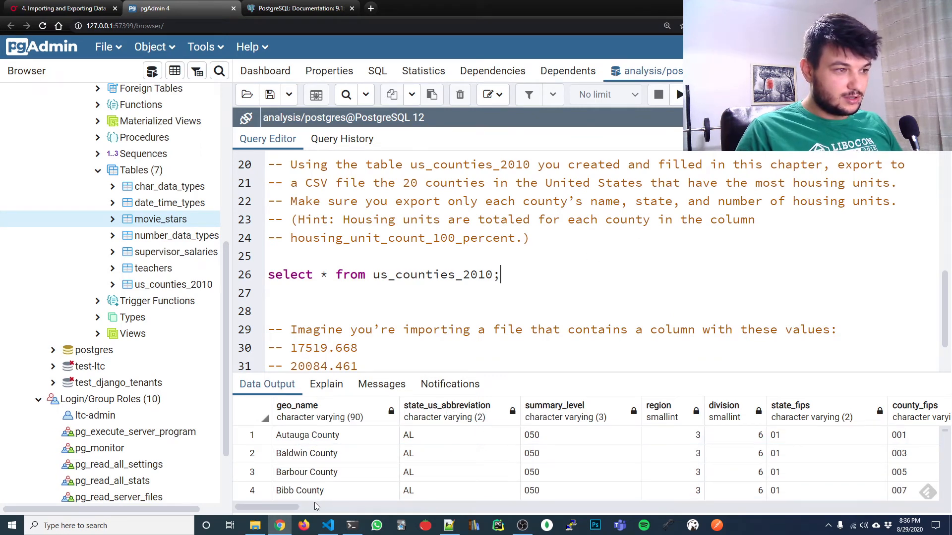
scroll(right, 3)
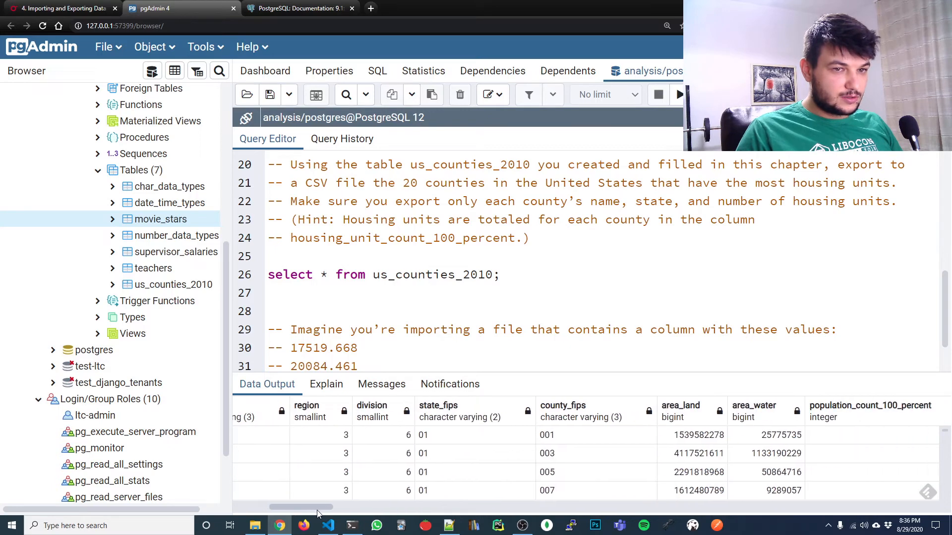
scroll(right, 3)
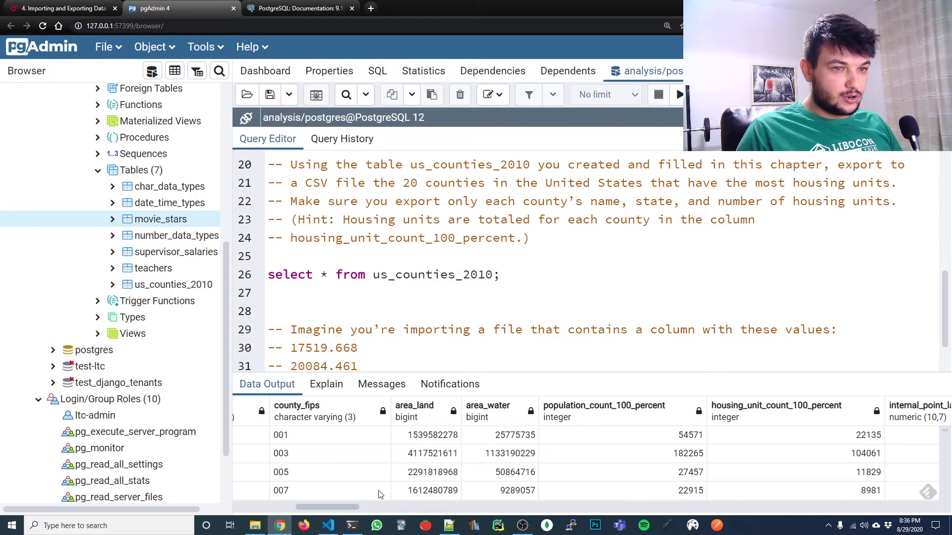
mouse_move(811, 414)
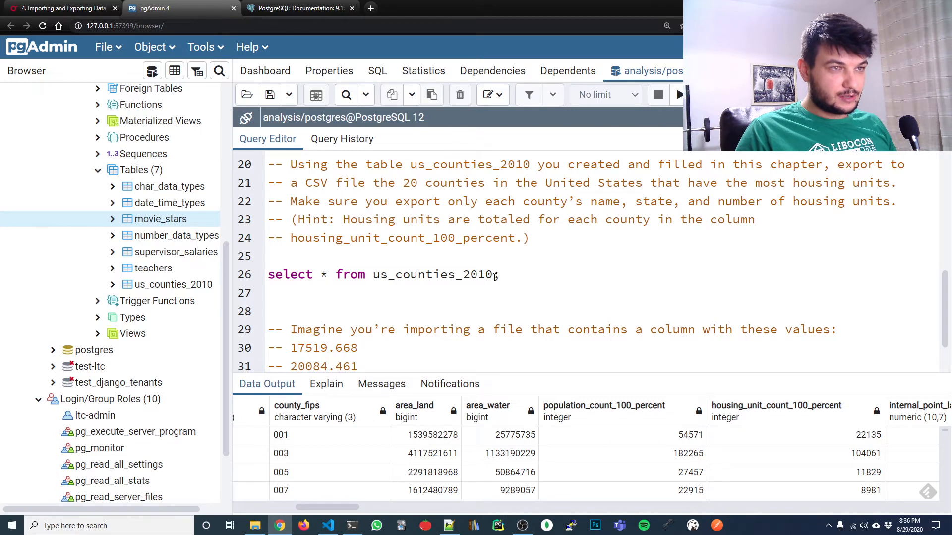
Add order by housing_unit_100 and limit 20 before the query's semicolon.
click(327, 274)
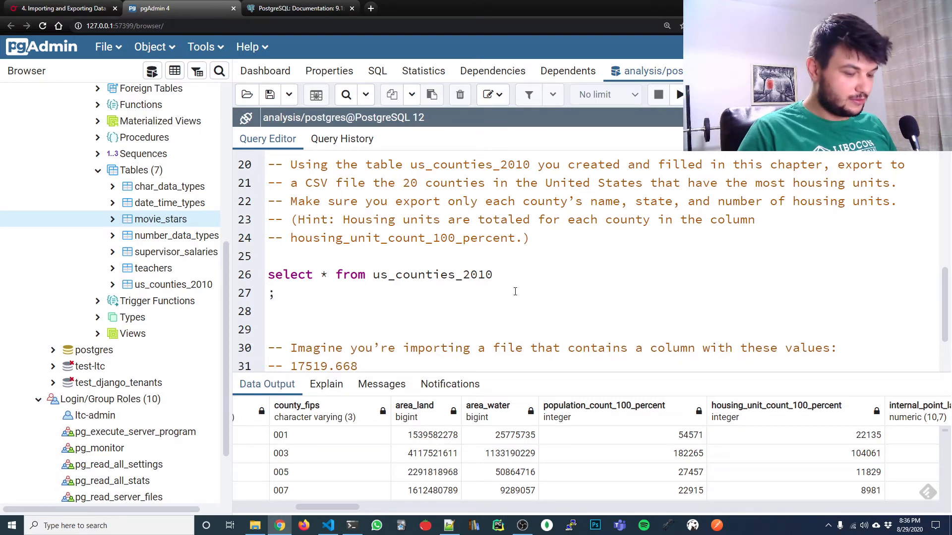
text(order by h)
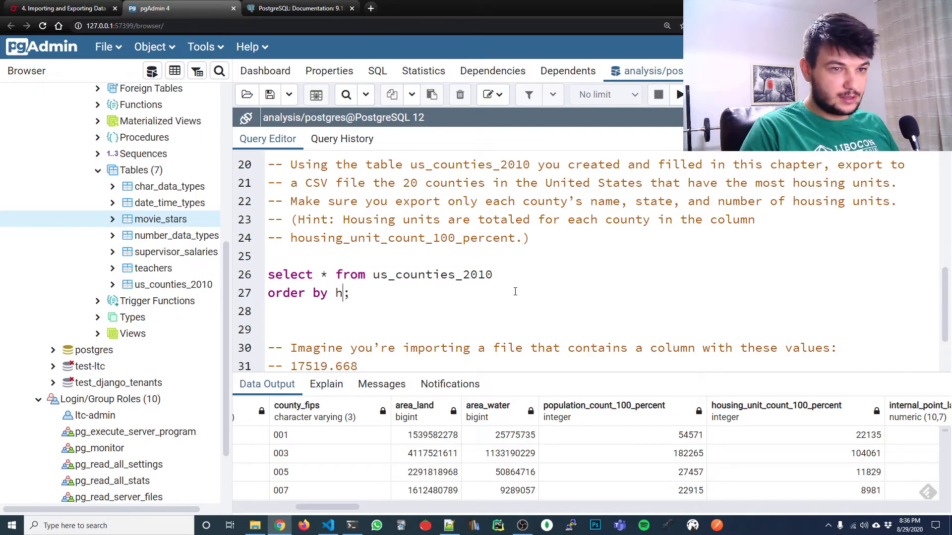
text(ousing_unit)
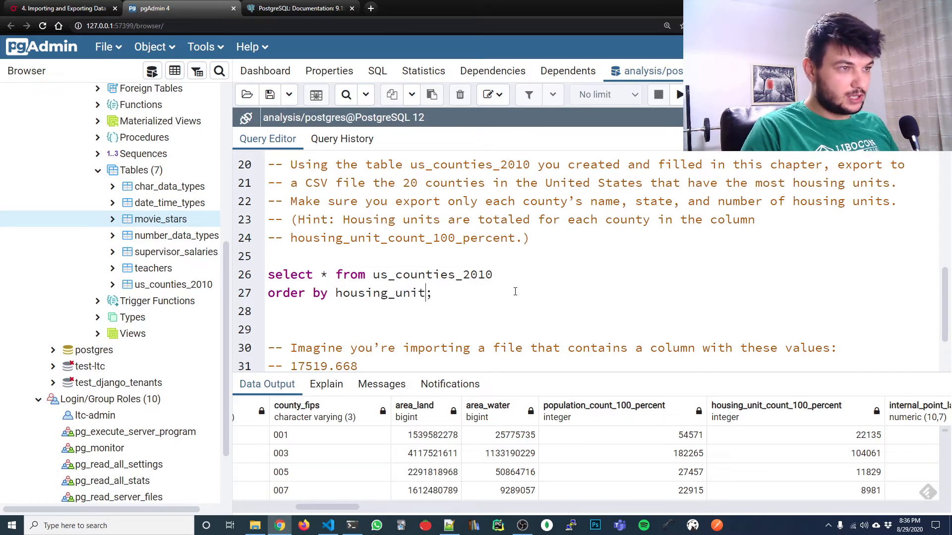
text(_100_percent)
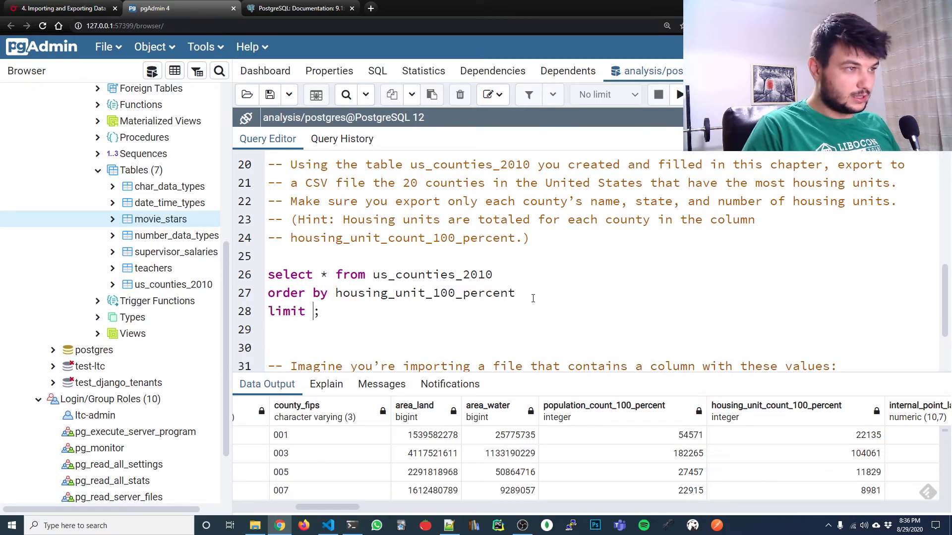
text(20)
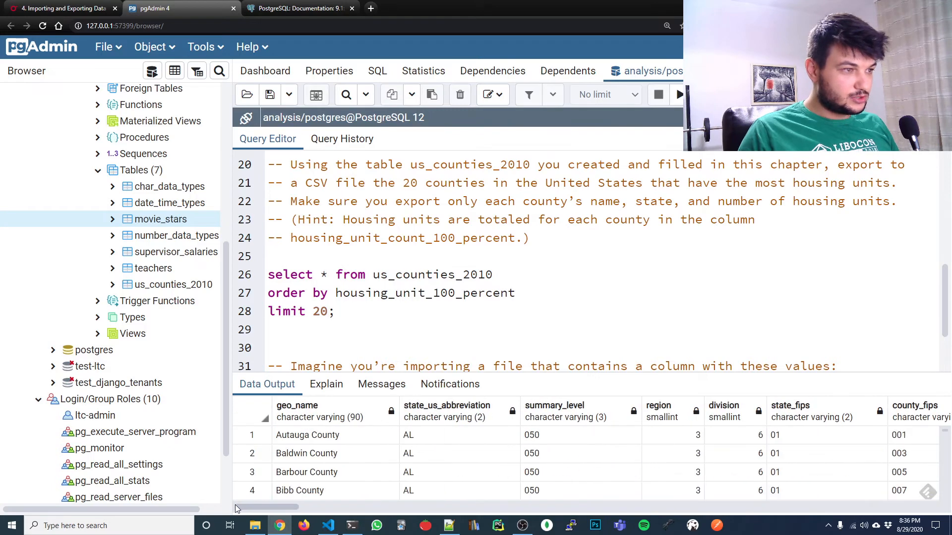
Select geo_name, state_us_abbreviation, housing_unit_100_percent, and sort descending.
text(geo_name,)
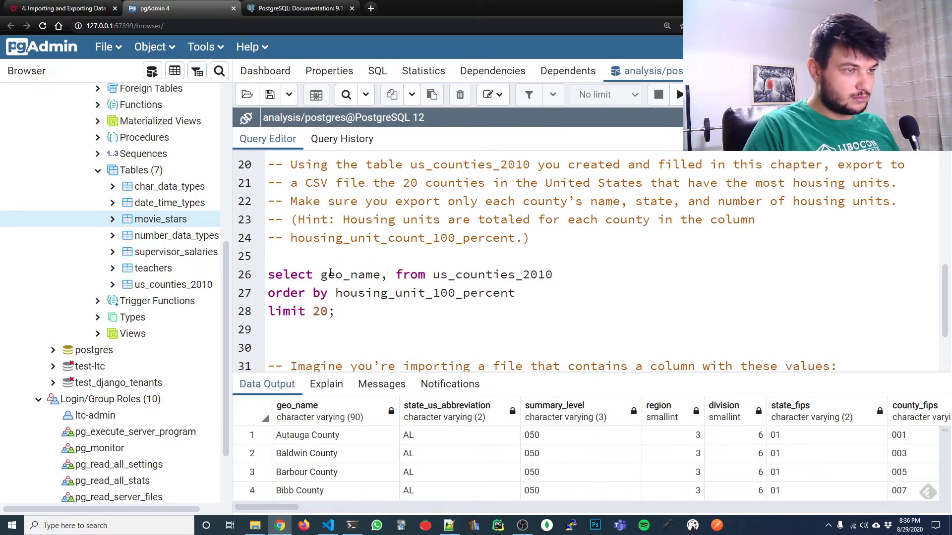
text(state_us)
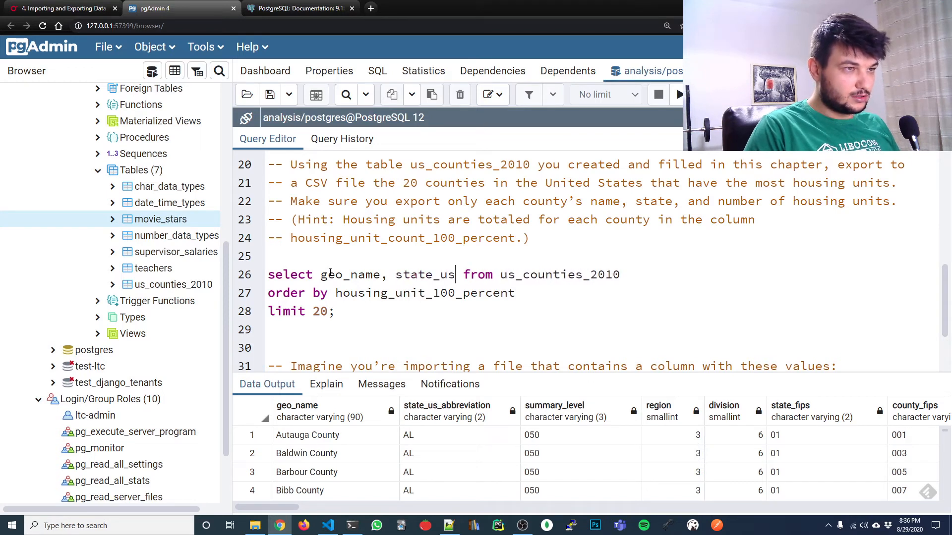
text(_abbrevia)
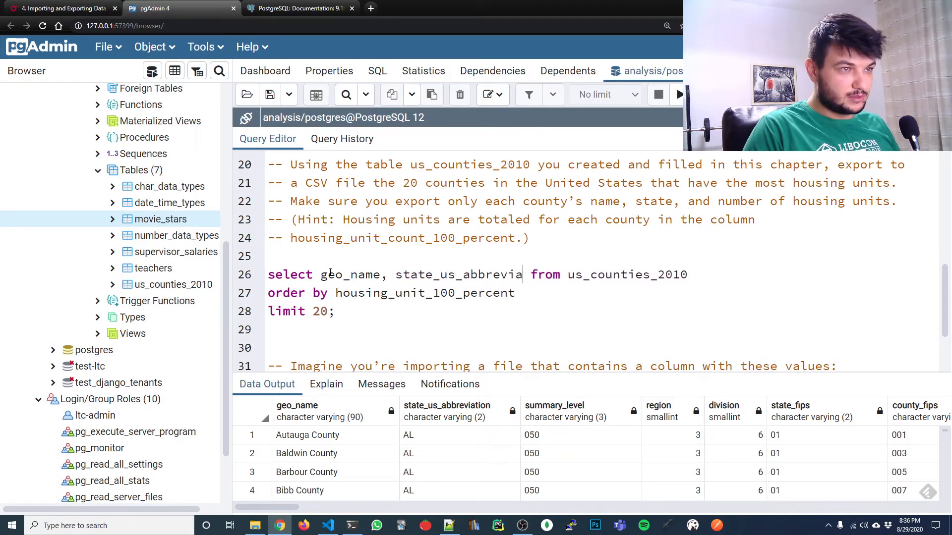
text(tion,)
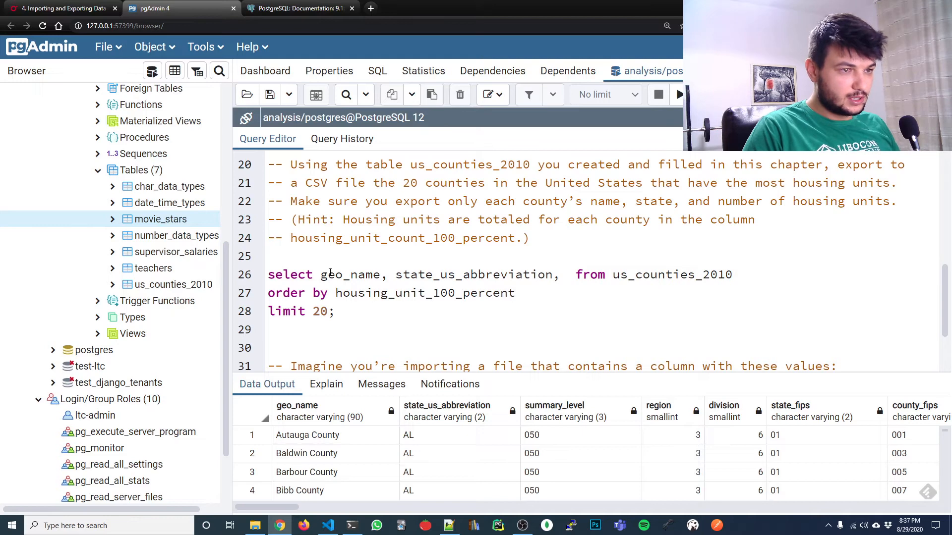
text(housing)
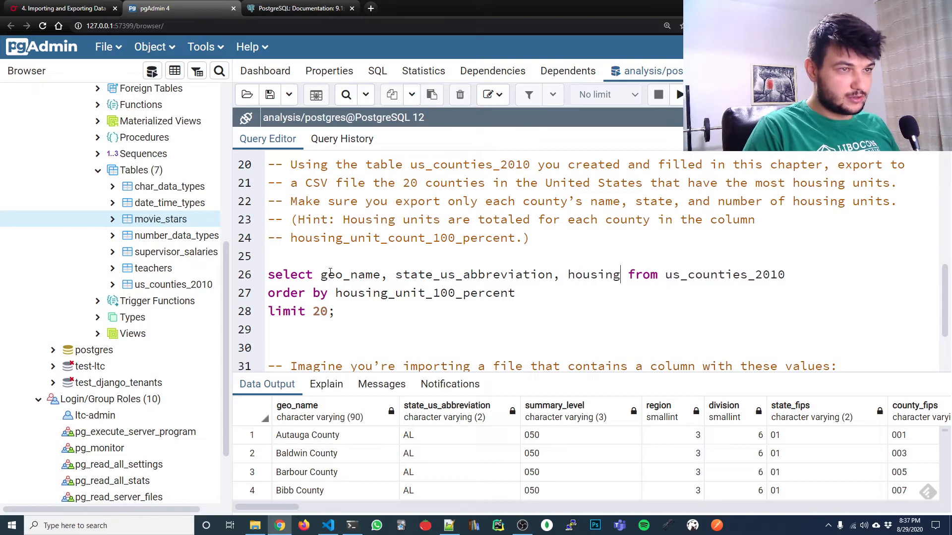
text(_unit_)
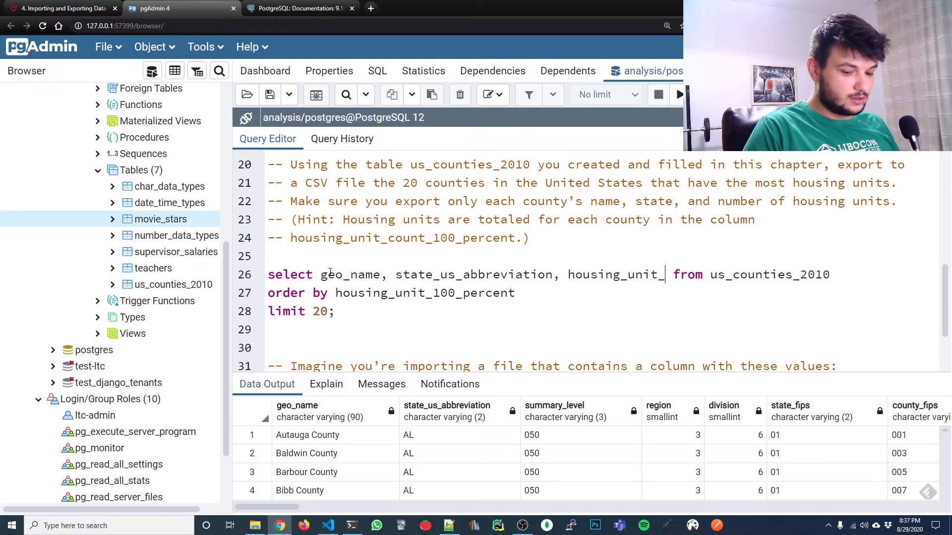
text(100)
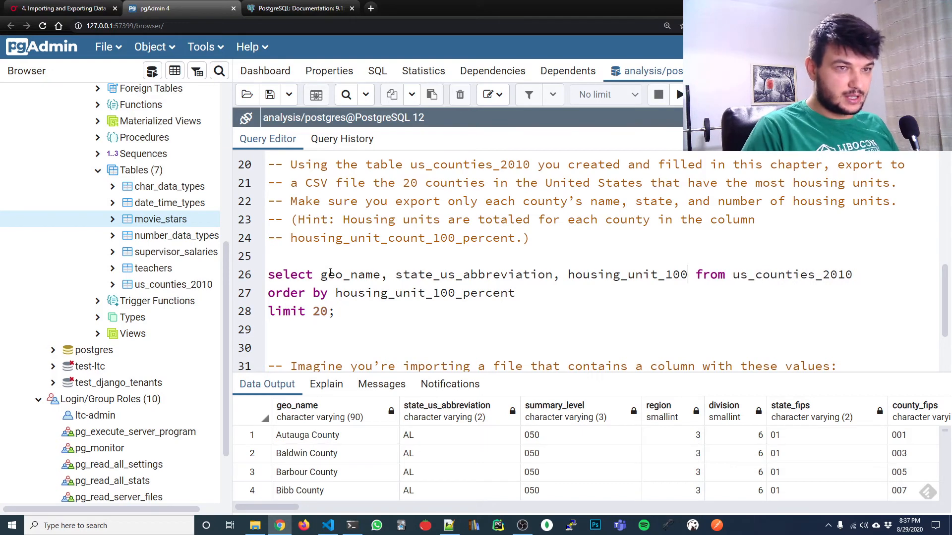
text(_)
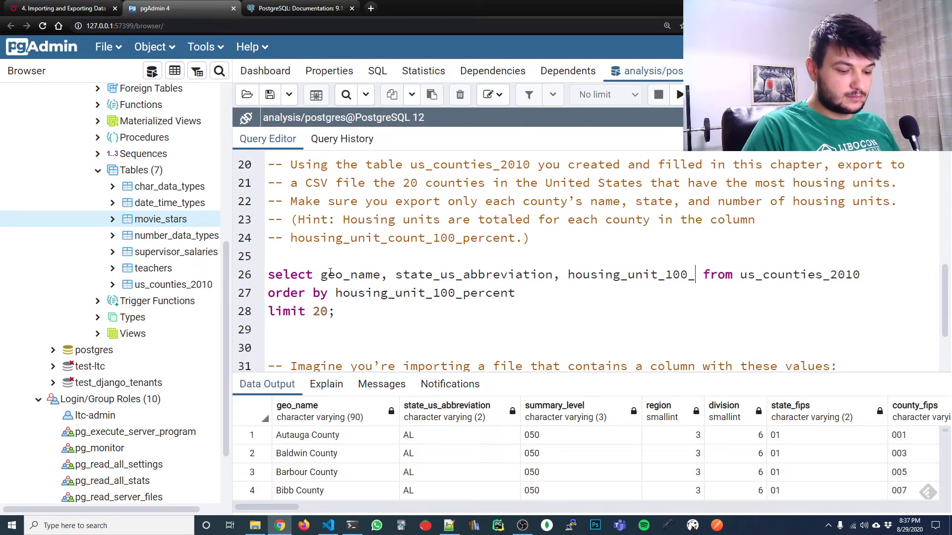
text(percent)
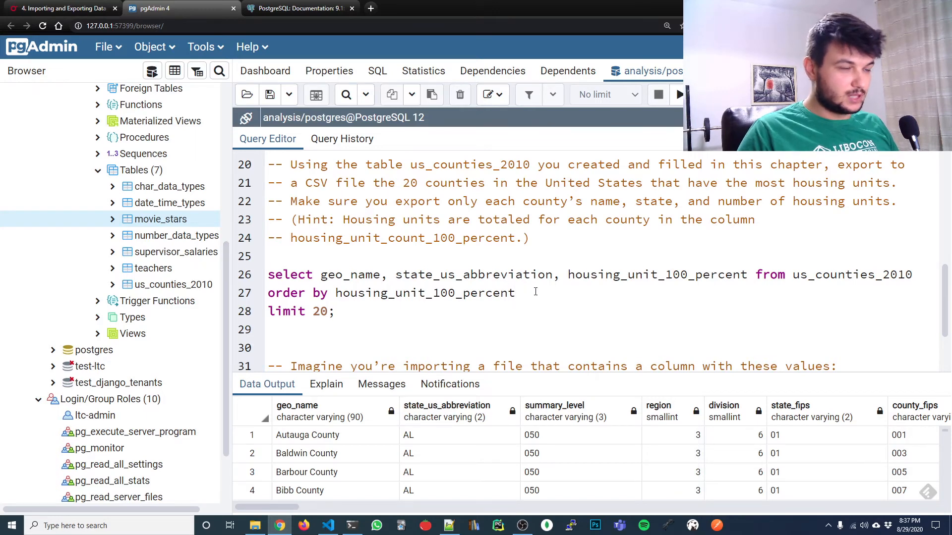
text(desc)
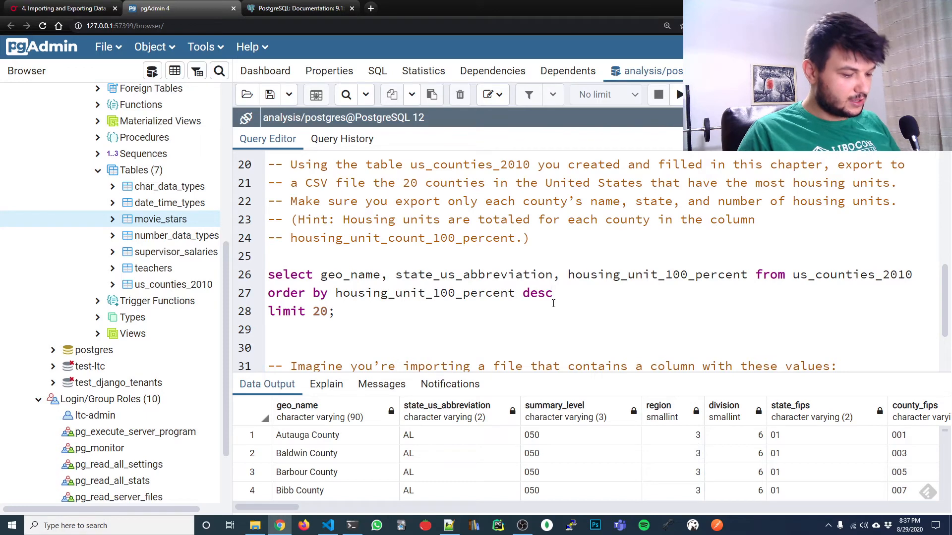
Run the query, see the missing-column error, and rename both references to housing_unit_count_100_percent.
click(678, 94)
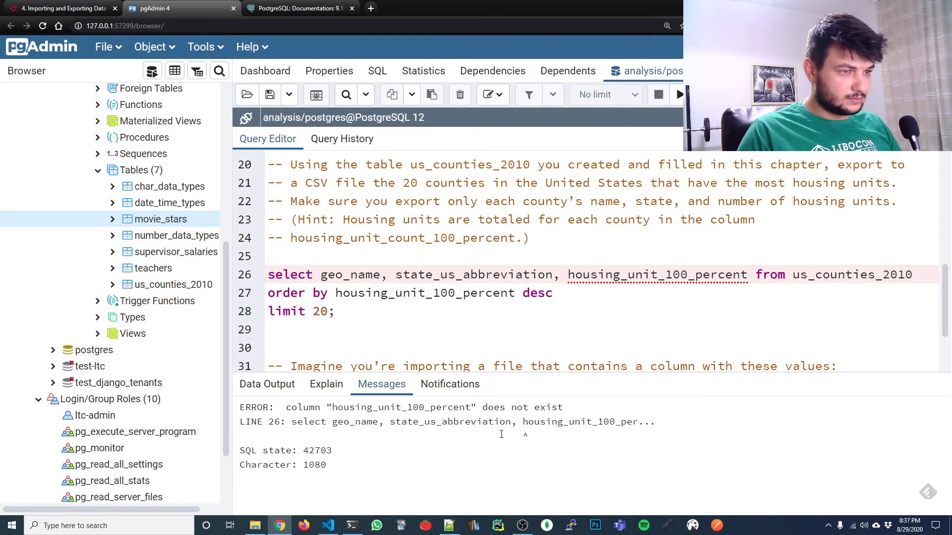
click(552, 293)
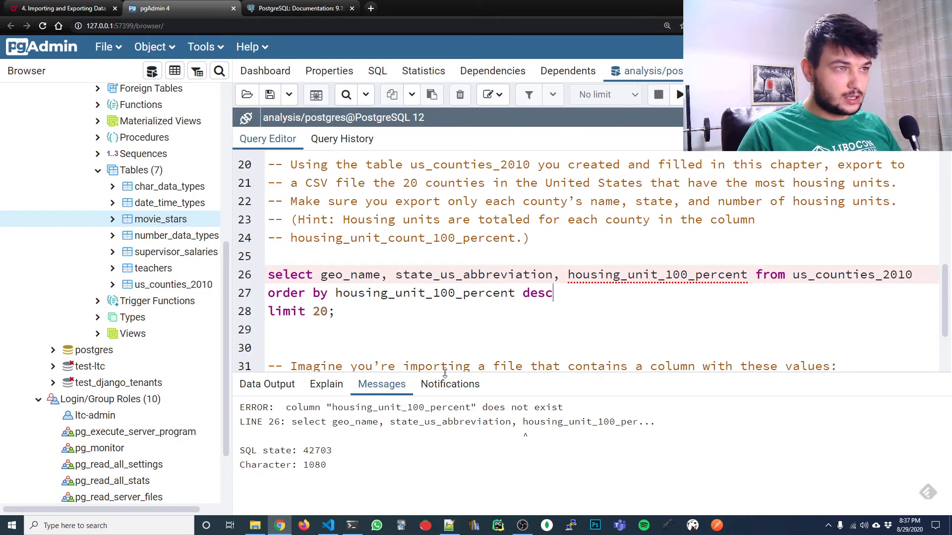
mouse_move(592, 294)
text(_)
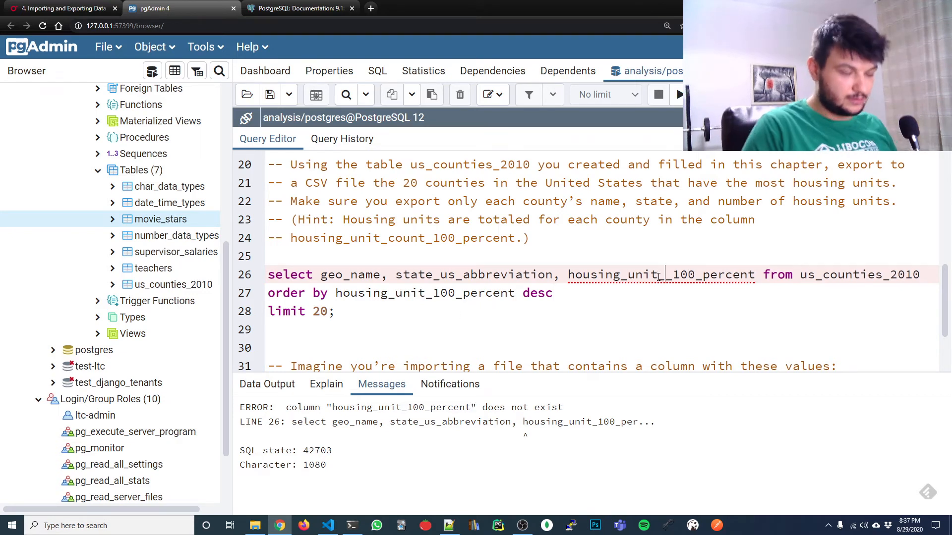
text(count_)
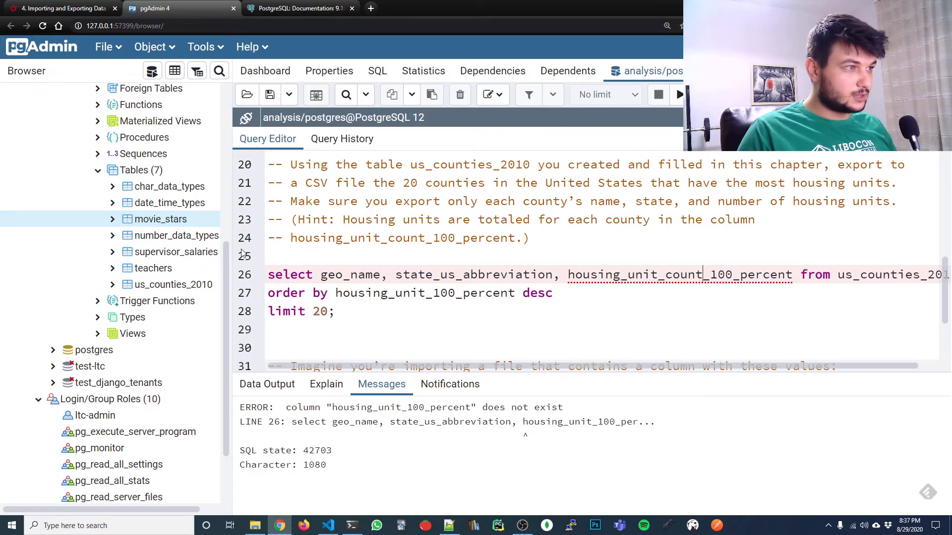
scroll(up, 3)
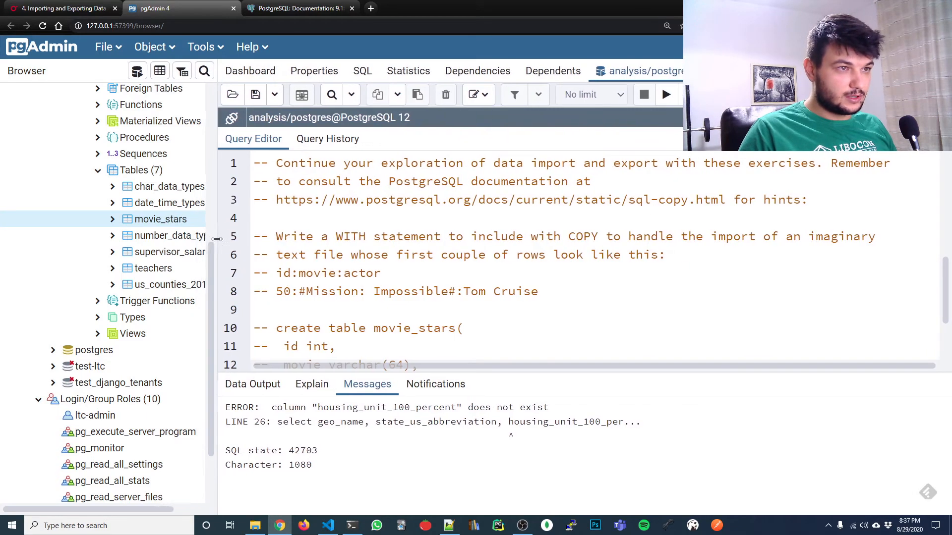
scroll(down, 3)
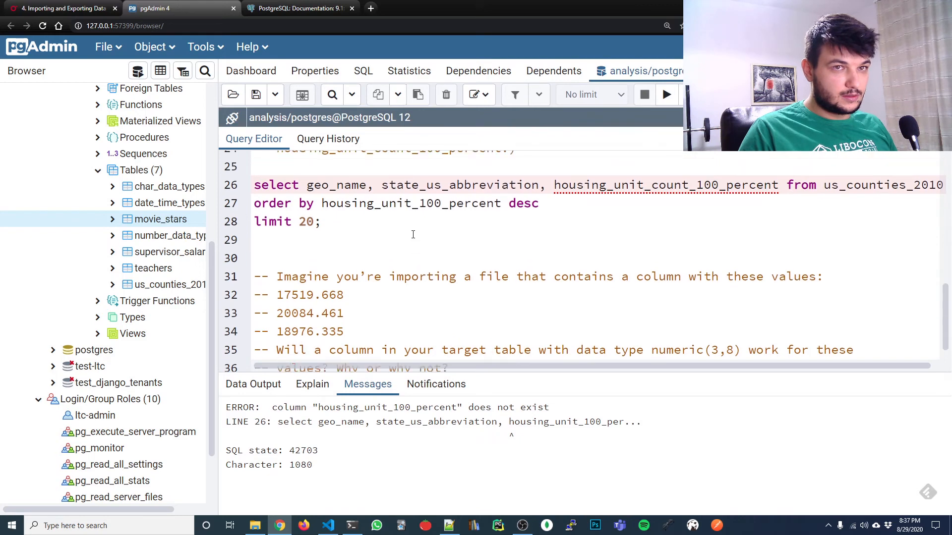
scroll(up, 3)
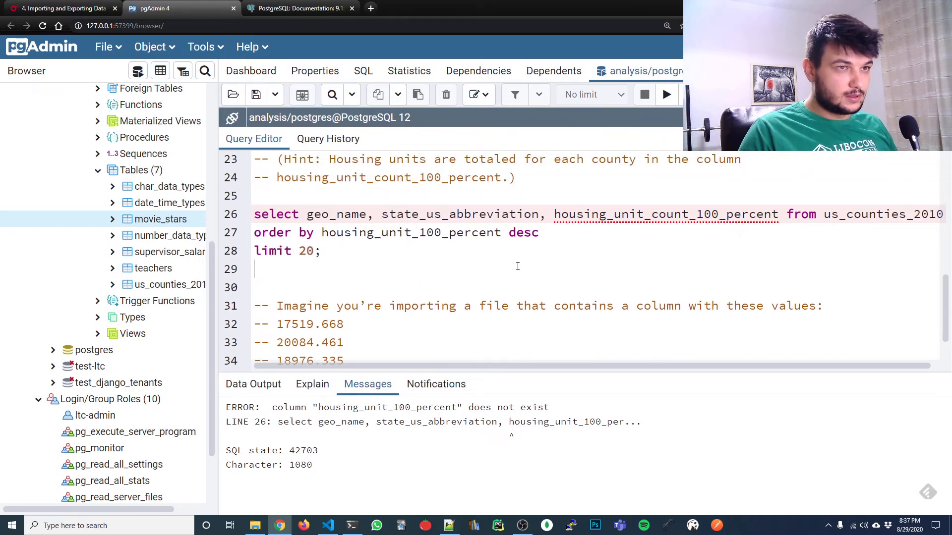
scroll(up, 3)
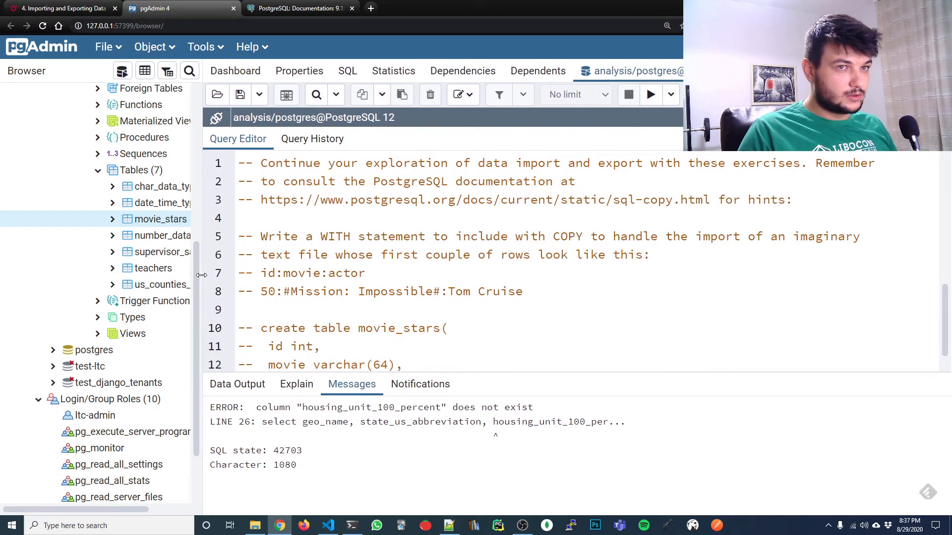
scroll(down, 3)
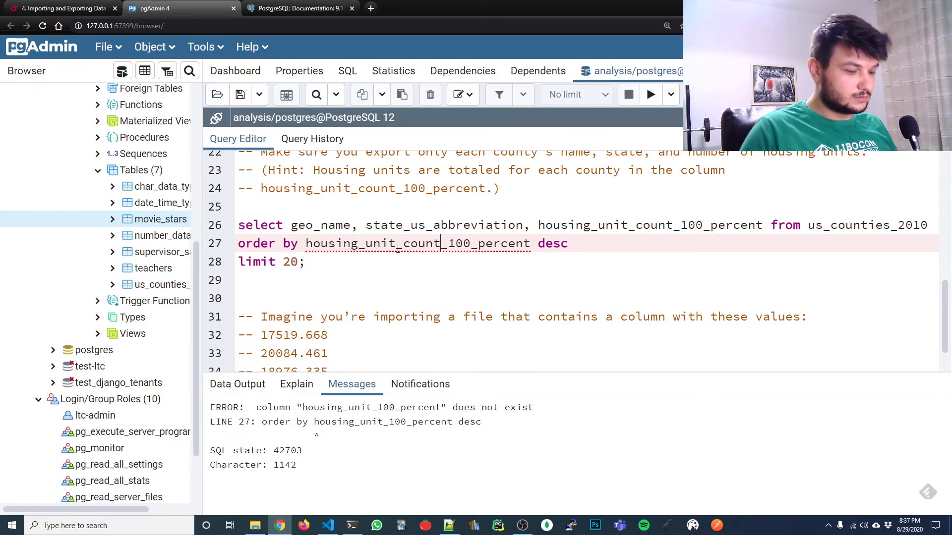
Rerun the query and review 20 counties led by Los Angeles County at 3445076.
click(650, 94)
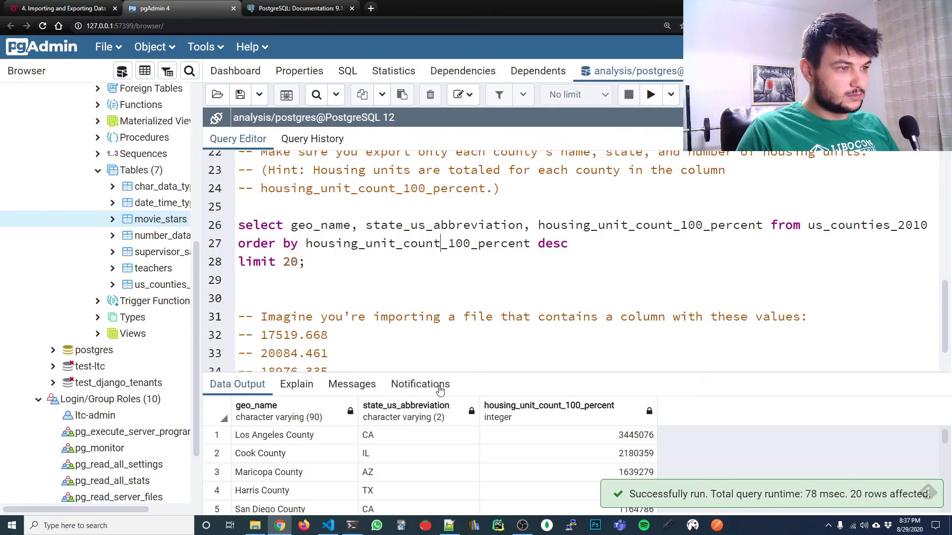
scroll(down, 3)
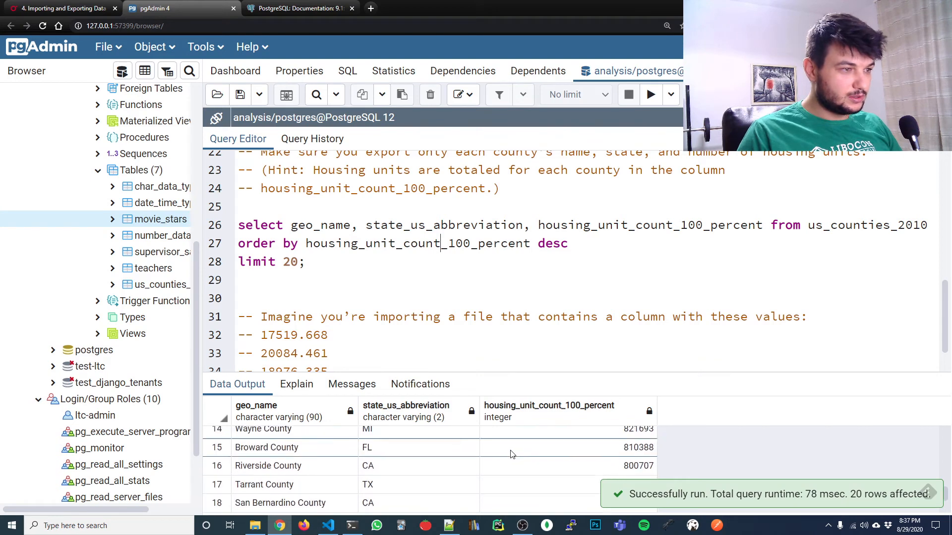
scroll(up, 3)
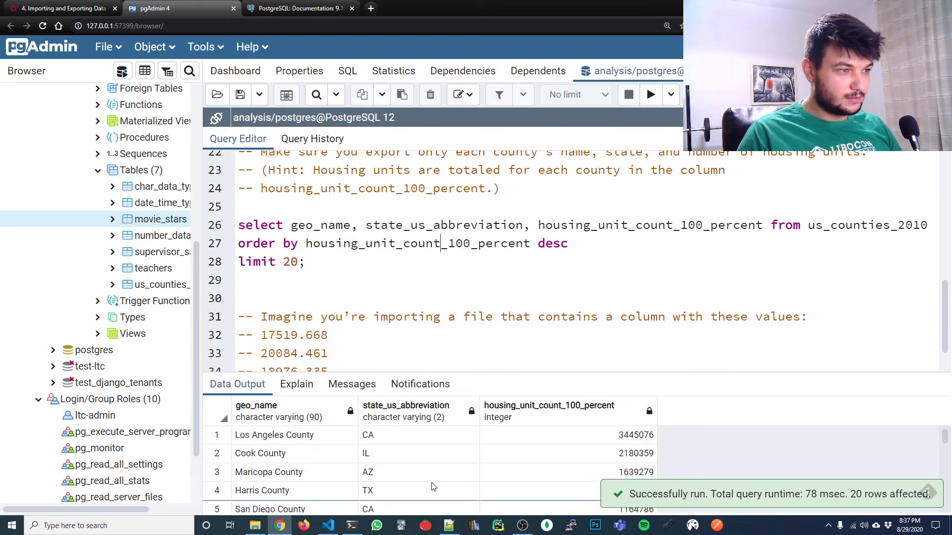
scroll(up, 3)
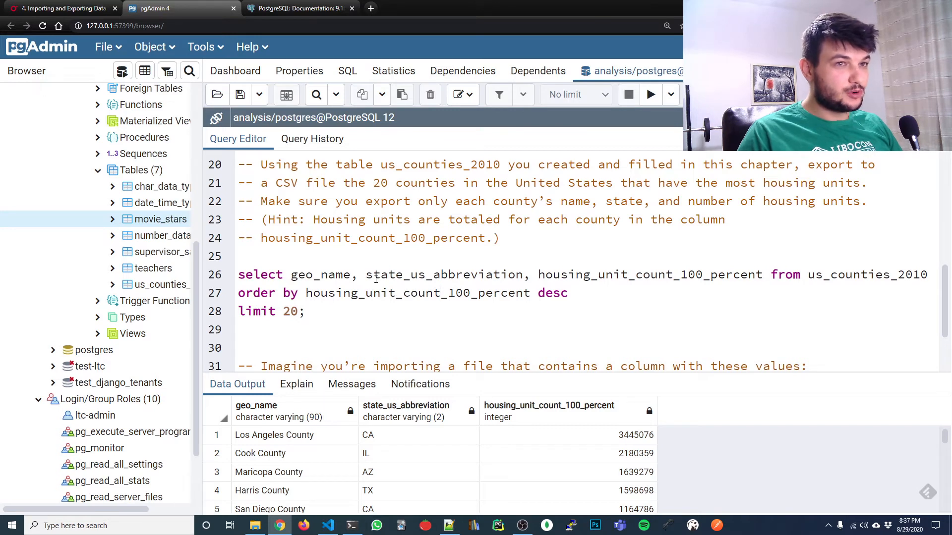
mouse_move(378, 321)
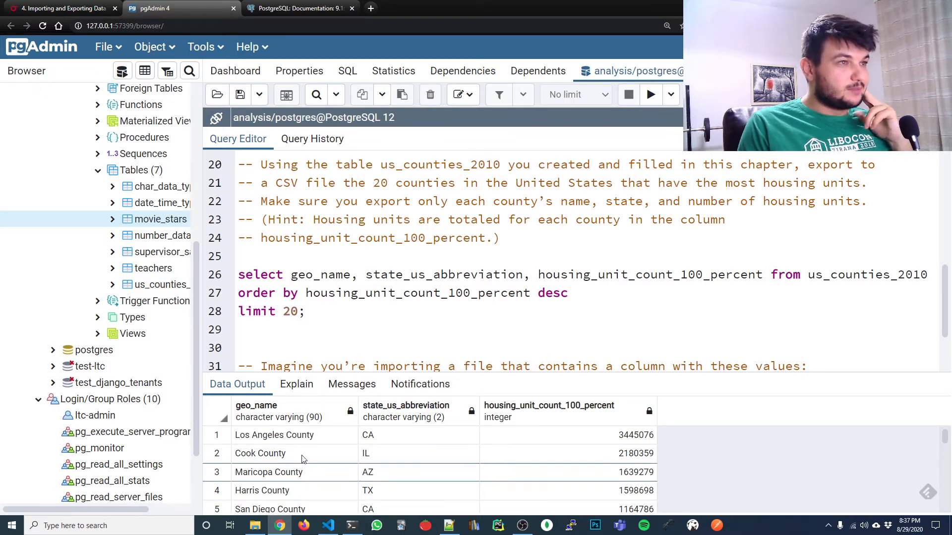
click(282, 330)
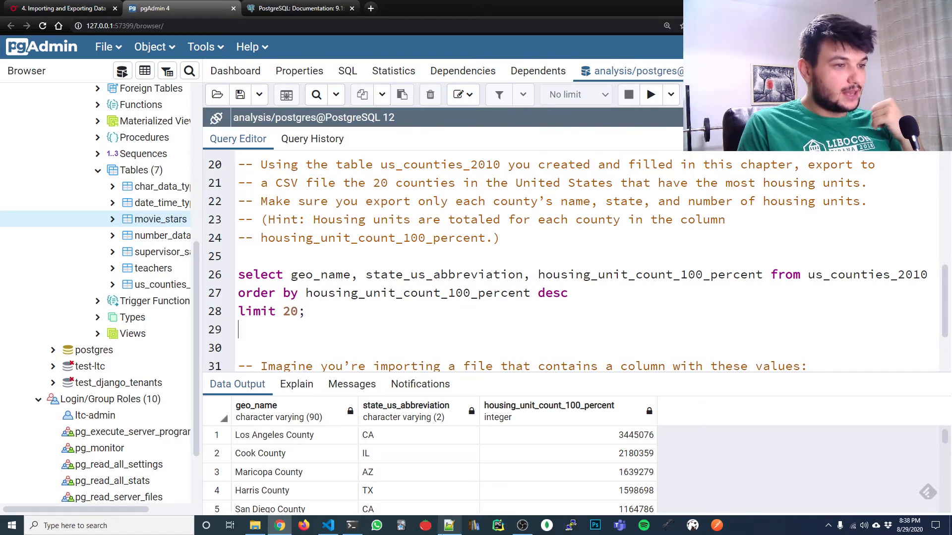
mouse_move(448, 525)
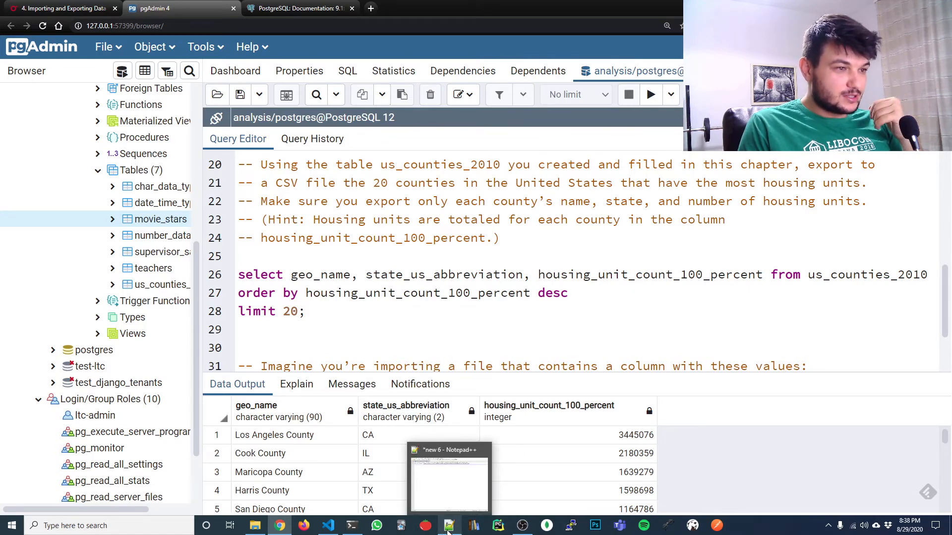
Save a blank Notepad++ document as us_counties_units_export.csv using All types (*.*).
click(449, 479)
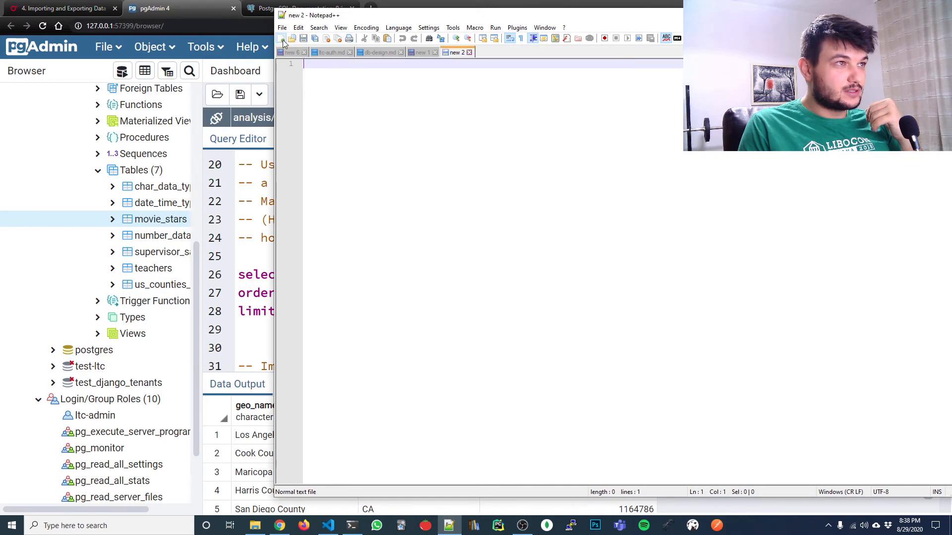
mouse_move(309, 43)
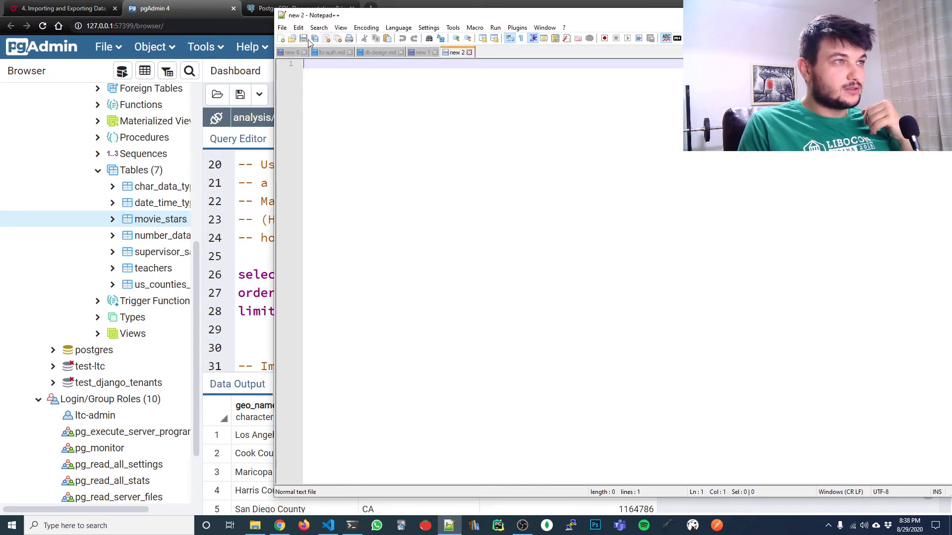
click(281, 27)
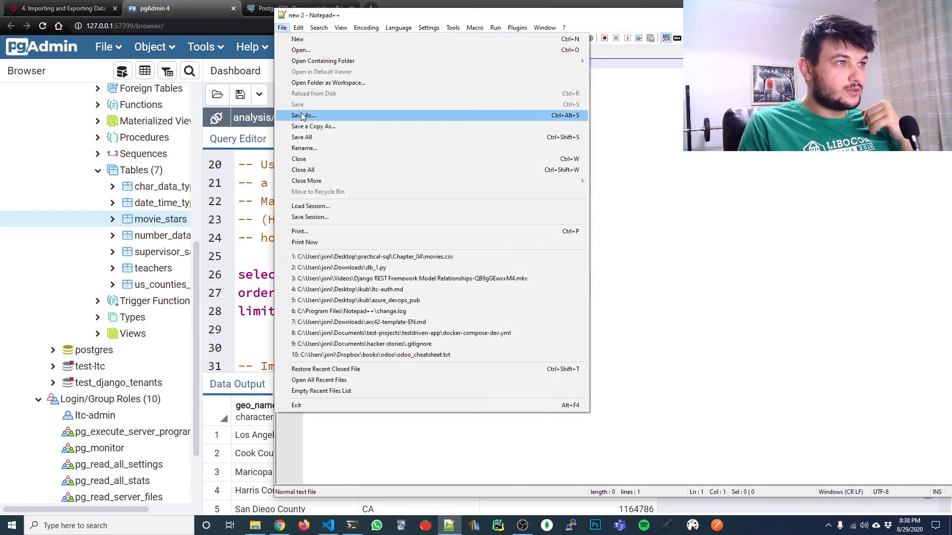
click(304, 116)
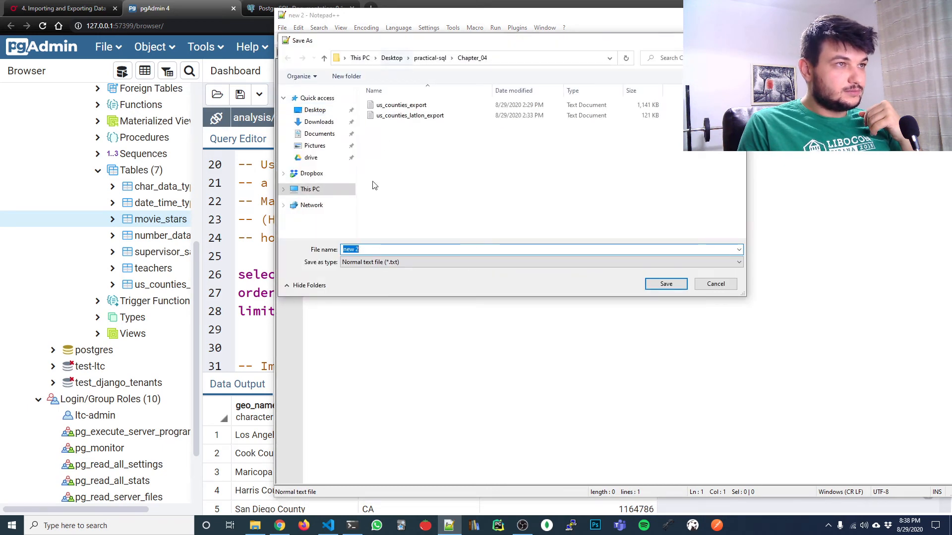
text(is)
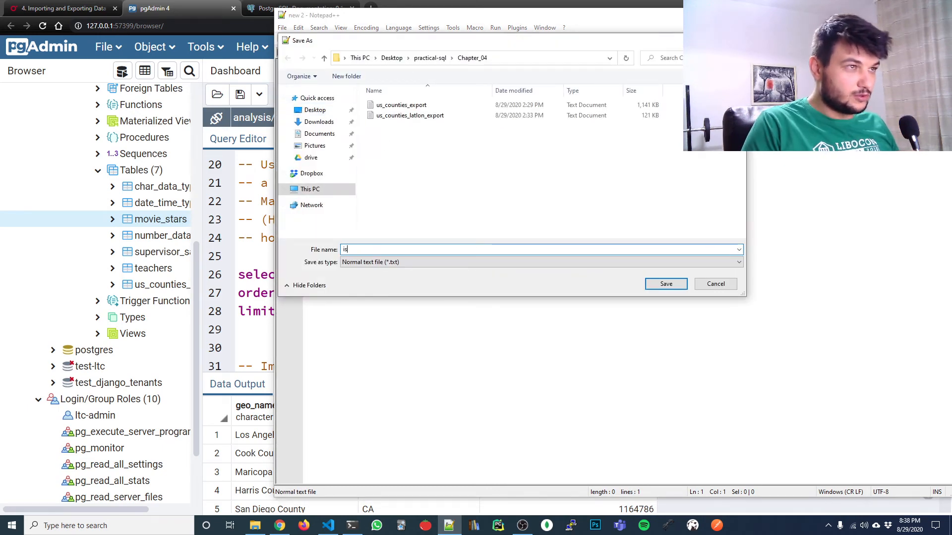
text(us_countie)
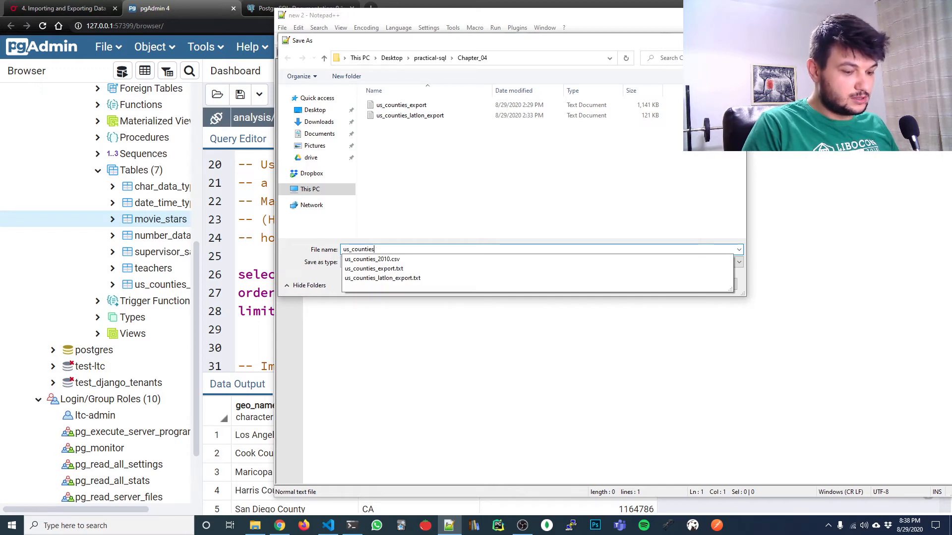
text(_units)
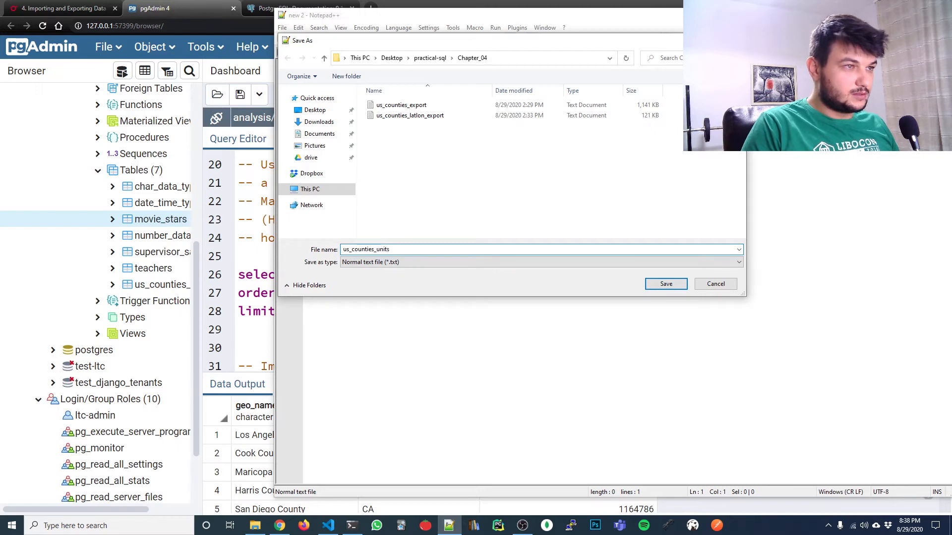
text(_export)
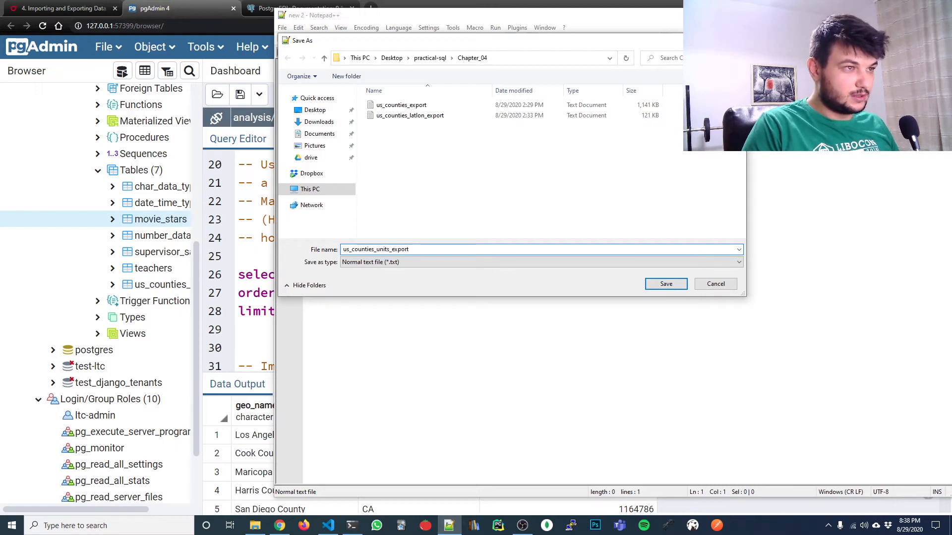
text(.csv)
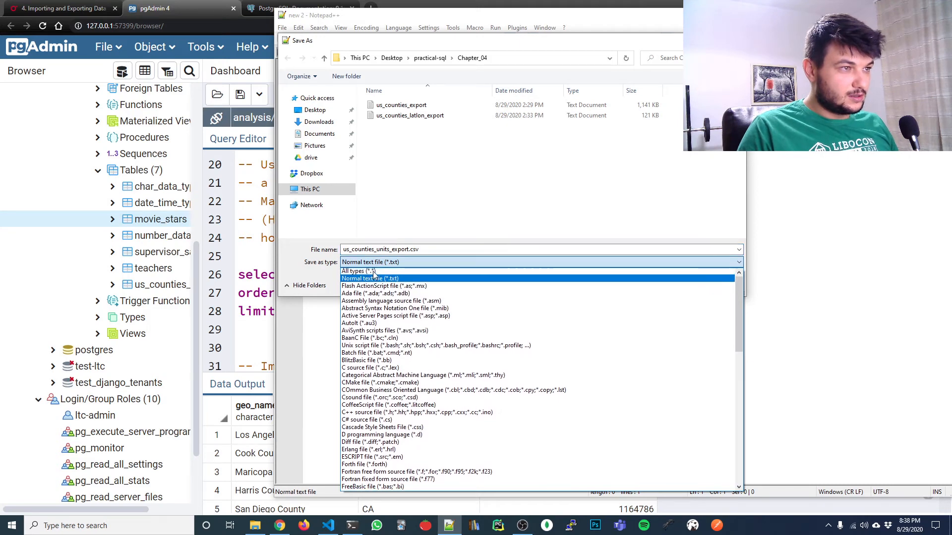
click(358, 270)
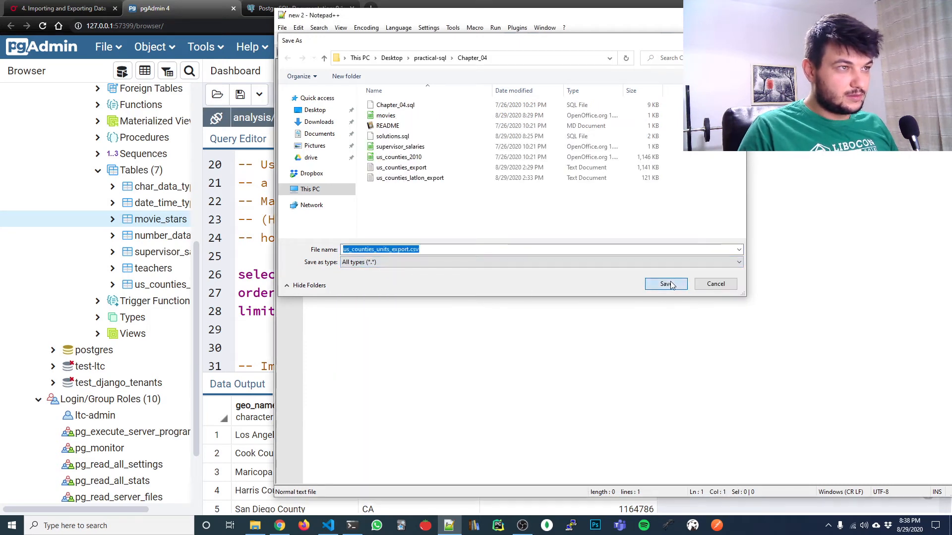
click(665, 283)
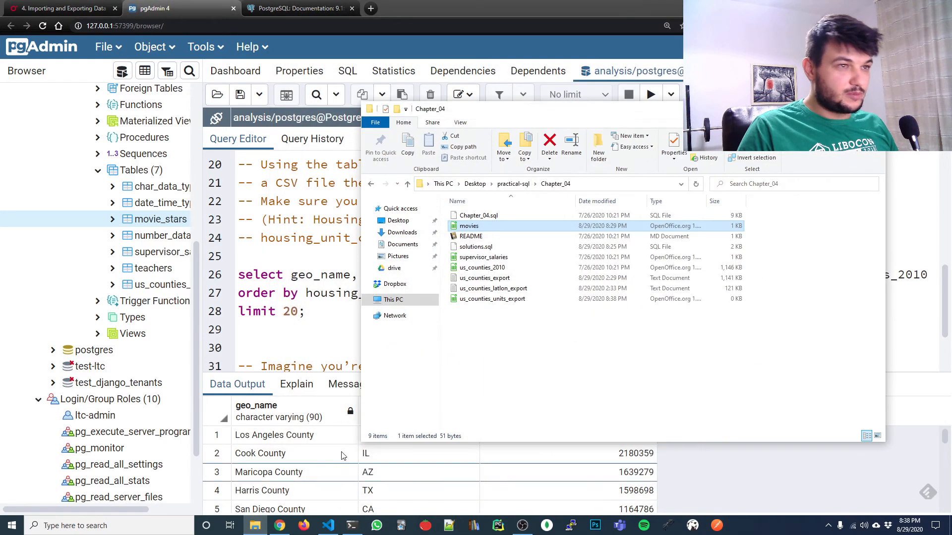
Grant Everyone full control on us_counties_units_export.csv and close its Properties.
click(492, 299)
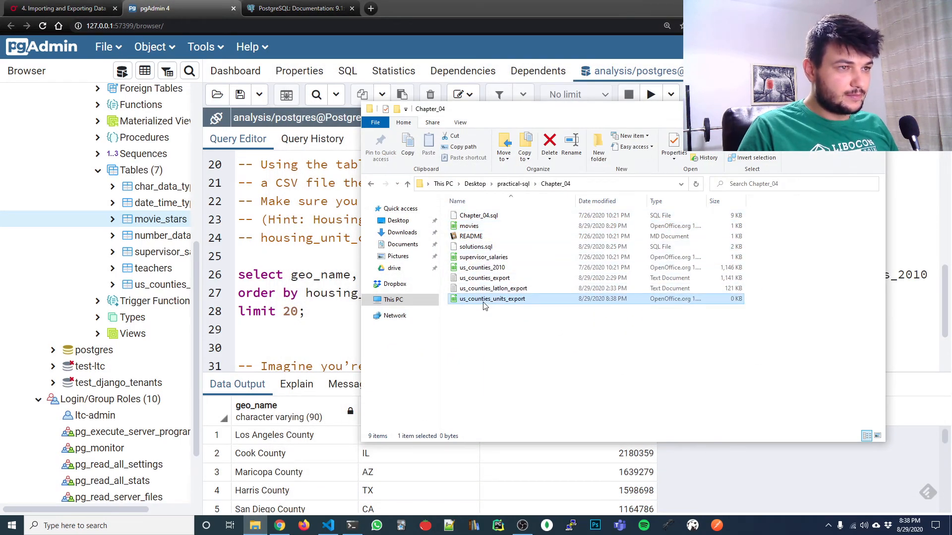
mouse_move(492, 299)
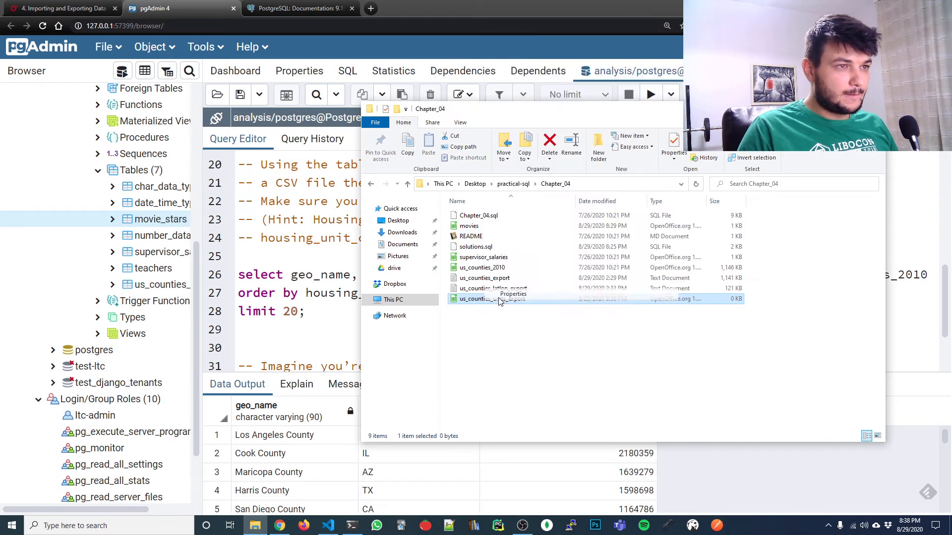
click(512, 294)
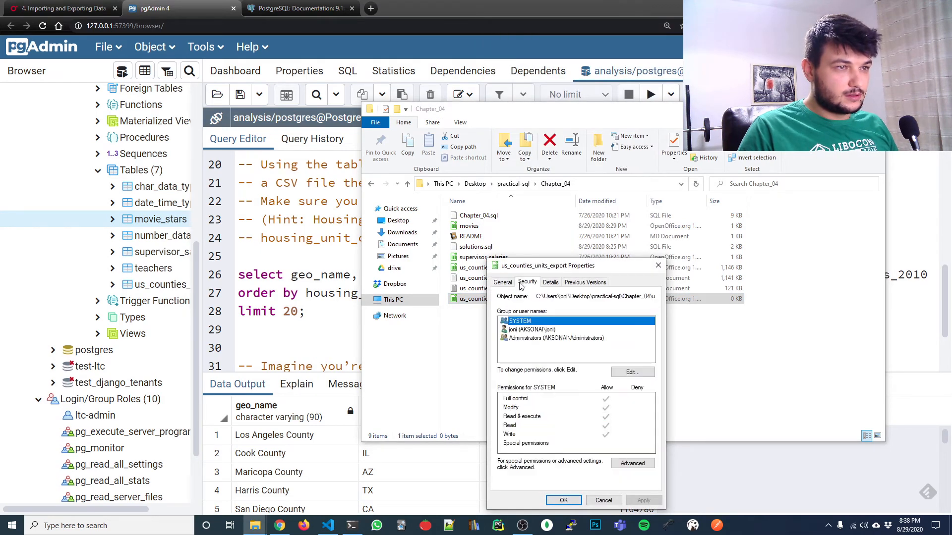
click(631, 371)
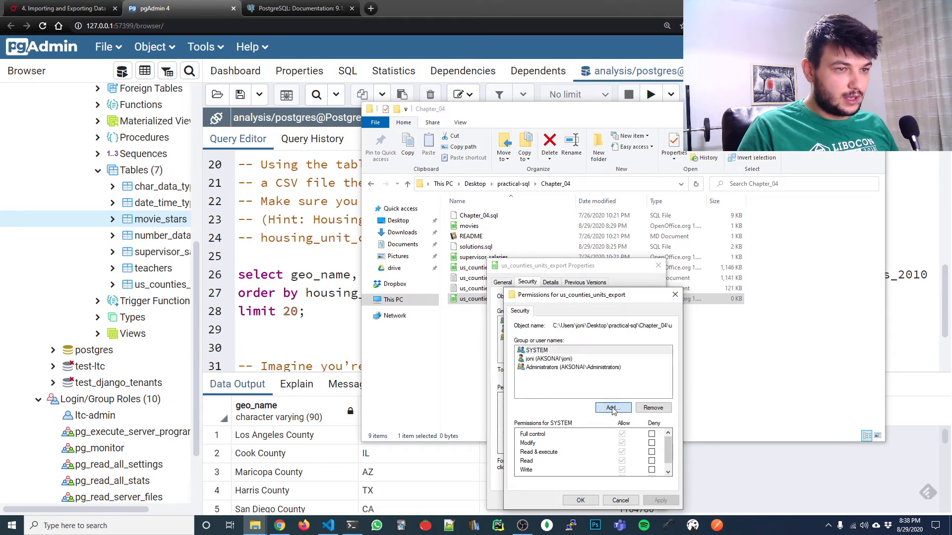
click(611, 408)
text(Everyone)
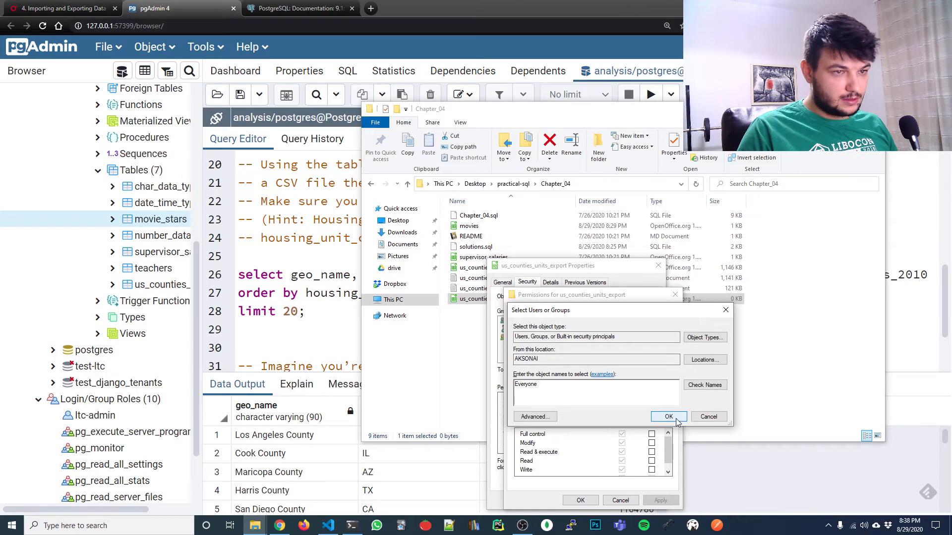
click(667, 416)
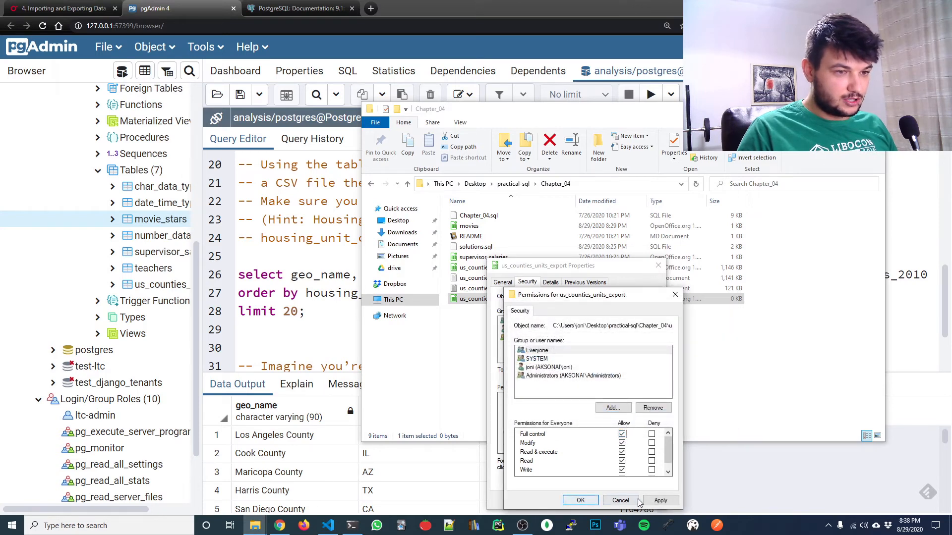
click(580, 500)
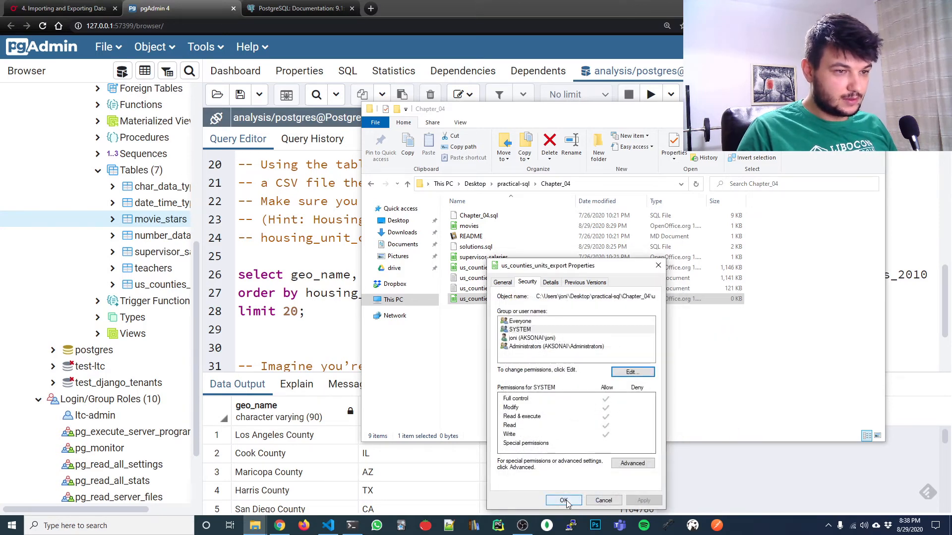
click(562, 500)
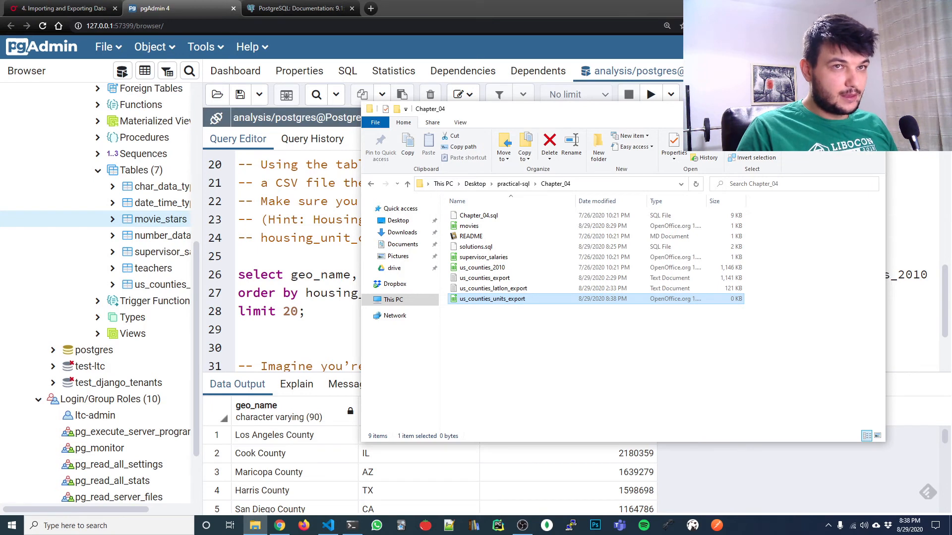
mouse_move(489, 289)
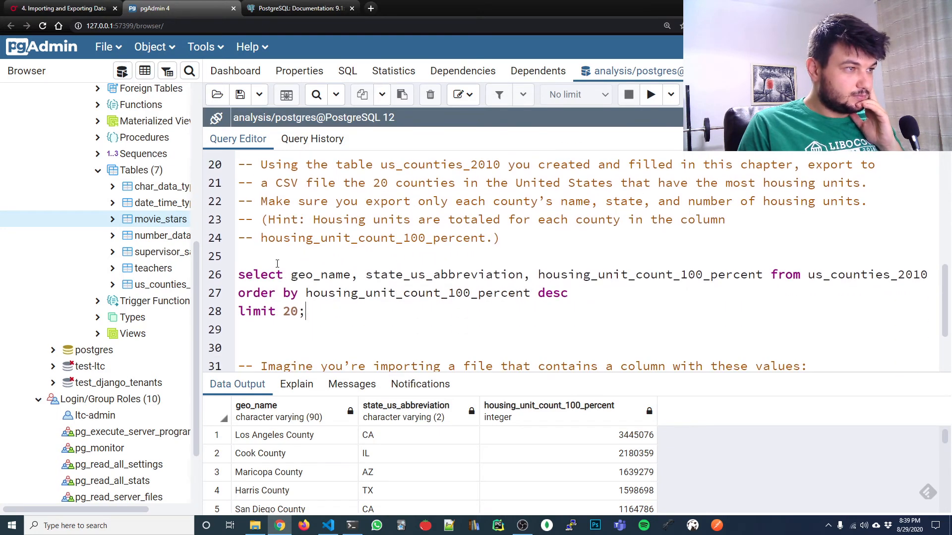
Insert copy ( above the select and replace the semicolon after limit 20 with ).
key(Return)
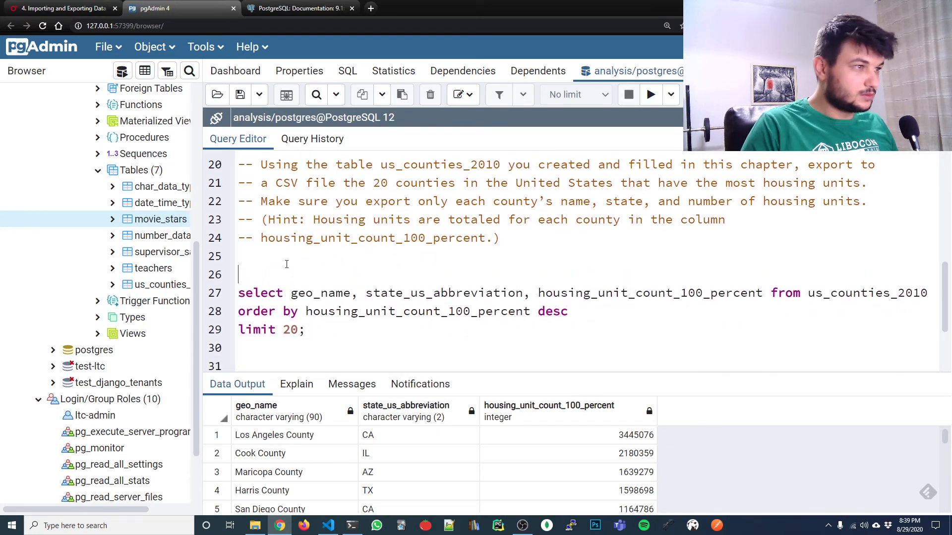
text(copy)
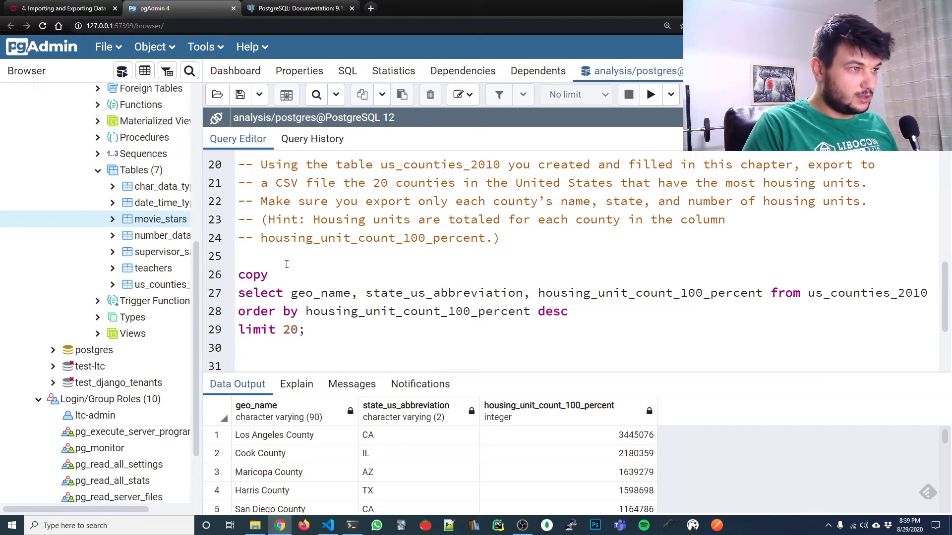
text(())
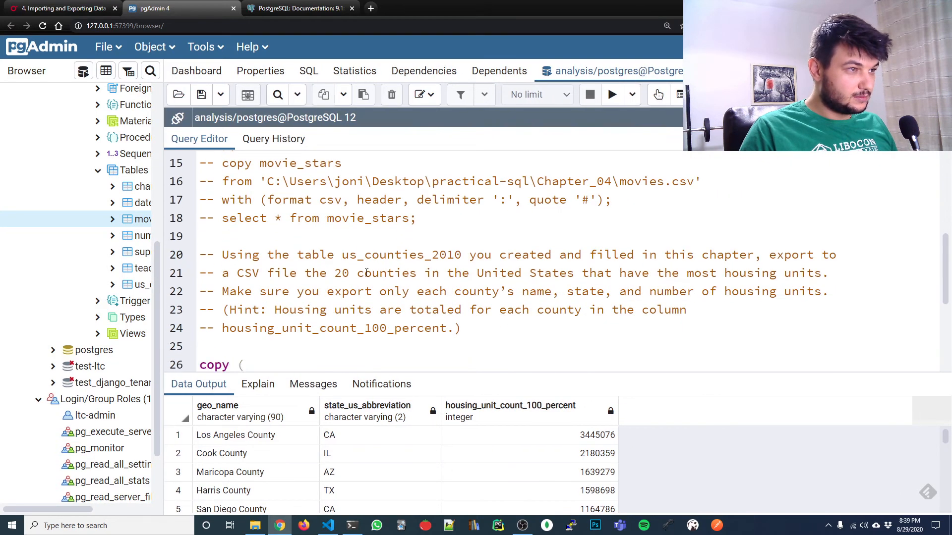
scroll(down, 3)
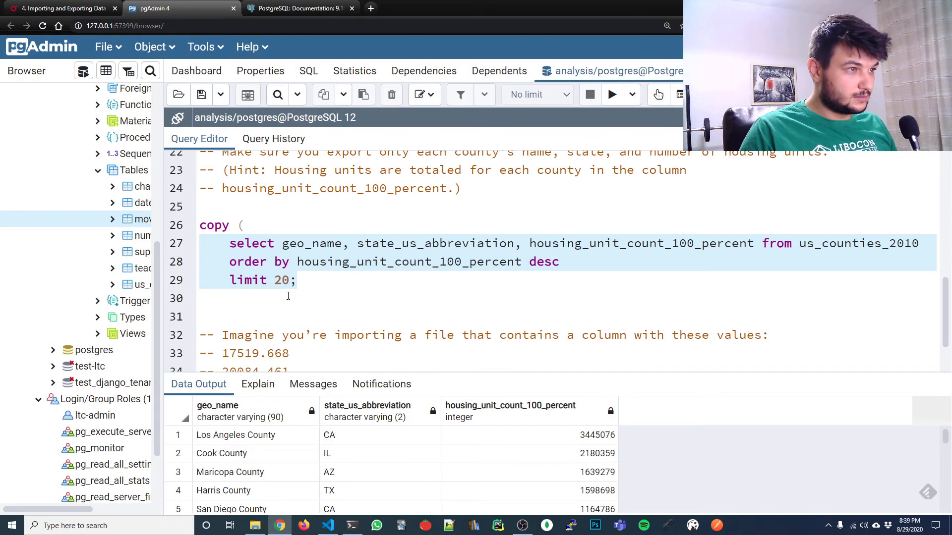
click(288, 298)
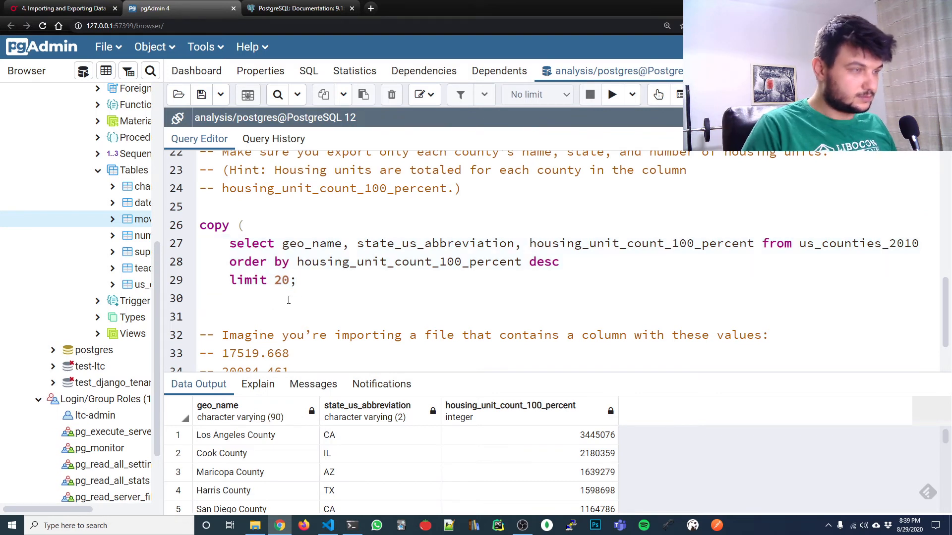
key(Backspace)
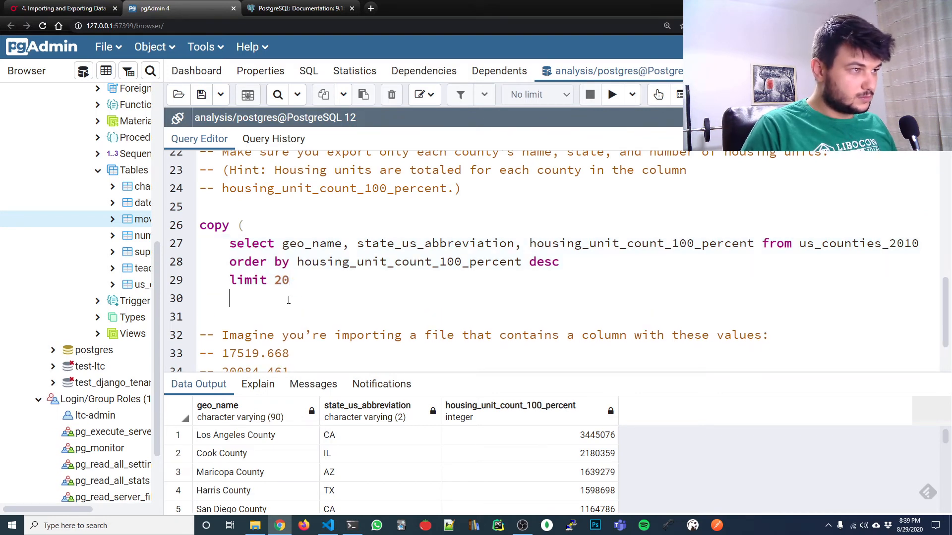
text())
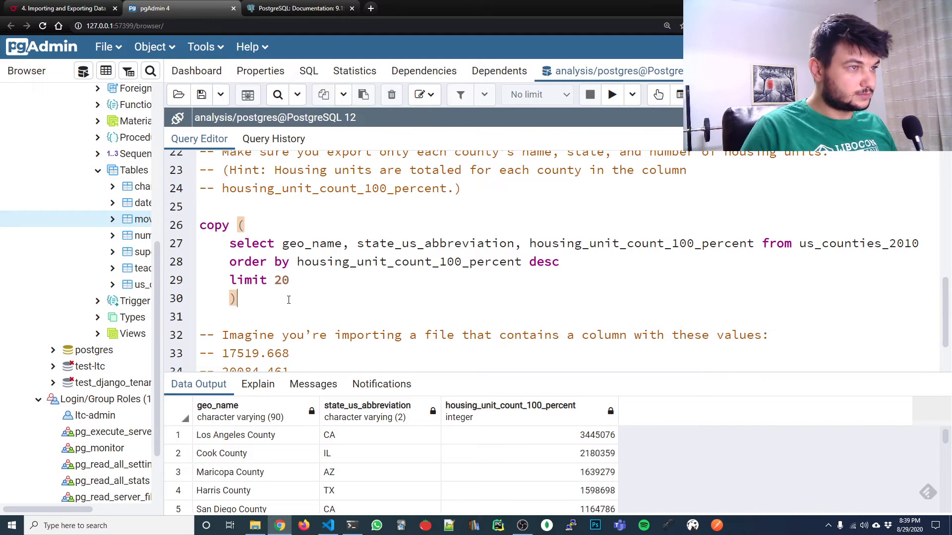
mouse_move(290, 304)
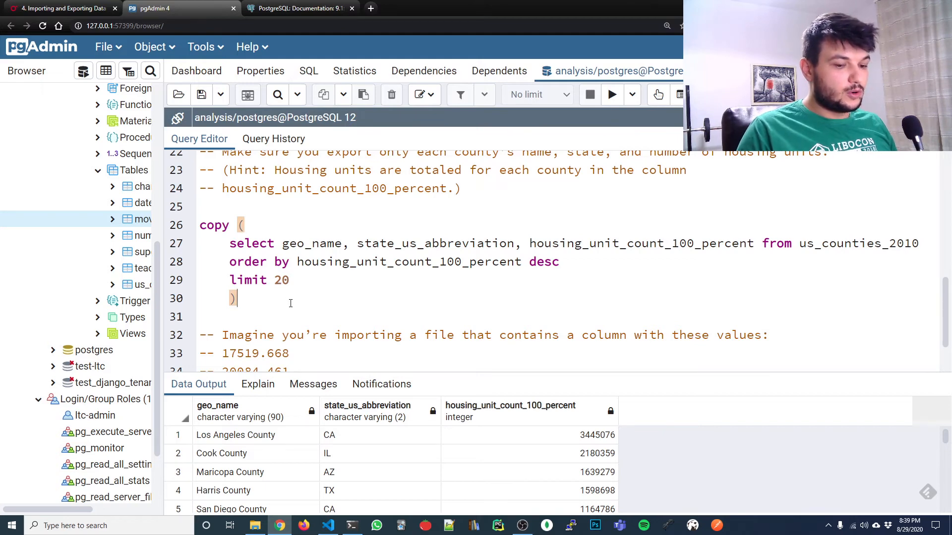
Extend the copy query with a to clause targeting movies.csv and with (format csv, header) options.
scroll(down, 3)
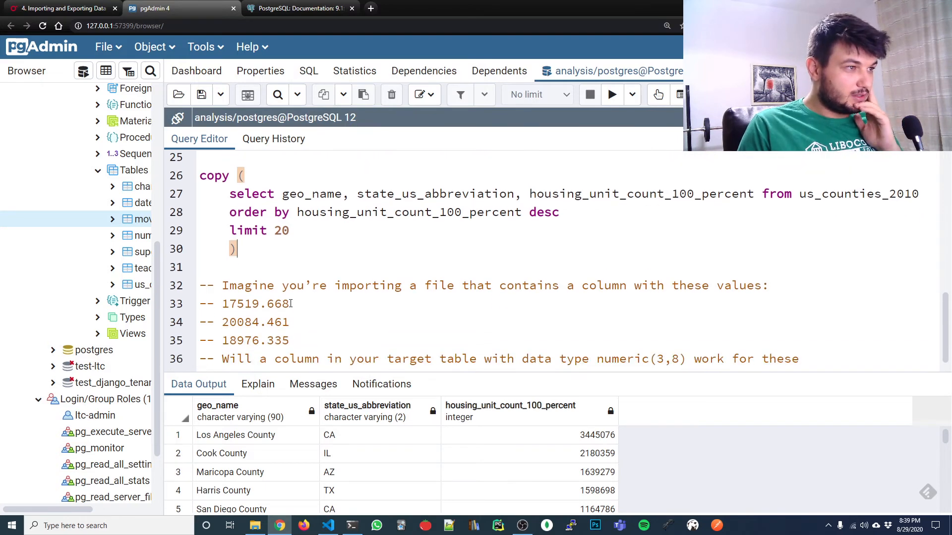
scroll(up, 3)
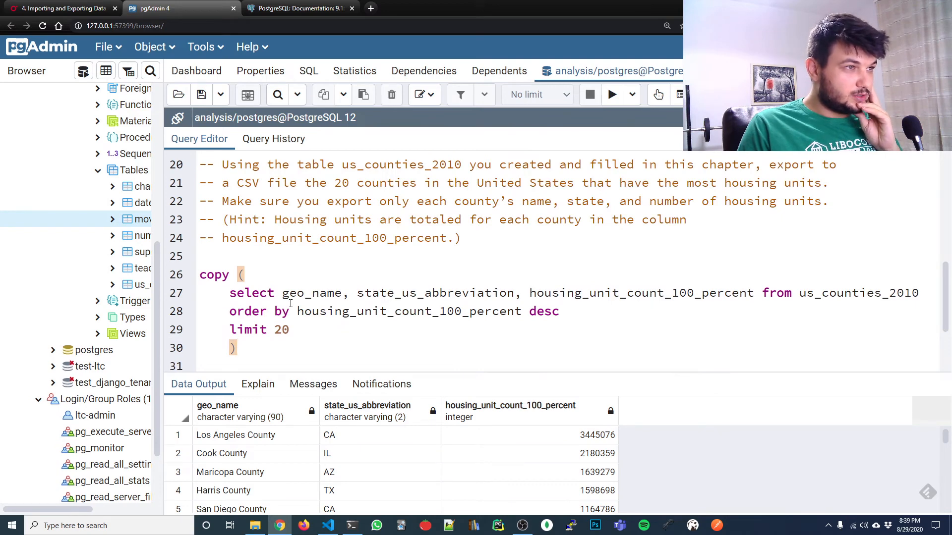
scroll(up, 3)
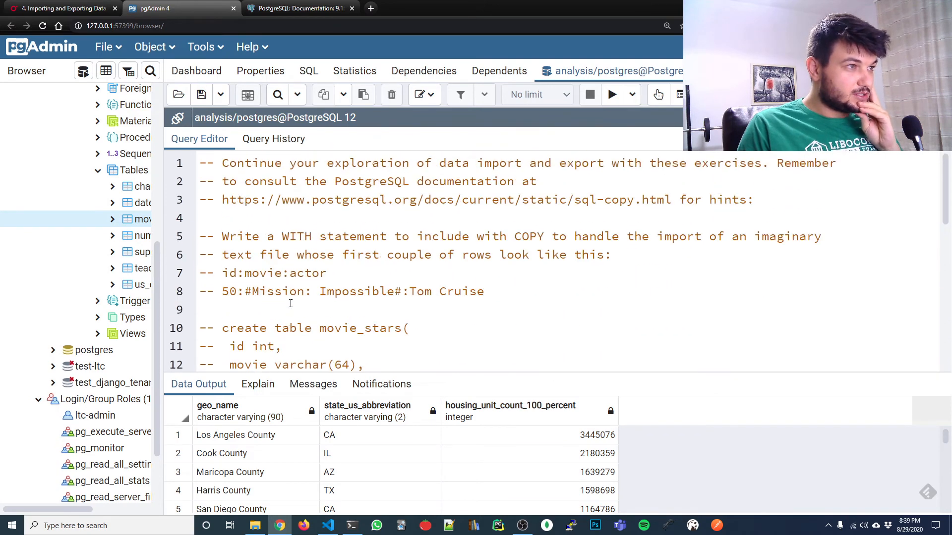
scroll(down, 3)
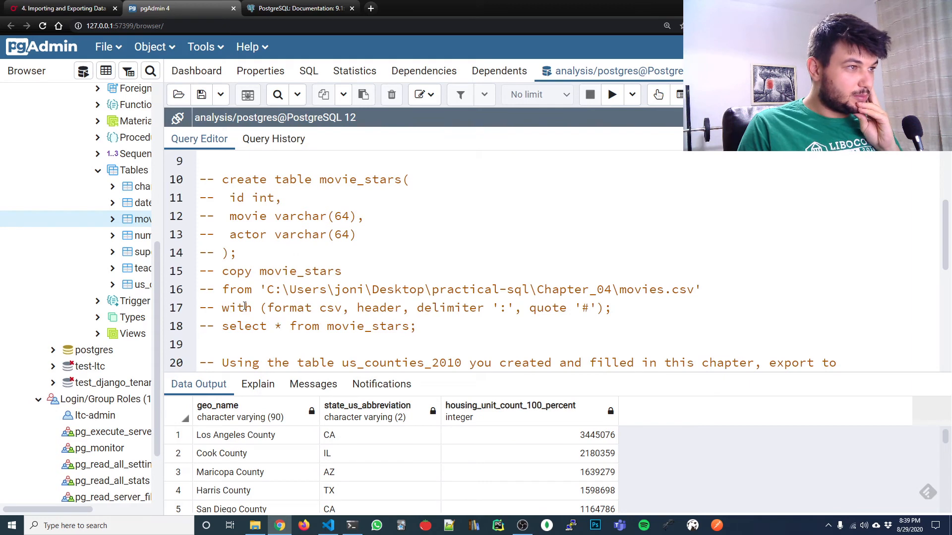
scroll(down, 3)
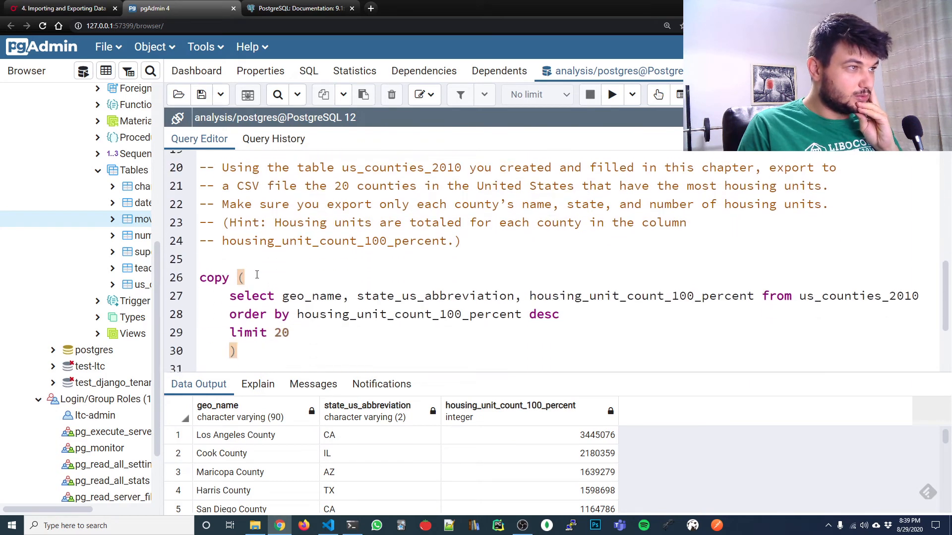
scroll(up, 3)
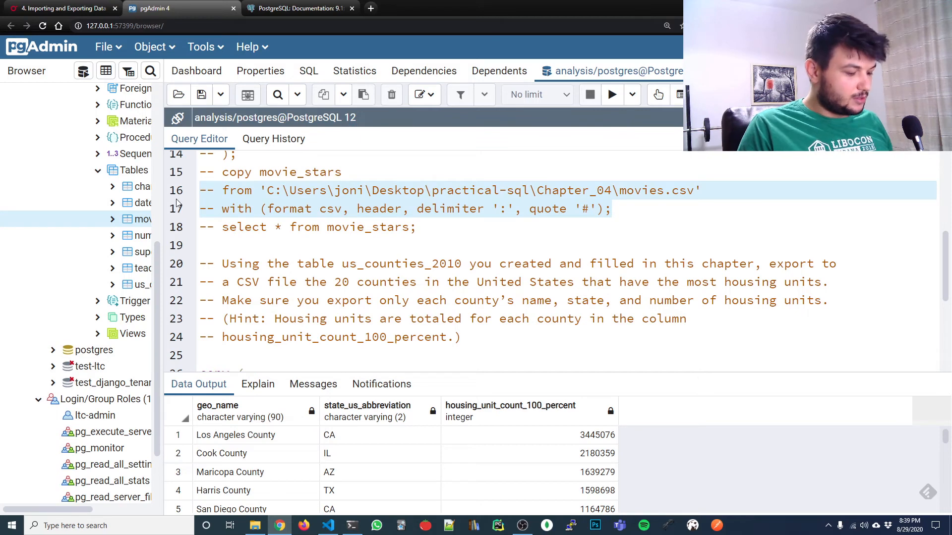
scroll(down, 3)
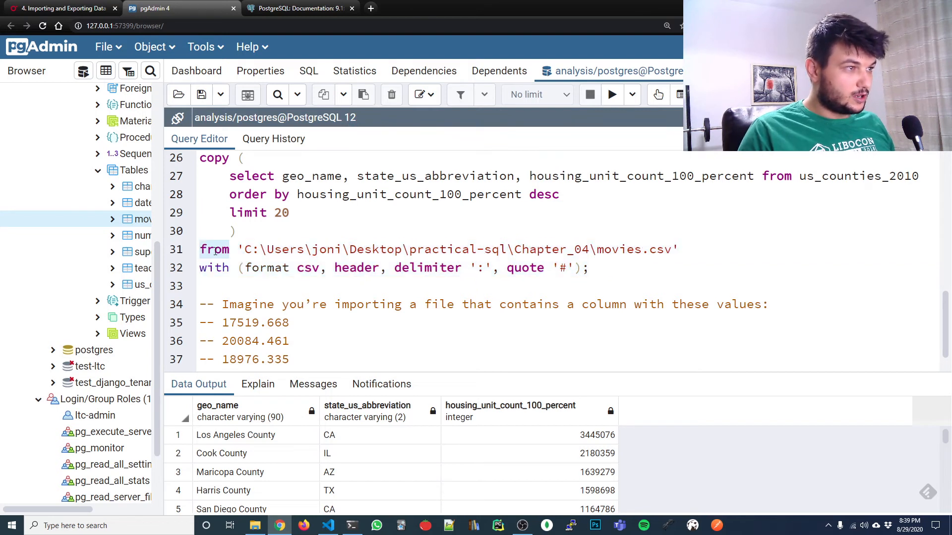
text(to 'C:\Users\joni\Desk)
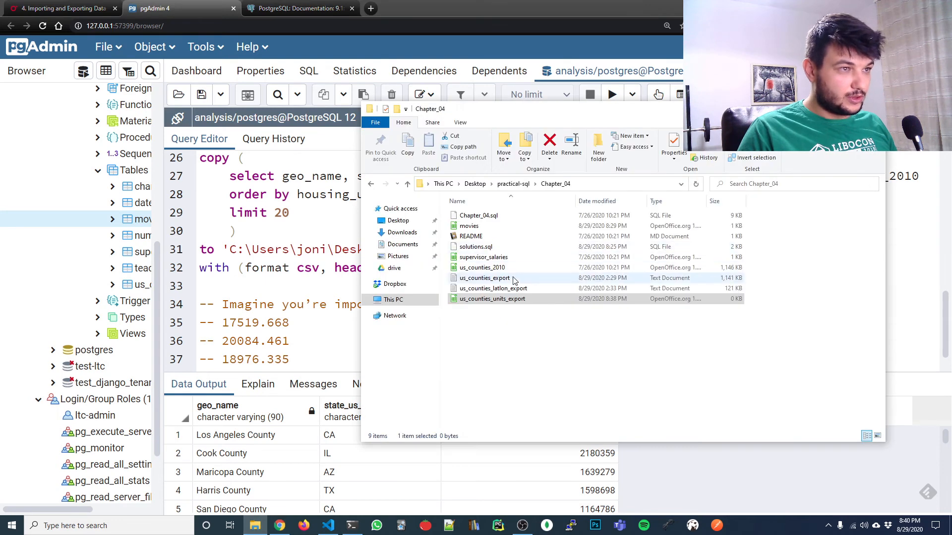
Grab the us_counties_units_export file name from File Explorer's Rename field.
right_click(491, 298)
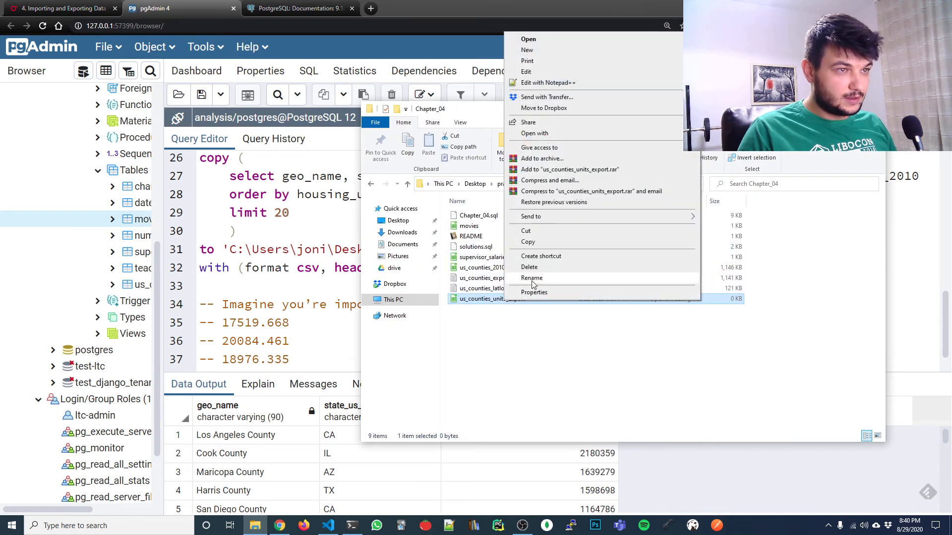
click(532, 278)
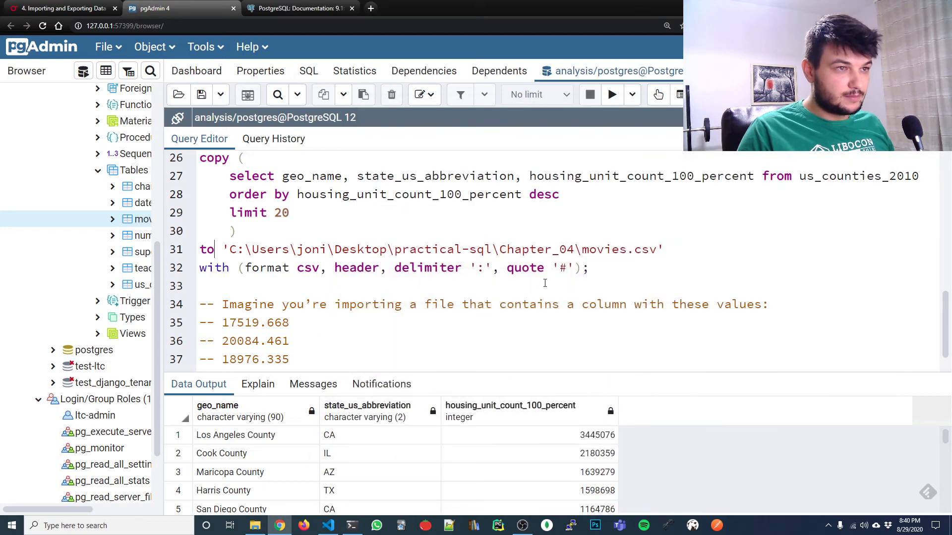
mouse_move(563, 246)
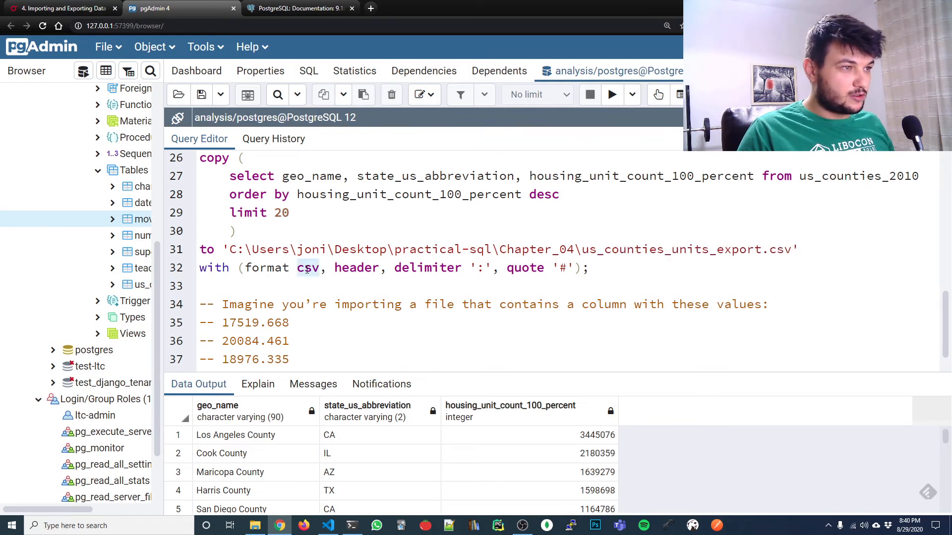
Target us_counties_units_export.csv with a '|' delimiter and remove the quote '#' option.
click(486, 268)
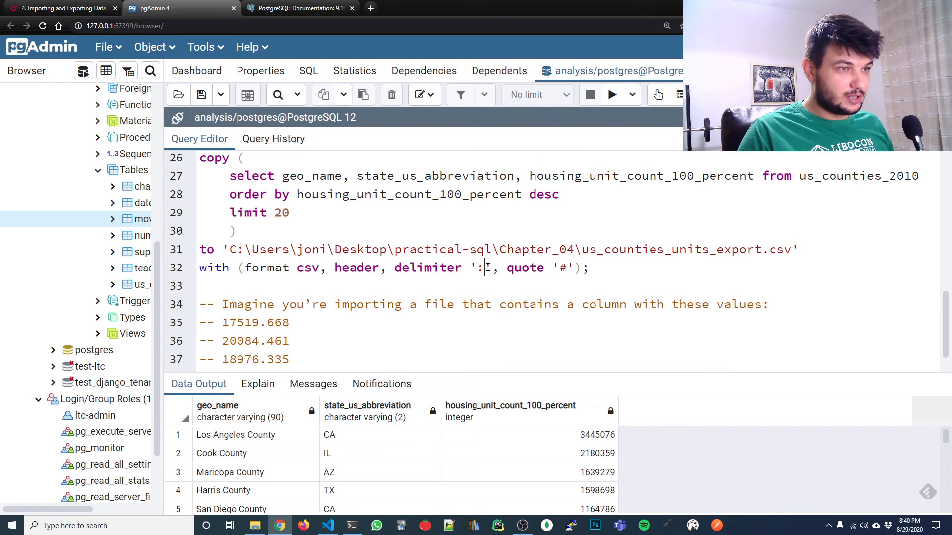
text(|)
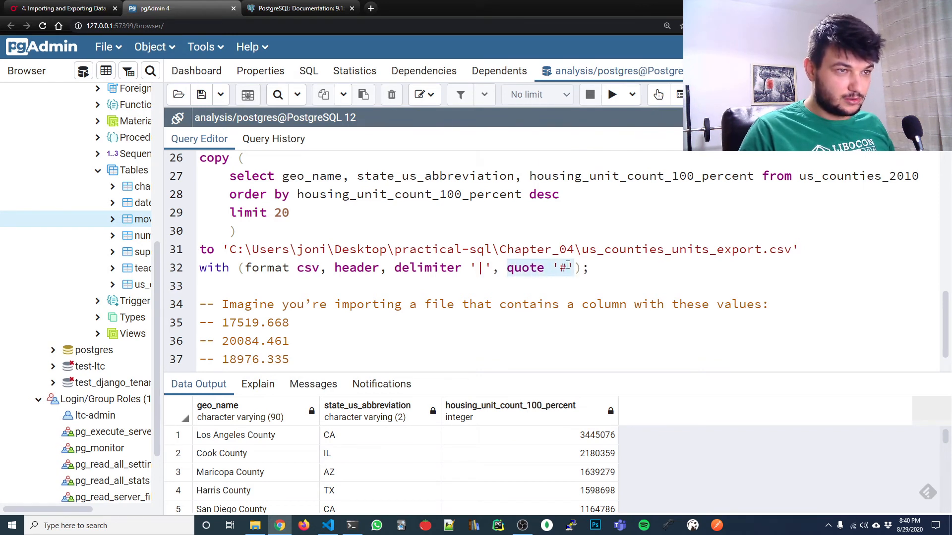
key(Backspace)
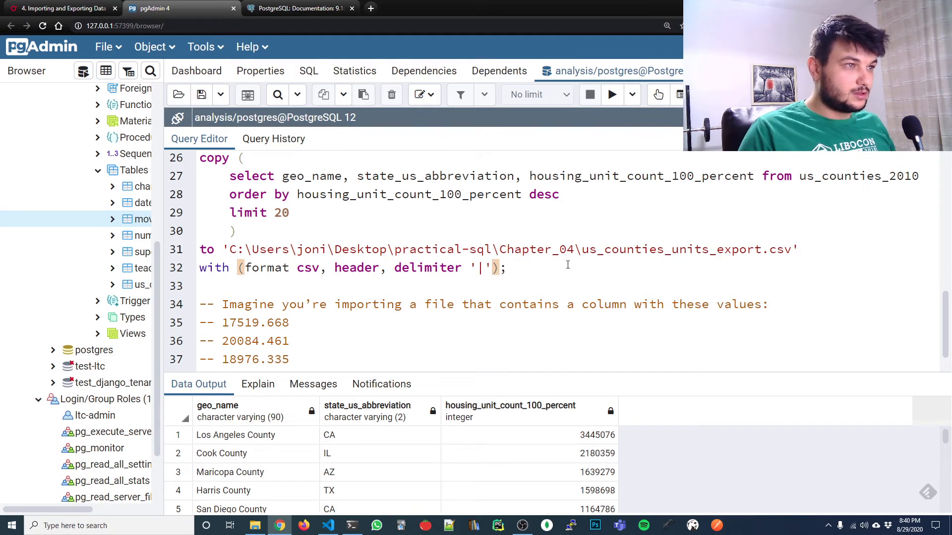
scroll(up, 3)
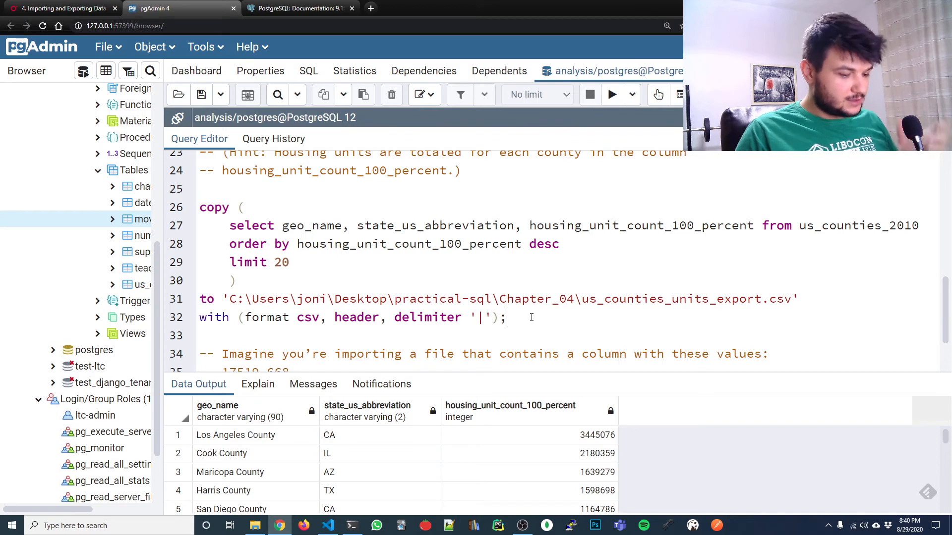
Rerun the export (COPY 20) and confirm us_counties_units_export grew from 0 KB to 602 bytes.
click(254, 525)
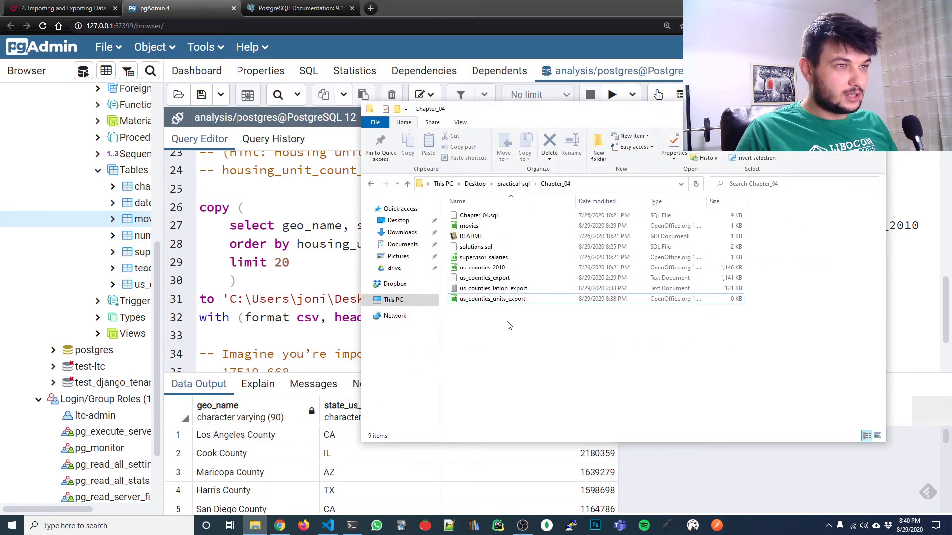
click(493, 288)
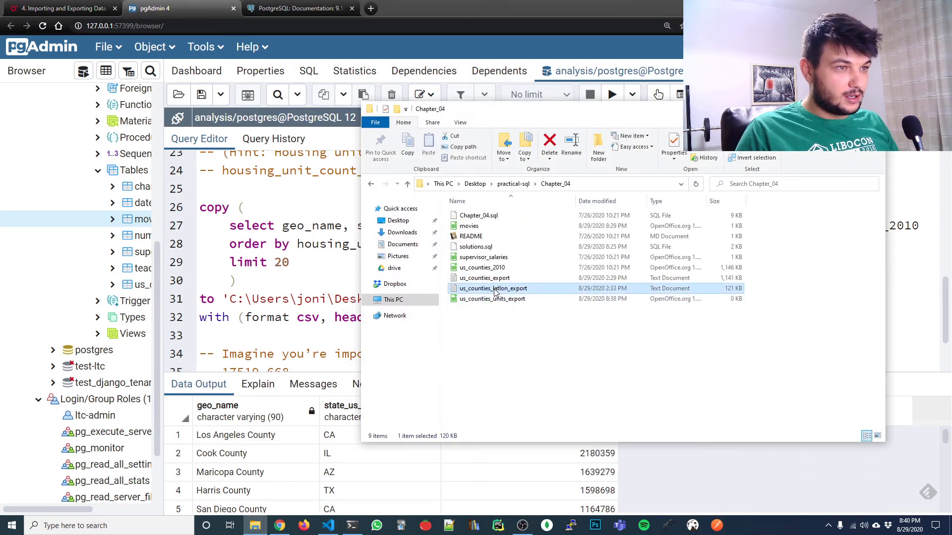
click(484, 278)
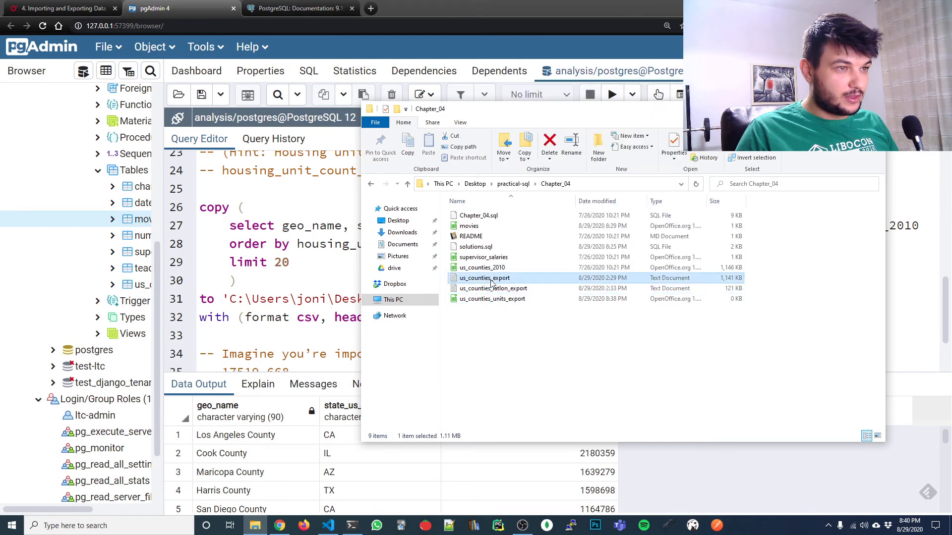
click(492, 298)
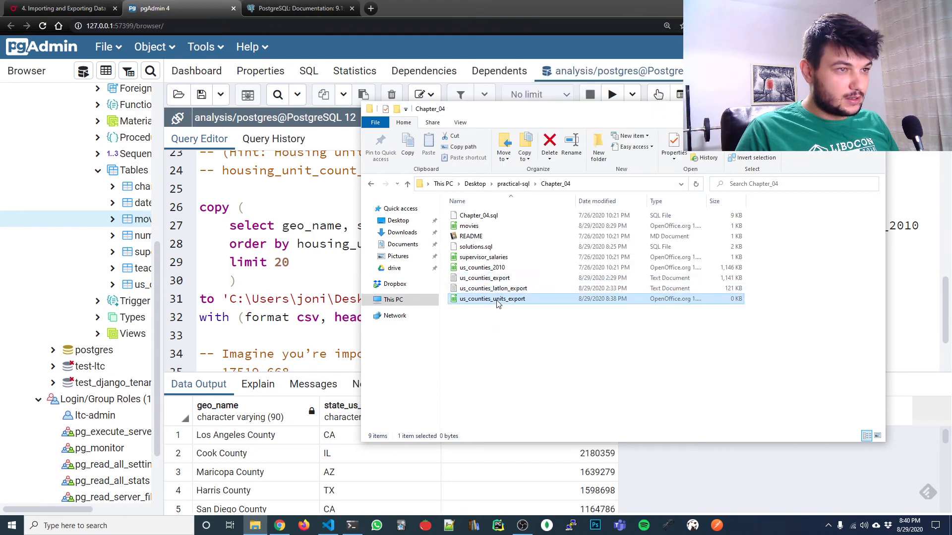
right_click(490, 298)
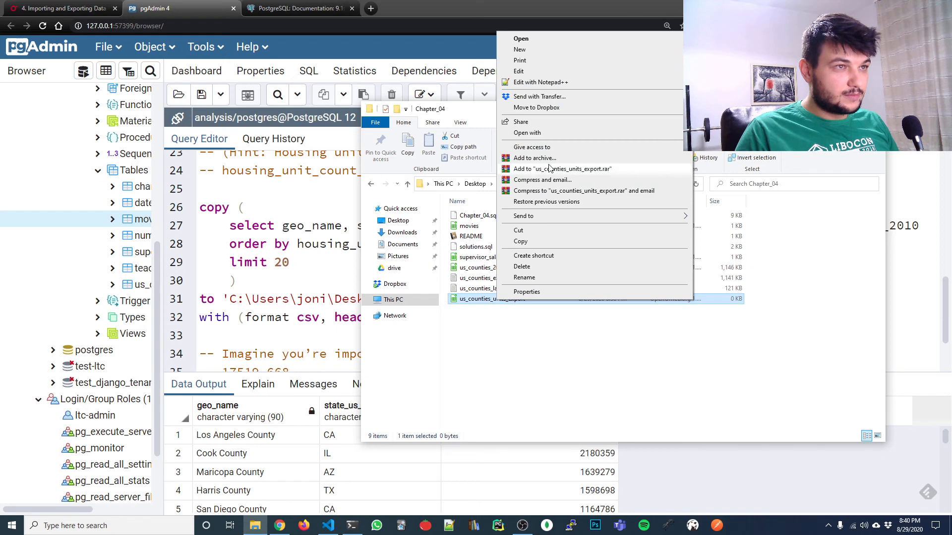
click(527, 133)
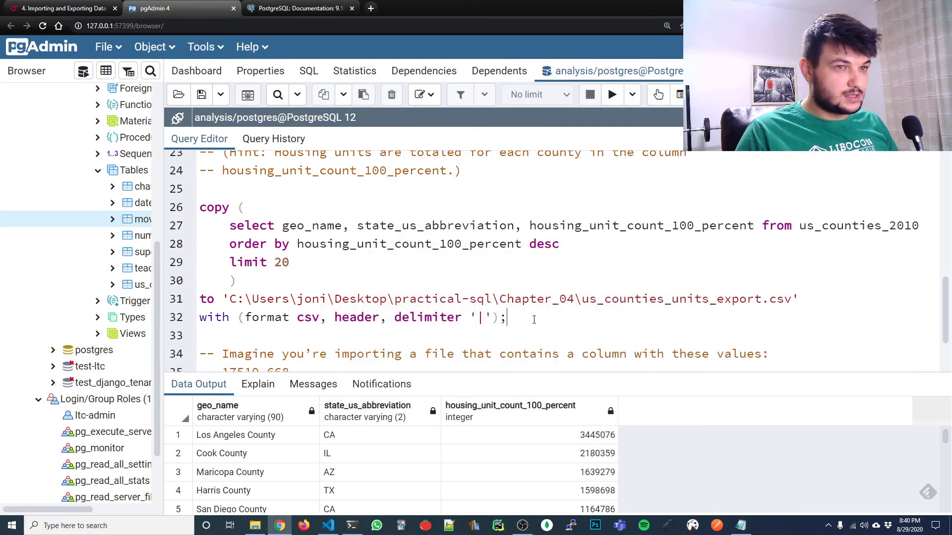
click(612, 94)
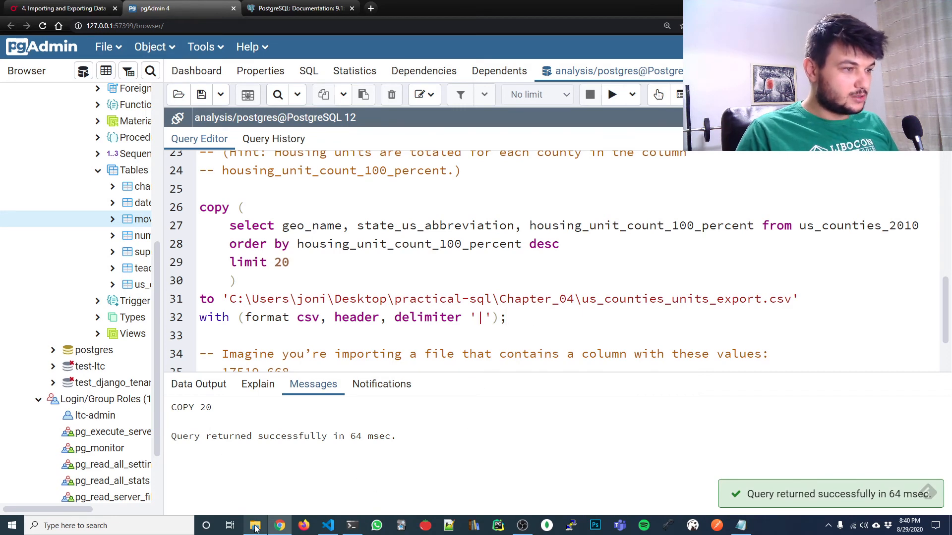
click(254, 525)
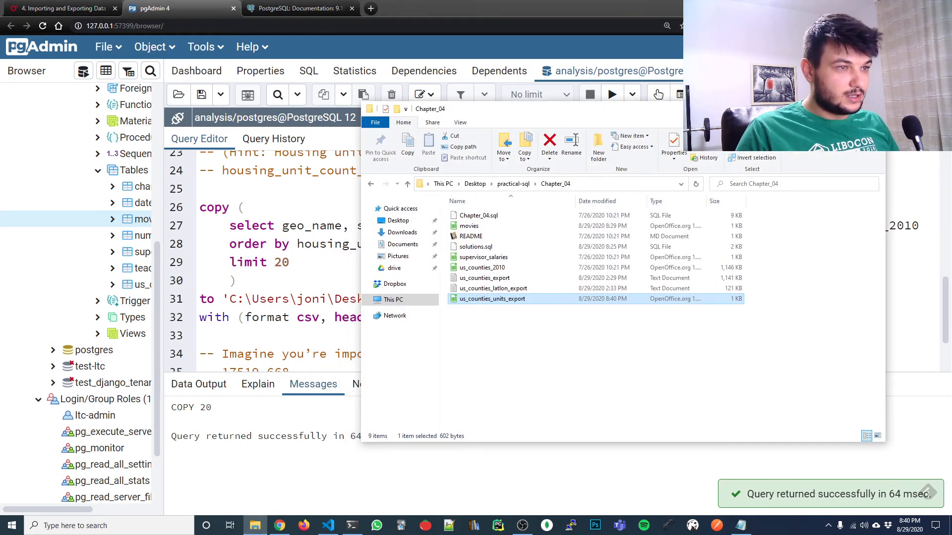
Inspect the exported file's geo_name, state_us_abbreviation and housing_unit_count_100_percent header in Notepad.
double_click(492, 298)
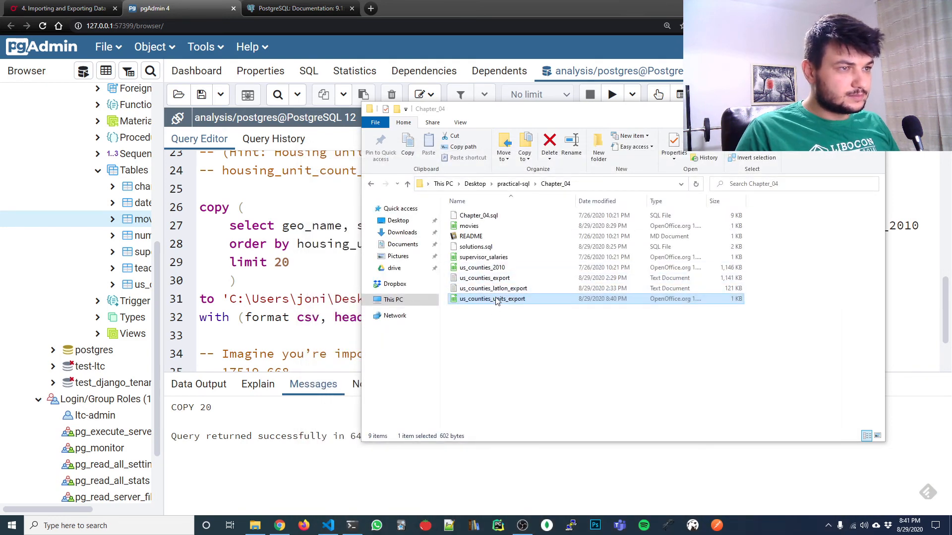
right_click(491, 299)
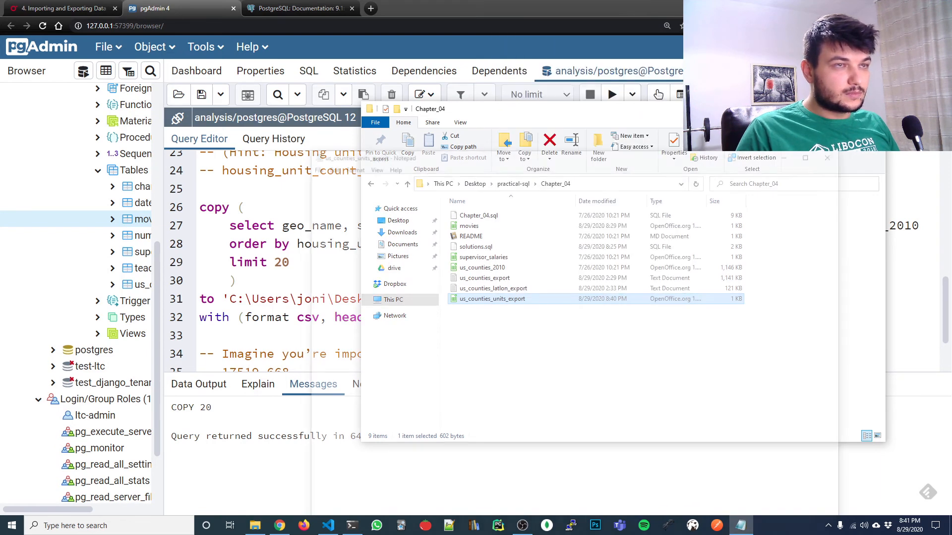
double_click(491, 299)
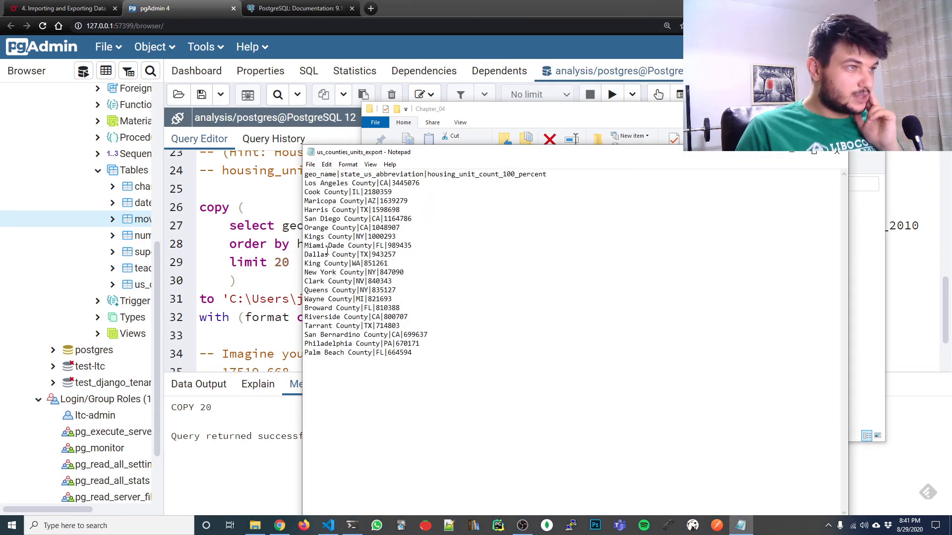
double_click(320, 174)
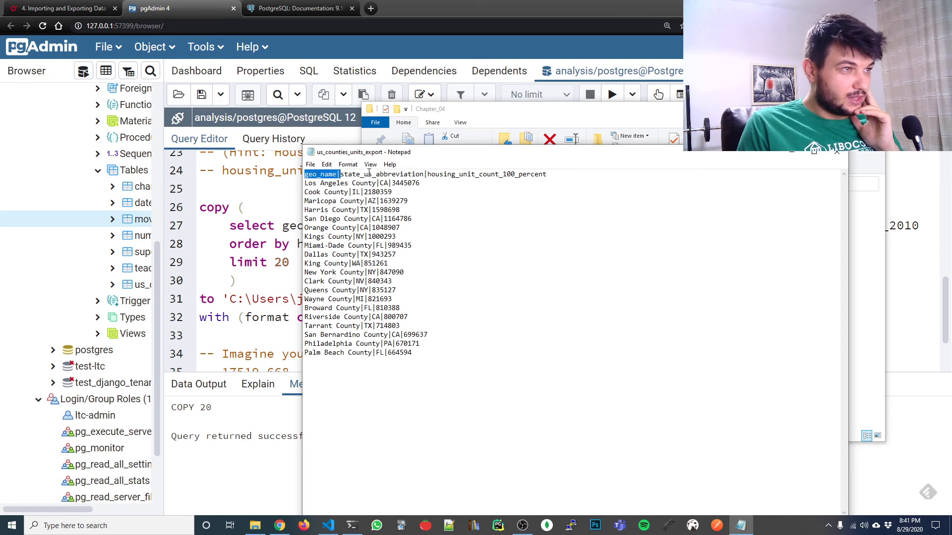
double_click(382, 174)
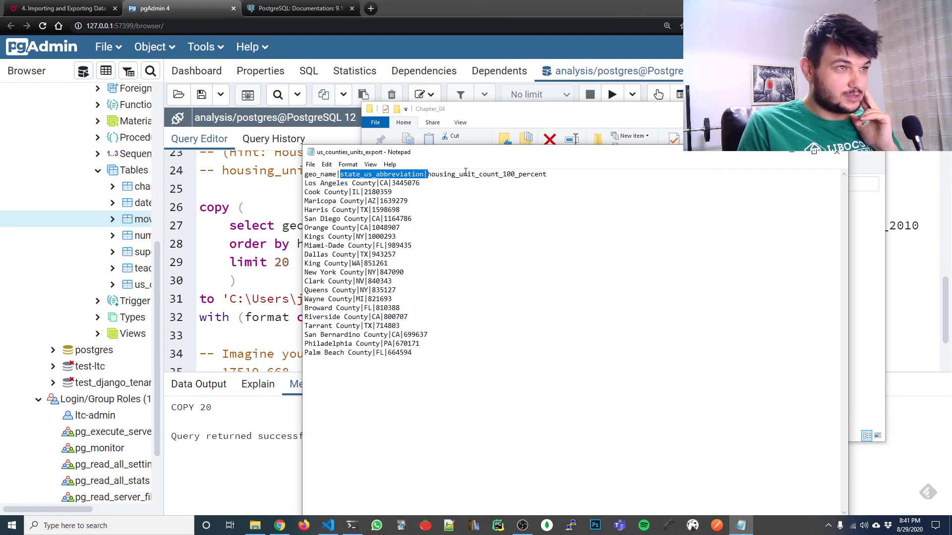
double_click(486, 174)
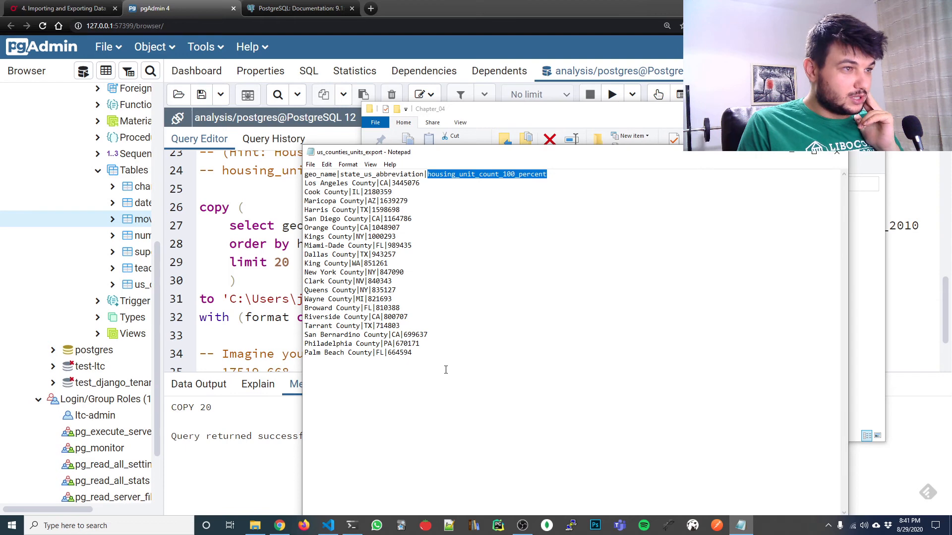
key(ctrl+a)
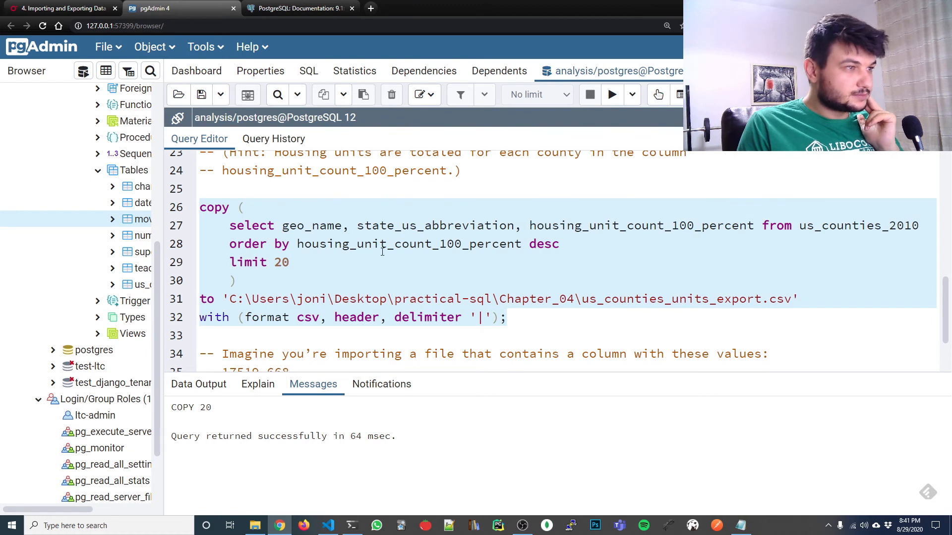
mouse_move(454, 279)
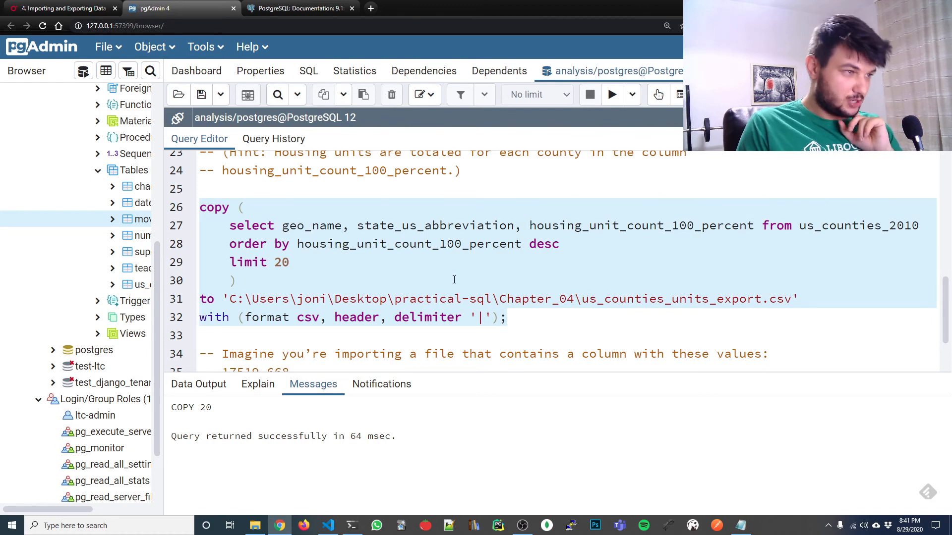
mouse_move(503, 281)
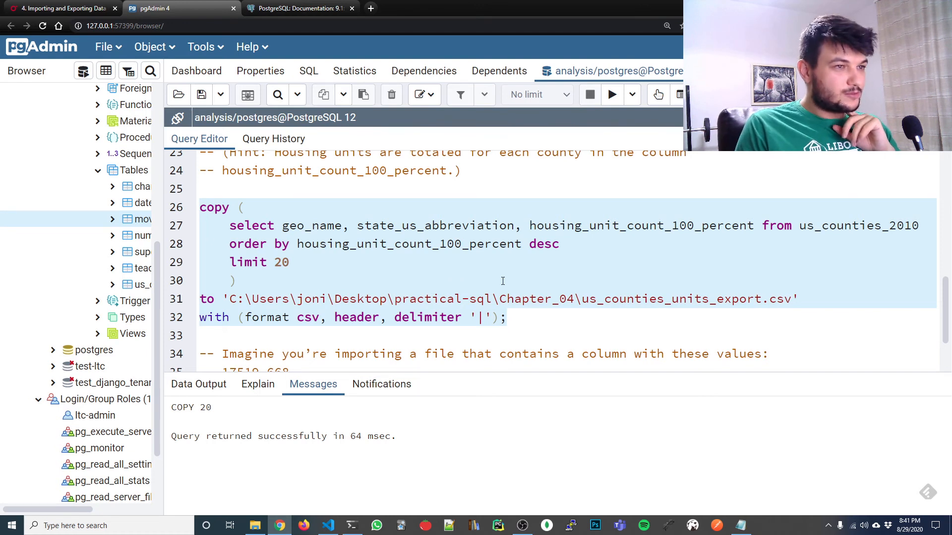
Scroll to the numeric(3,8) exercise with 17519.668 and add blank line 40 beneath it.
scroll(down, 3)
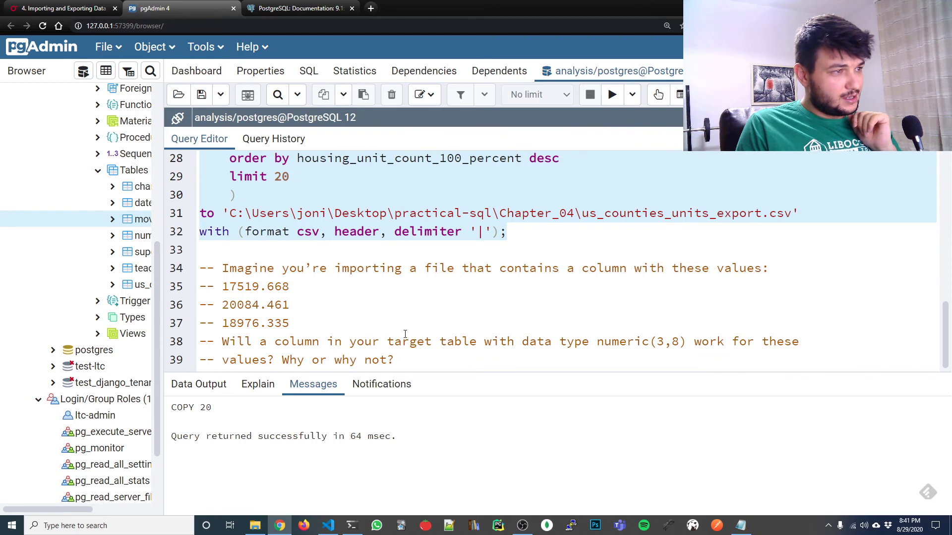
mouse_move(243, 268)
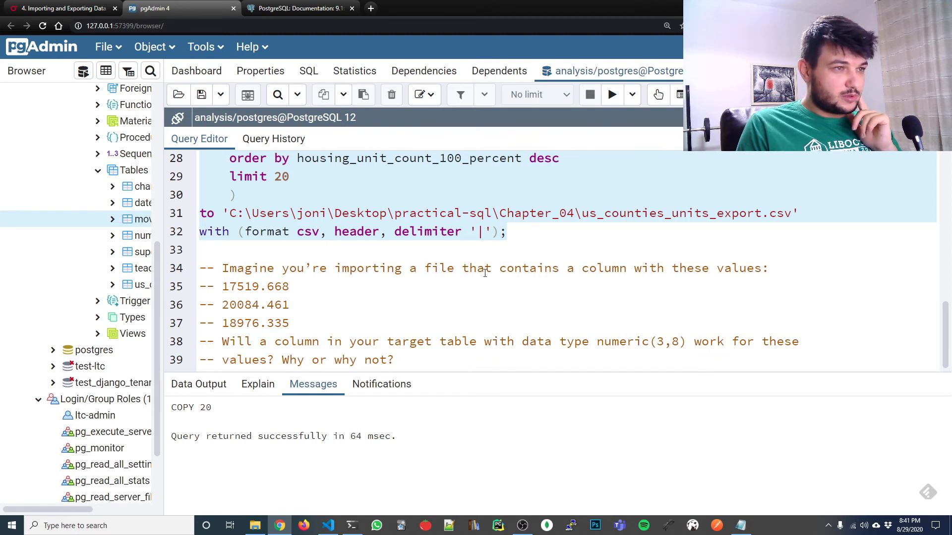
mouse_move(694, 276)
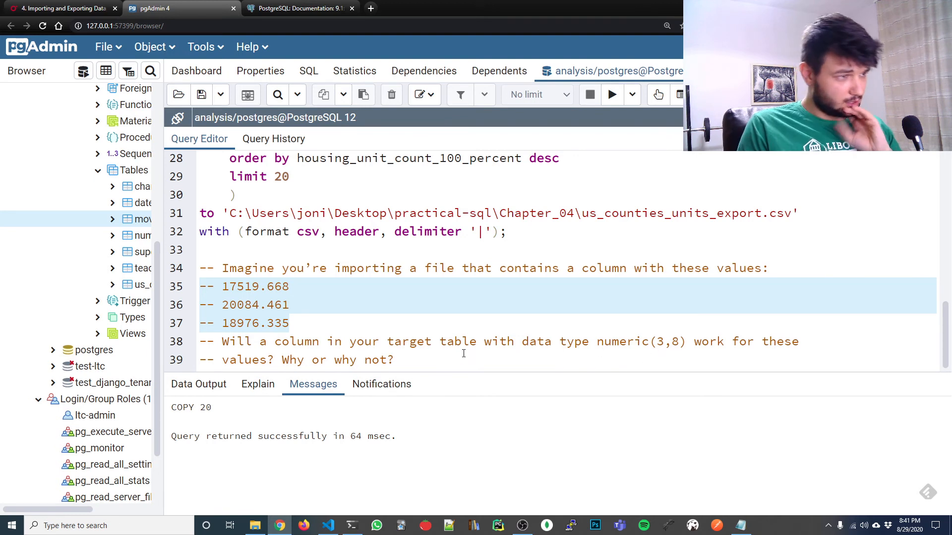
mouse_move(367, 359)
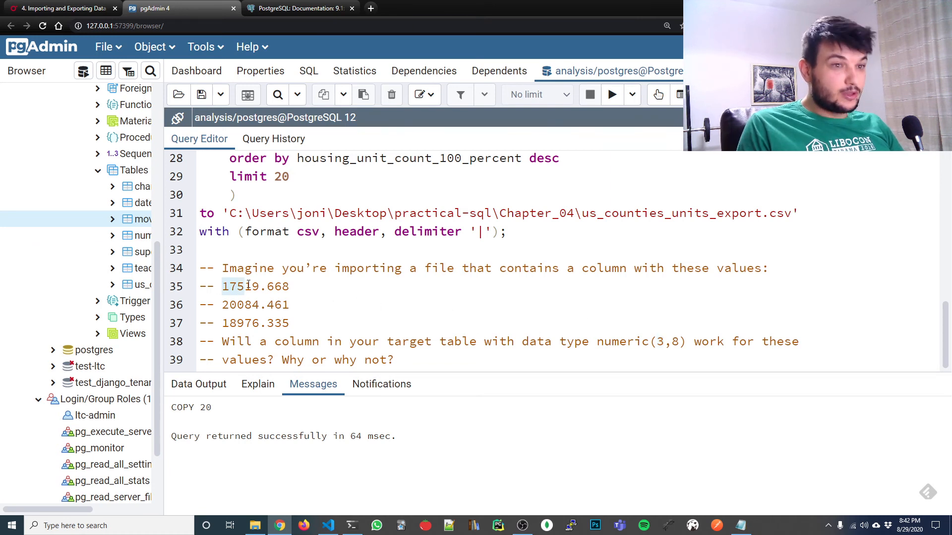
click(677, 341)
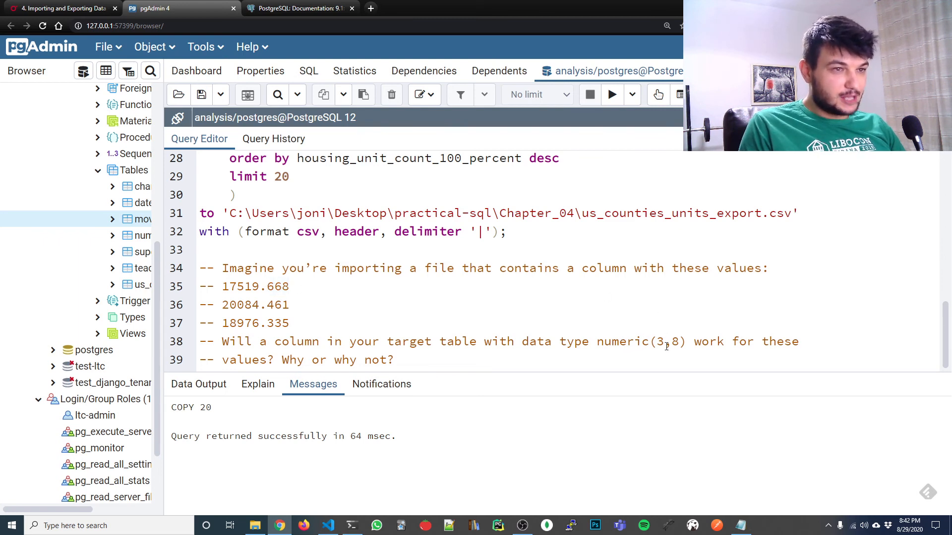
mouse_move(675, 340)
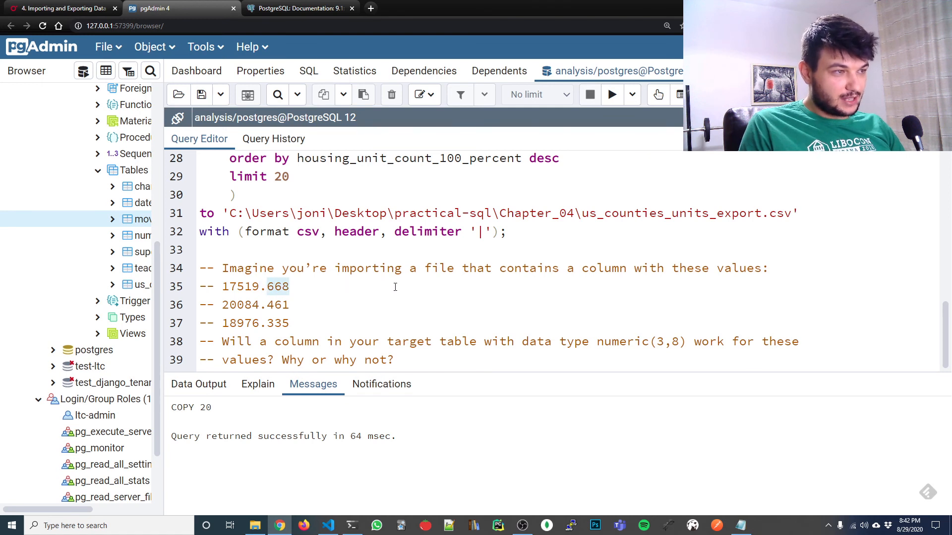
mouse_move(423, 290)
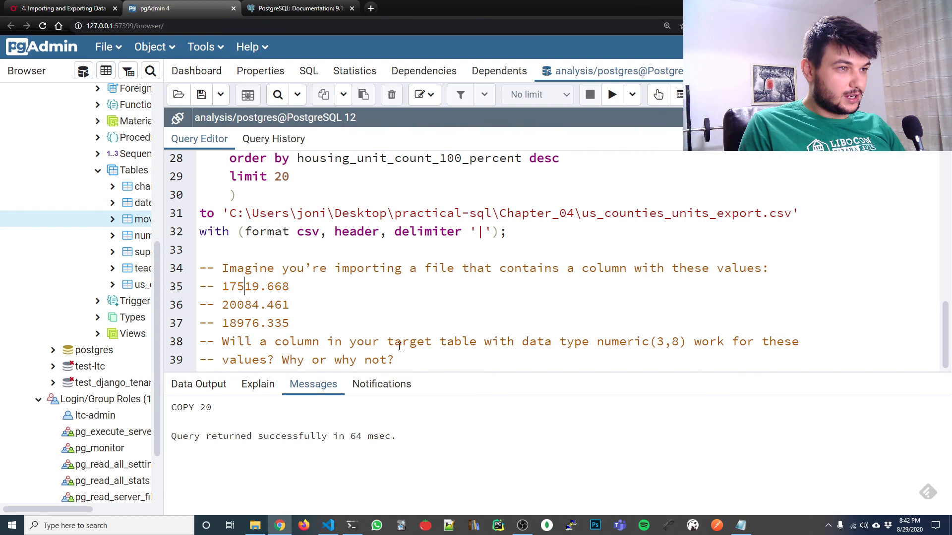
mouse_move(662, 343)
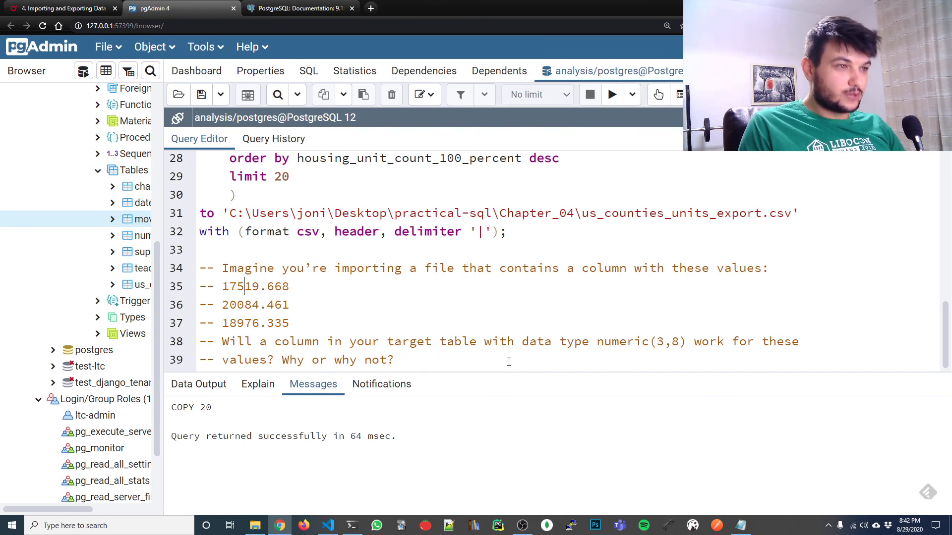
scroll(down, 3)
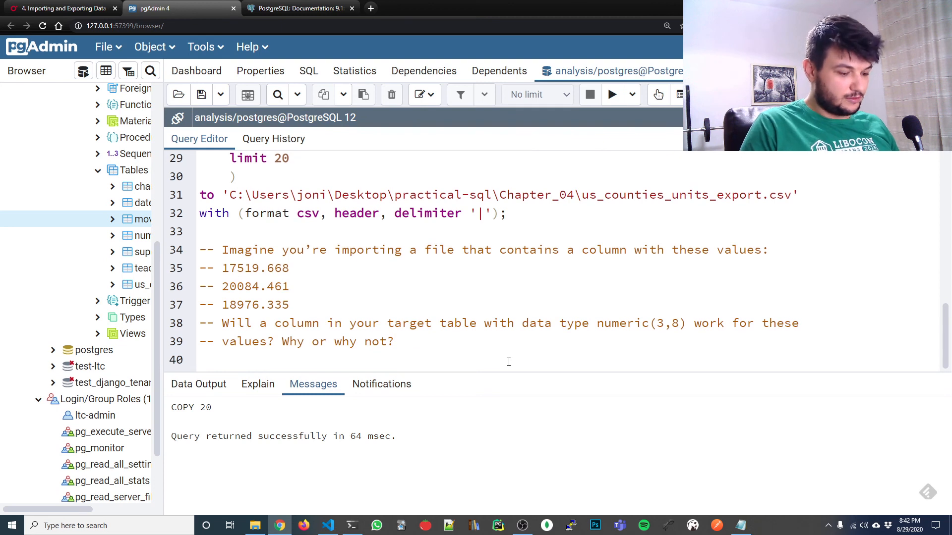
Write numeric(8,3) on line 40 as the exercise answer, then review it.
text(numeric)
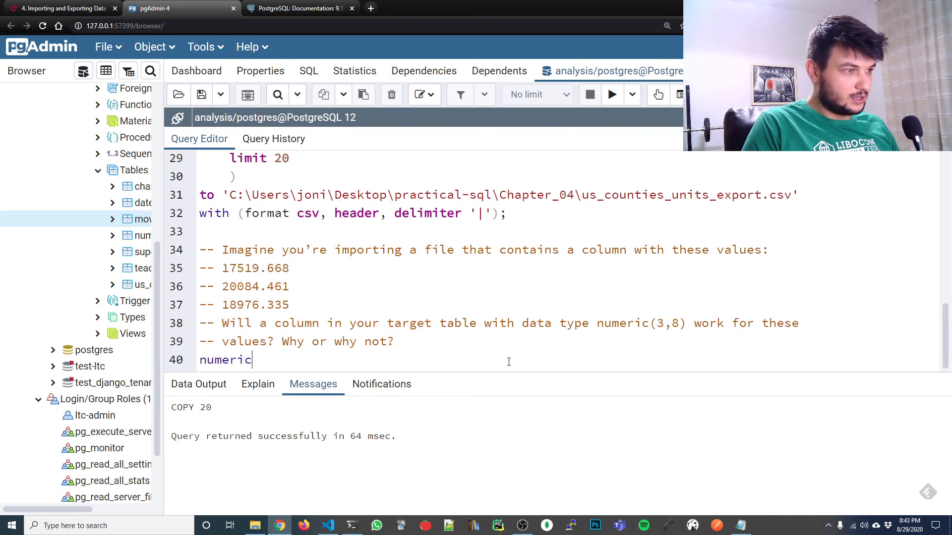
text((8))
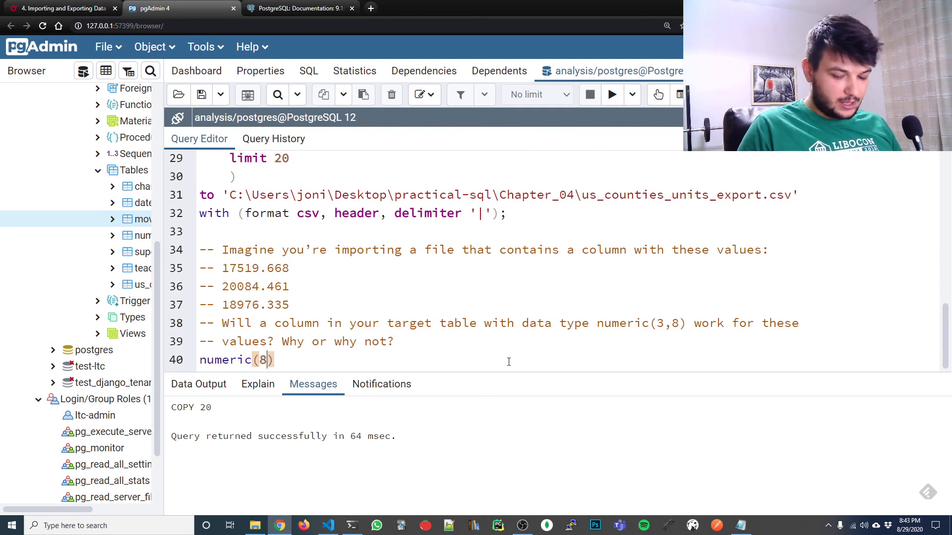
text(,3)
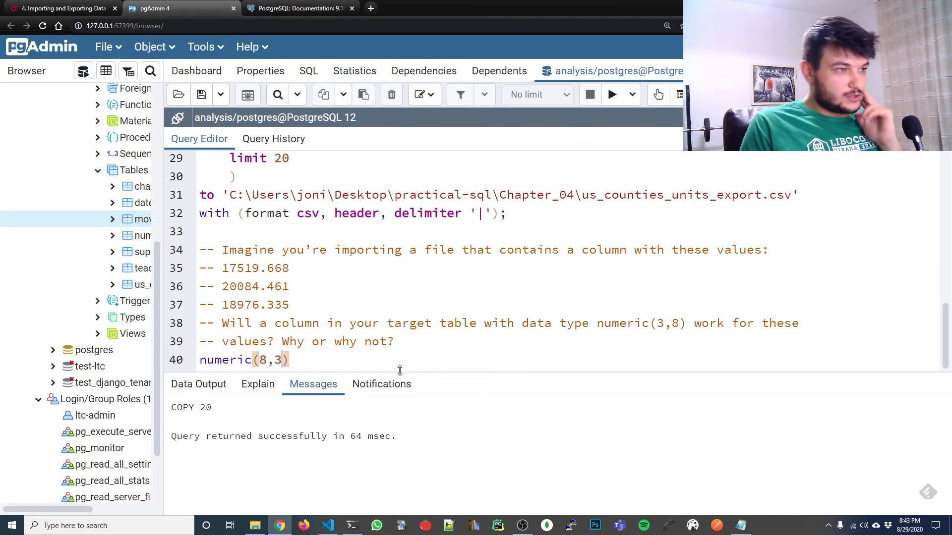
mouse_move(336, 281)
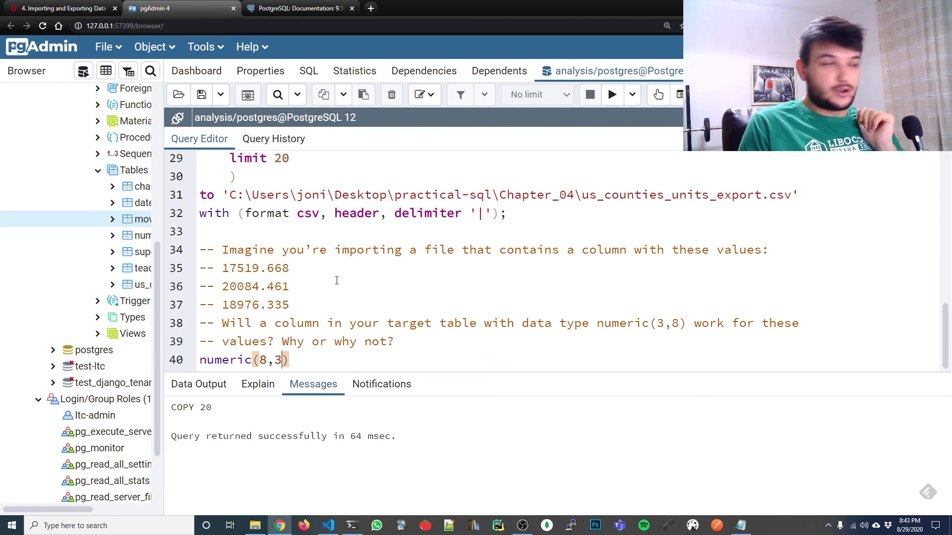
scroll(up, 3)
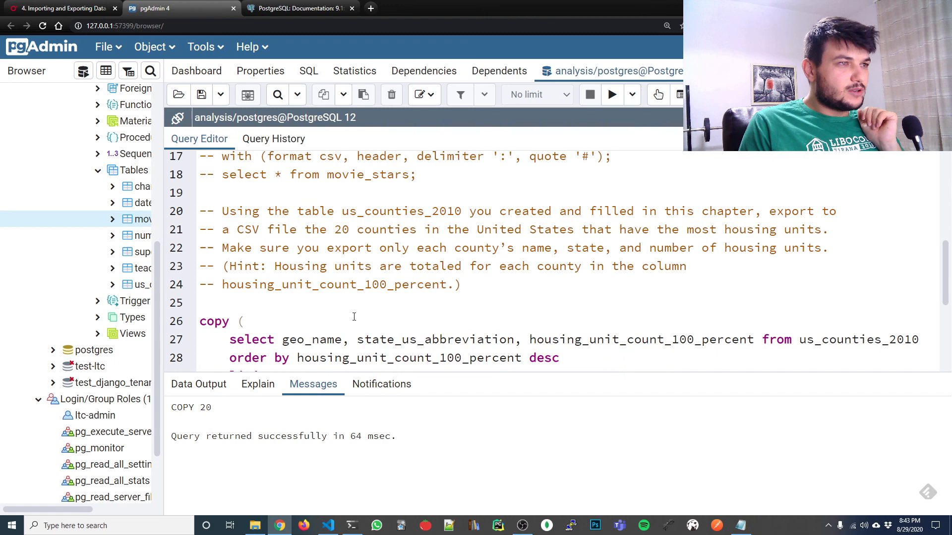
scroll(down, 3)
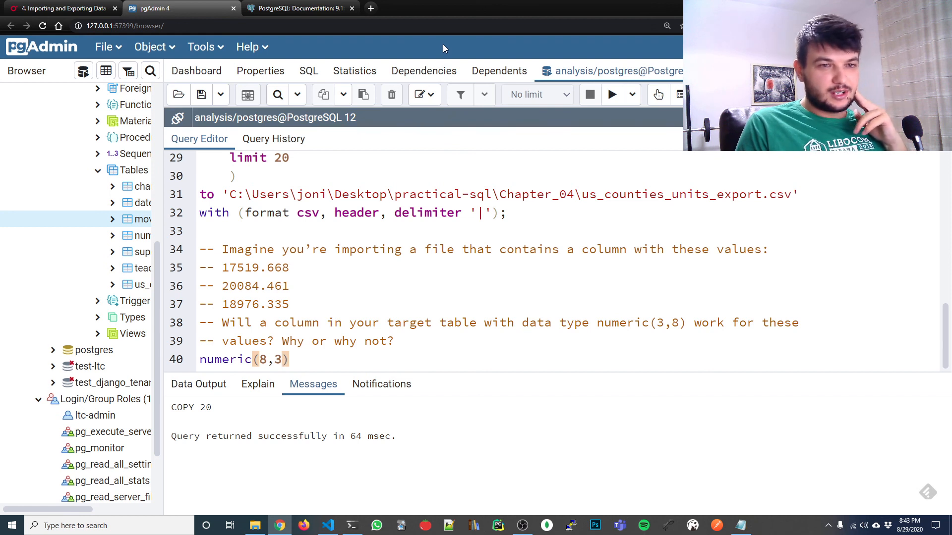
mouse_move(457, 52)
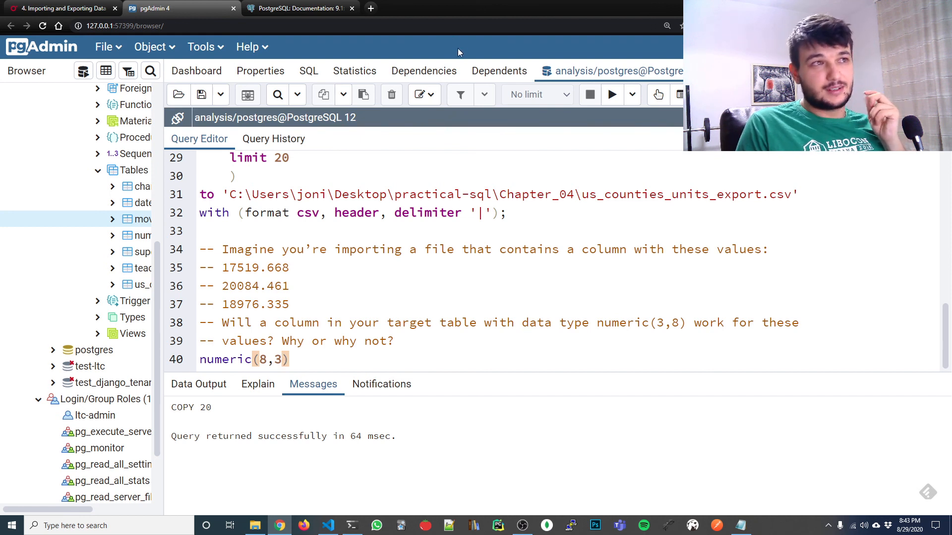